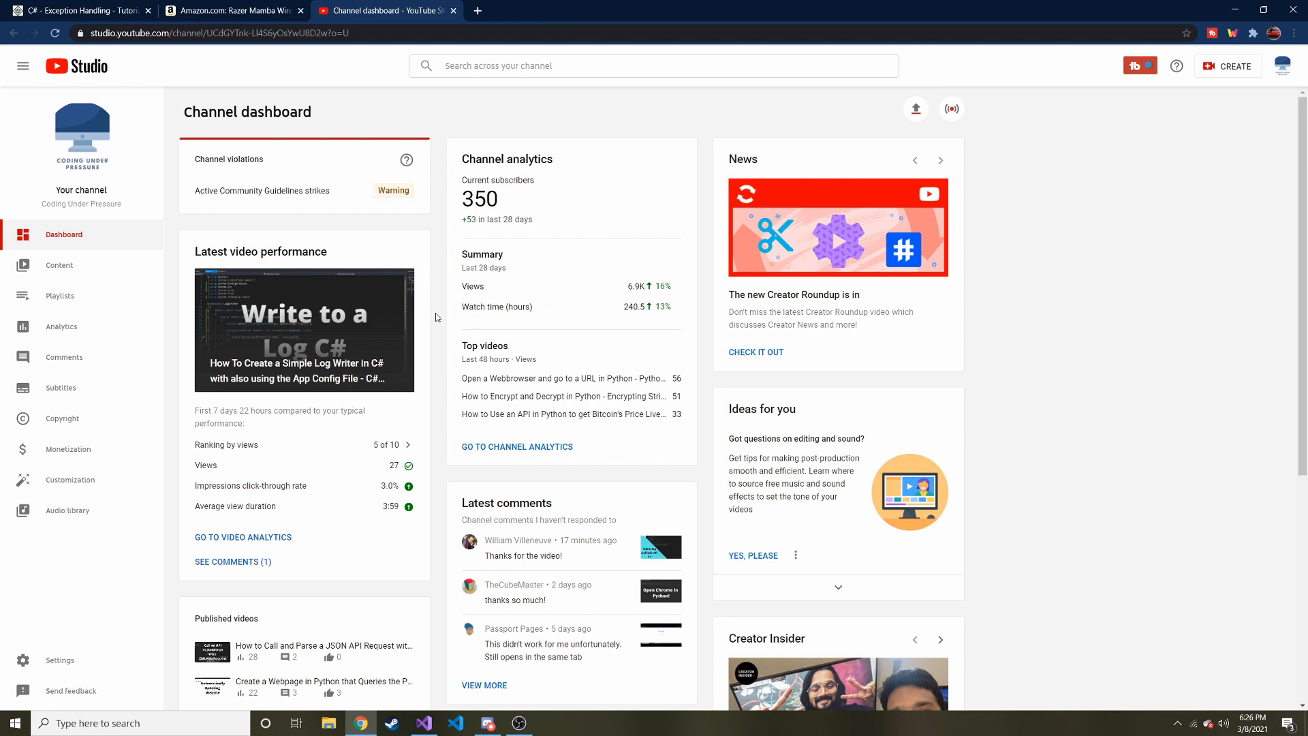
{"action": "mouse_move", "coordinate": [431, 303]}
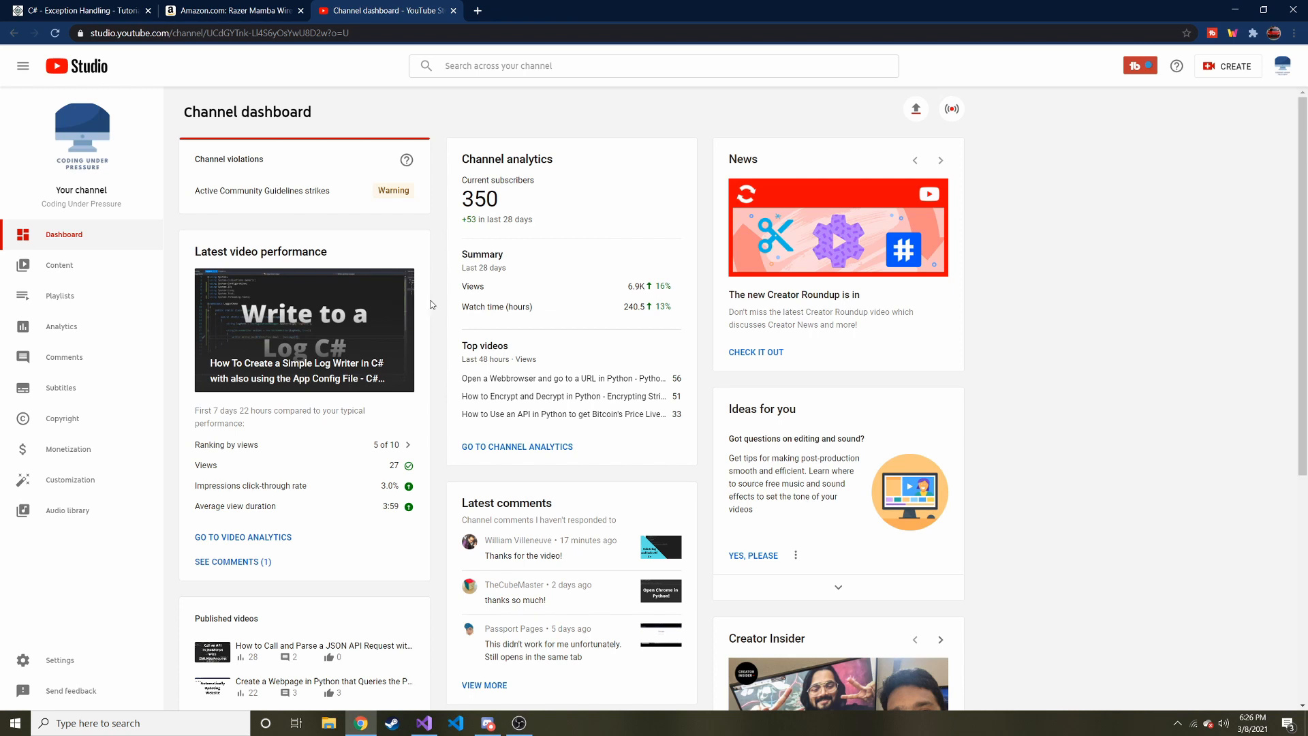
{"action": "mouse_move", "coordinate": [310, 350]}
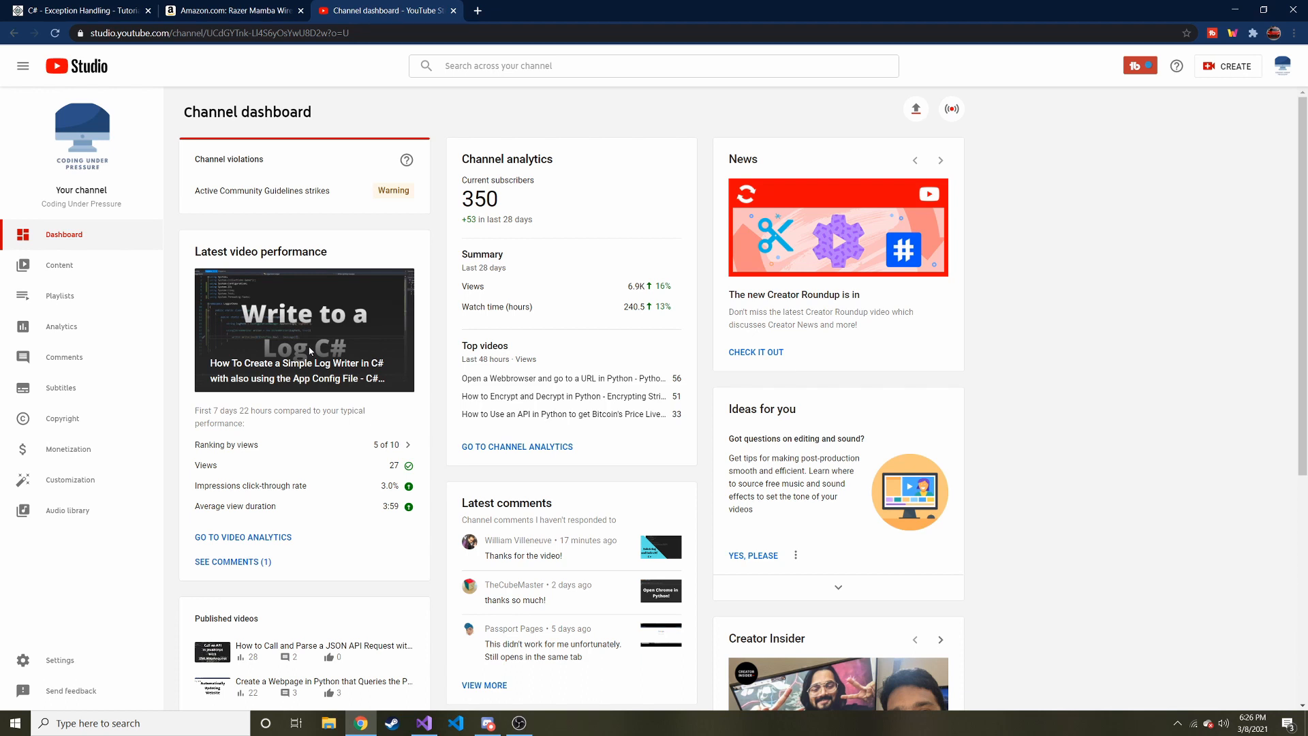
{"action": "mouse_move", "coordinate": [228, 255]}
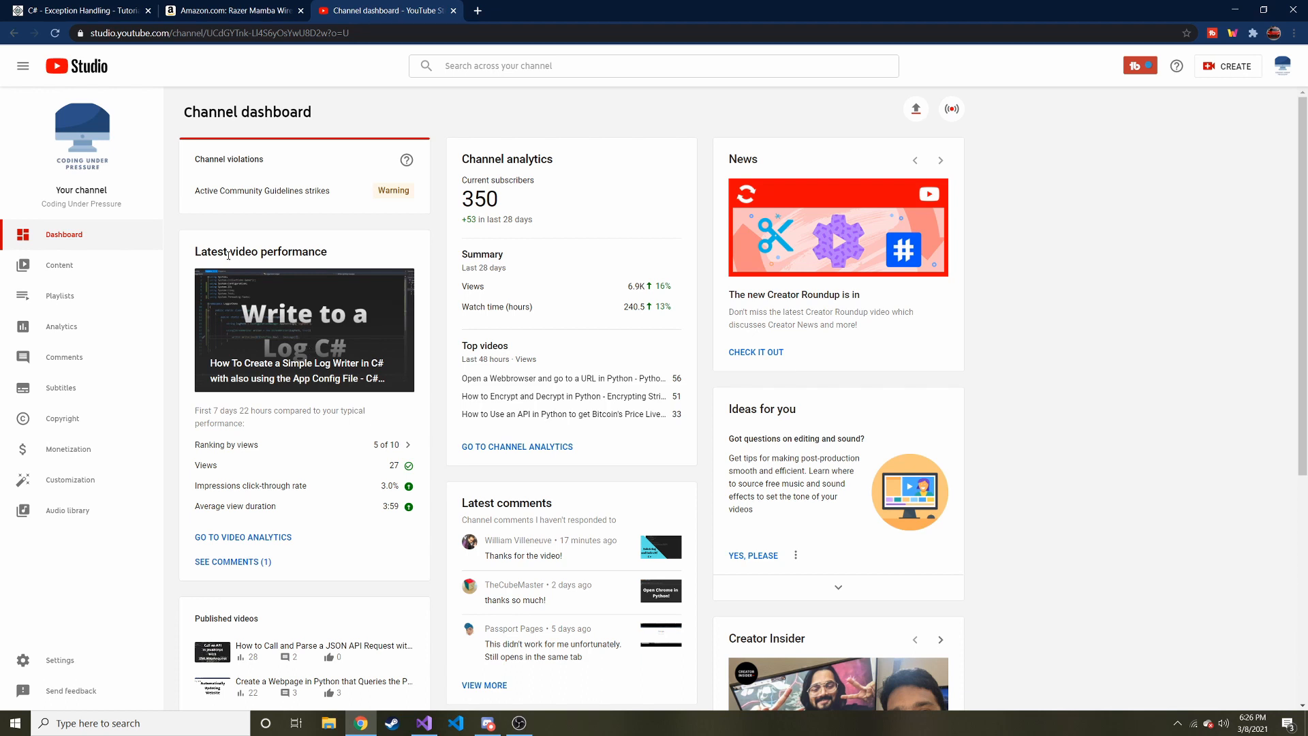
{"action": "mouse_move", "coordinate": [98, 240]}
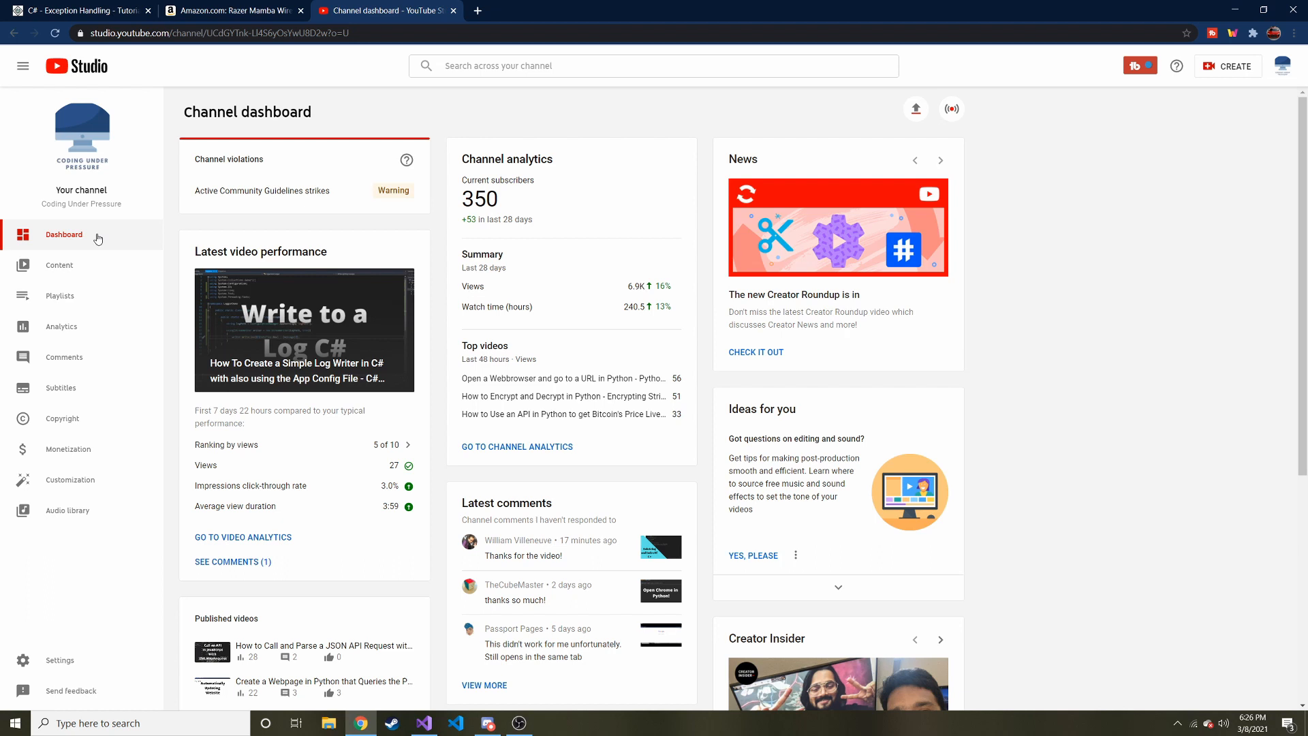
- Browse the YouTube channel's uploads, then switch to the Amazon Razer Mamba Wireless mouse listing
{"action": "left_click", "coordinate": [58, 266]}
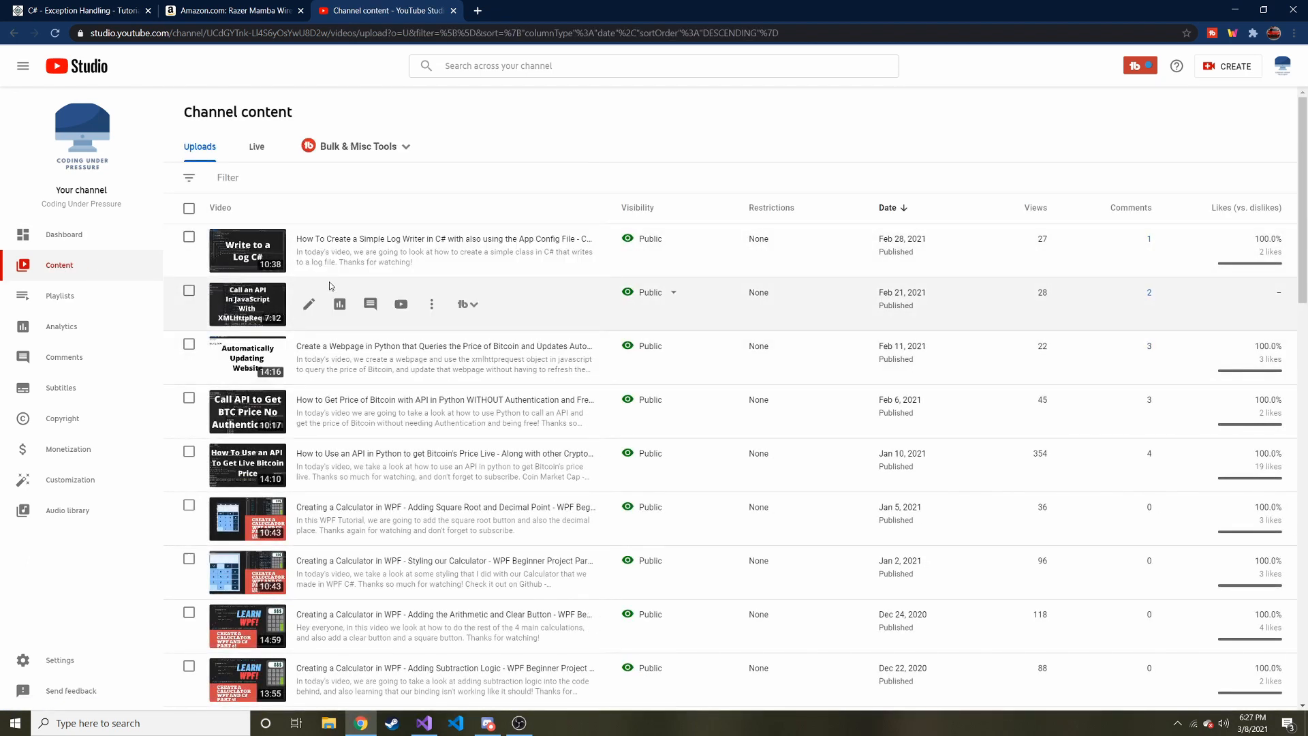
{"action": "mouse_move", "coordinate": [203, 250]}
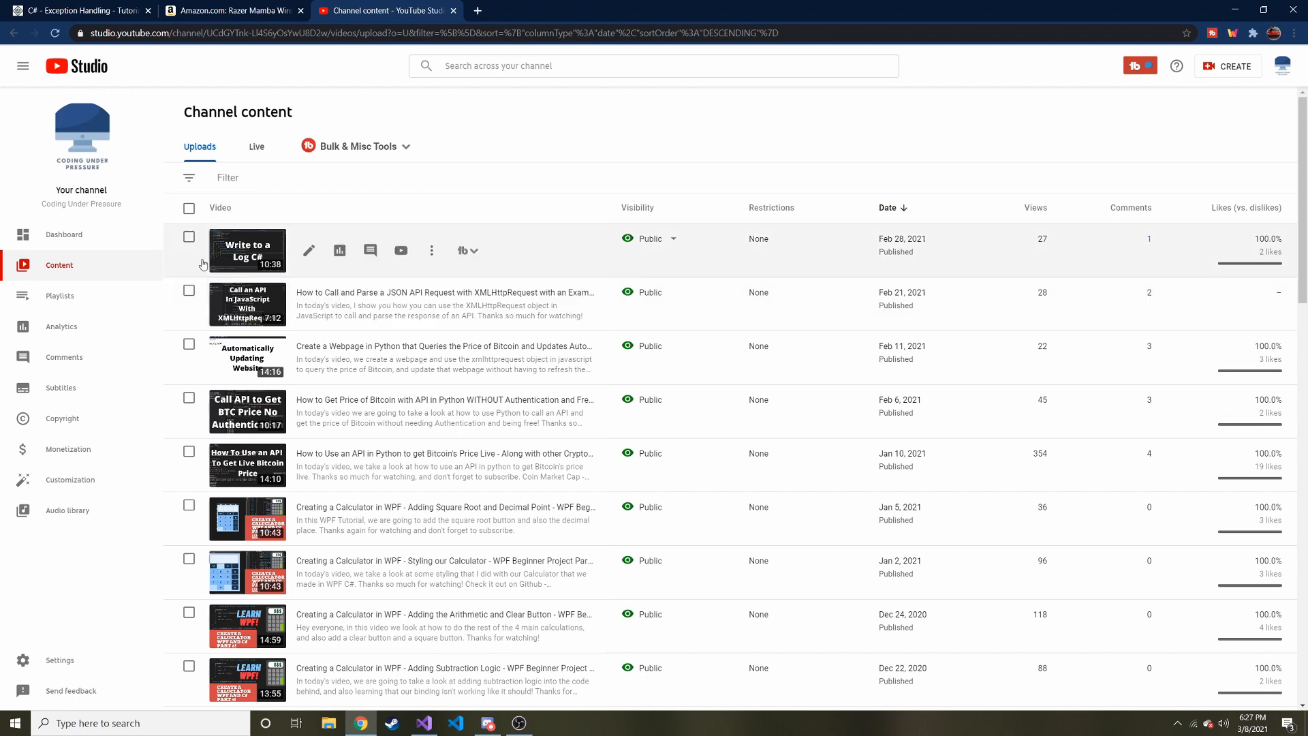
{"action": "left_click", "coordinate": [64, 233]}
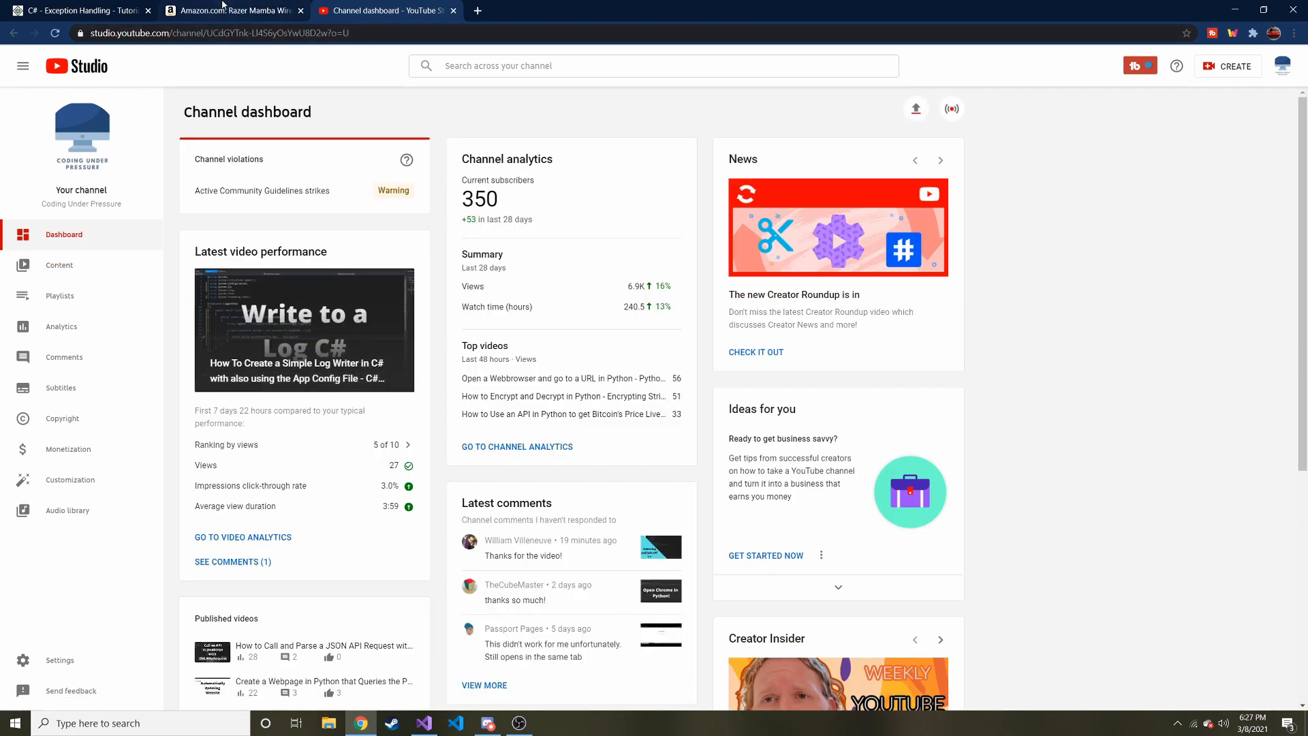
{"action": "left_click", "coordinate": [232, 9]}
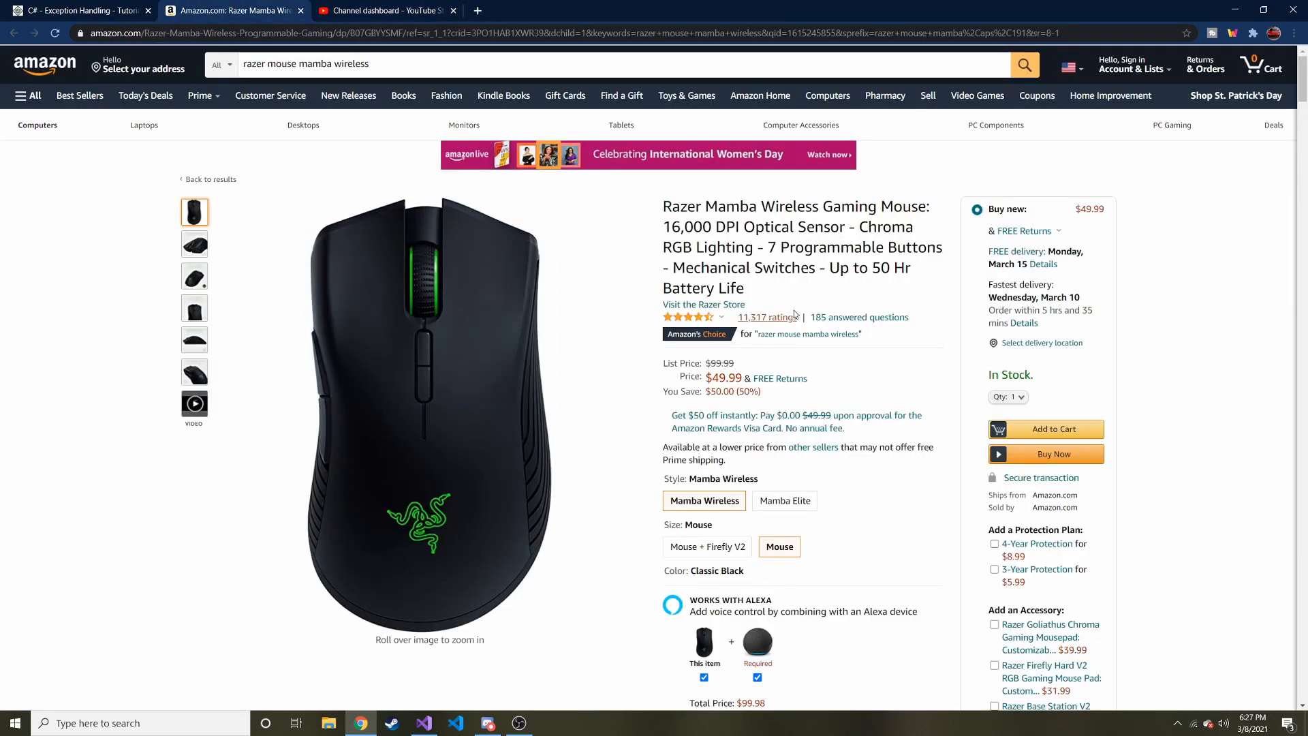
{"action": "mouse_move", "coordinate": [759, 288]}
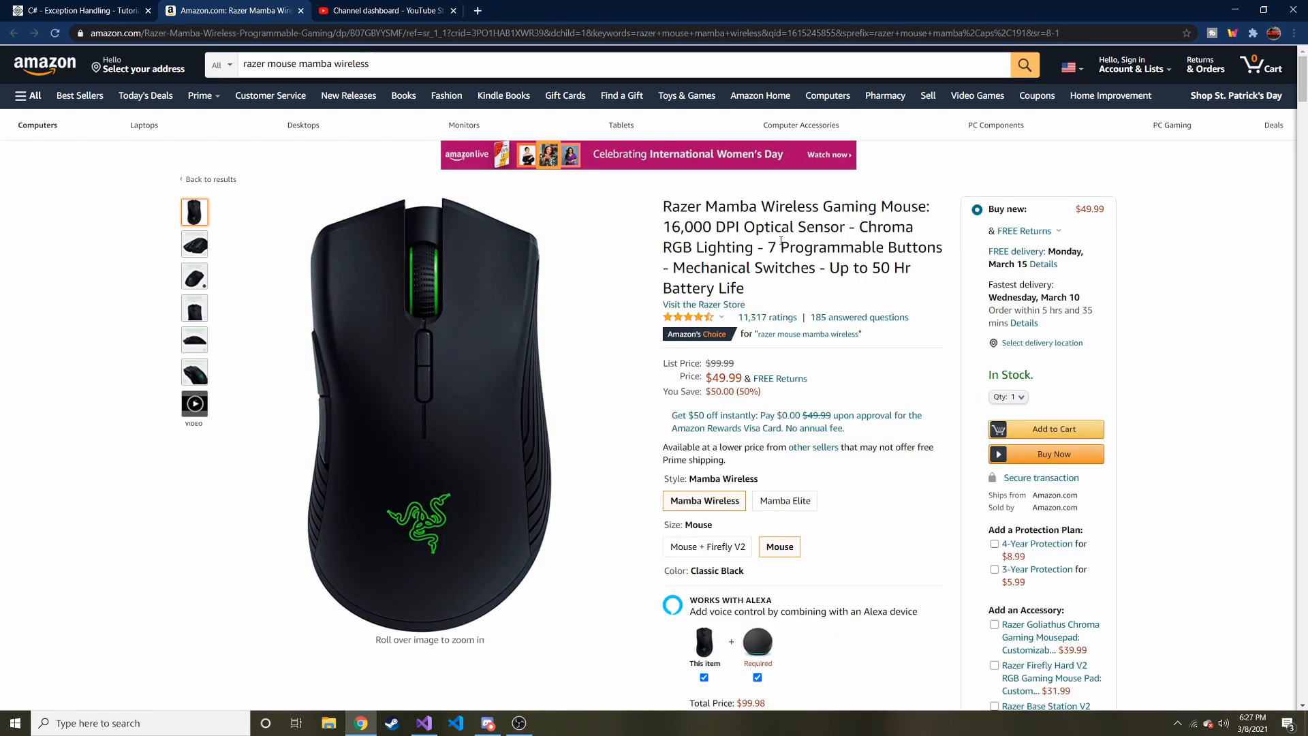
- Read through the Tutorialspoint C# Exception Handling page on try/catch/finally
{"action": "left_click", "coordinate": [79, 11]}
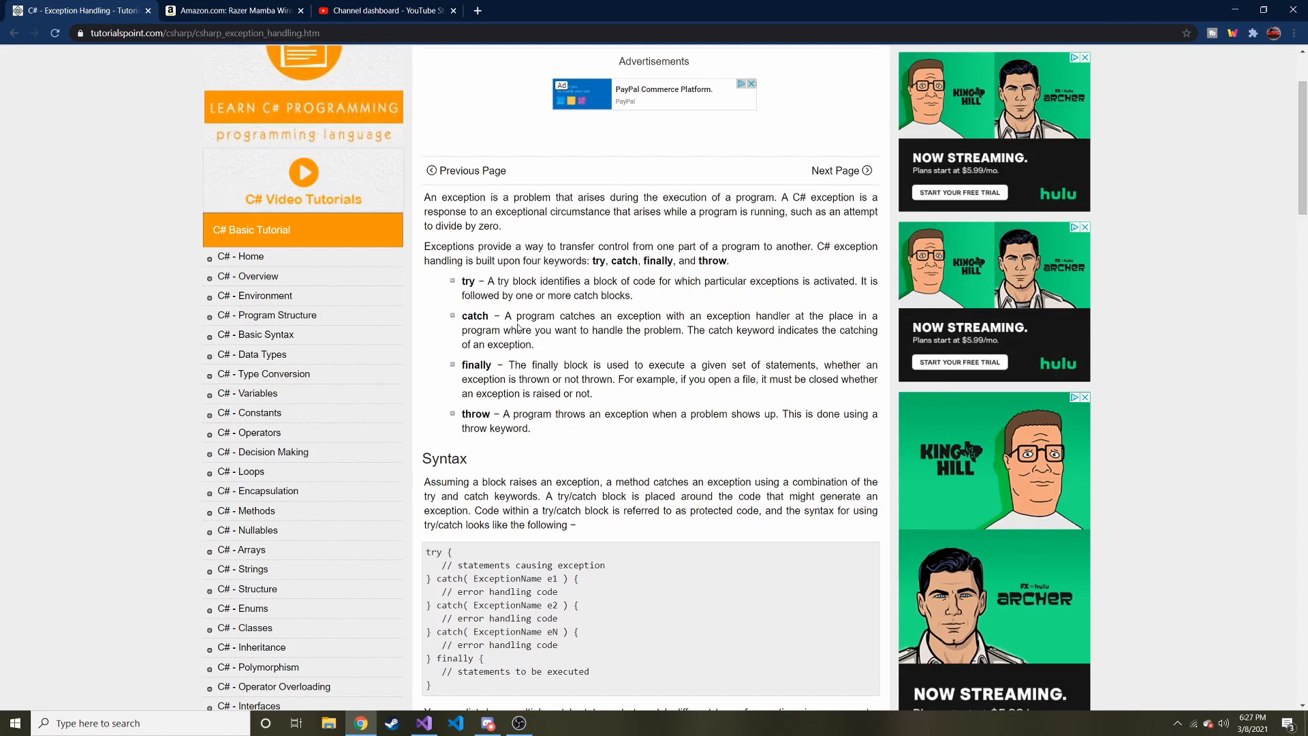
{"action": "scroll", "scroll_direction": "up", "scroll_amount": 3}
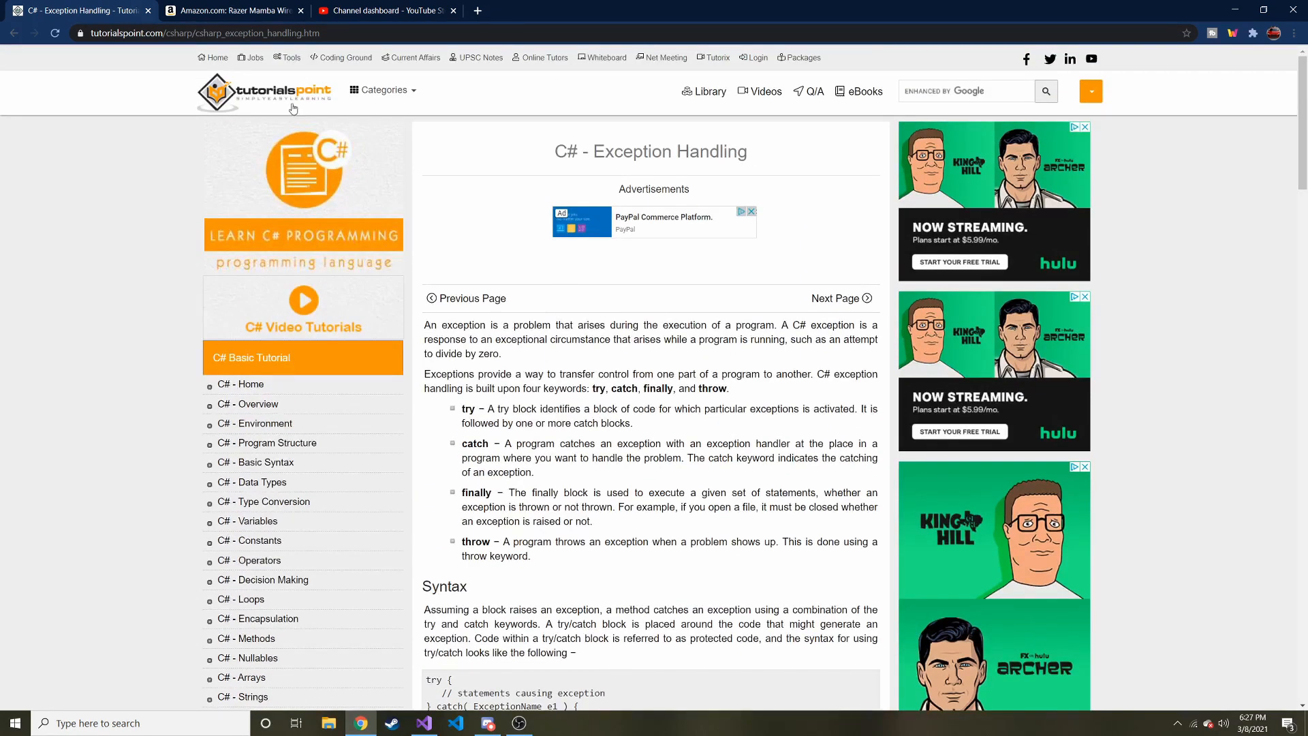
{"action": "scroll", "scroll_direction": "down", "scroll_amount": 3}
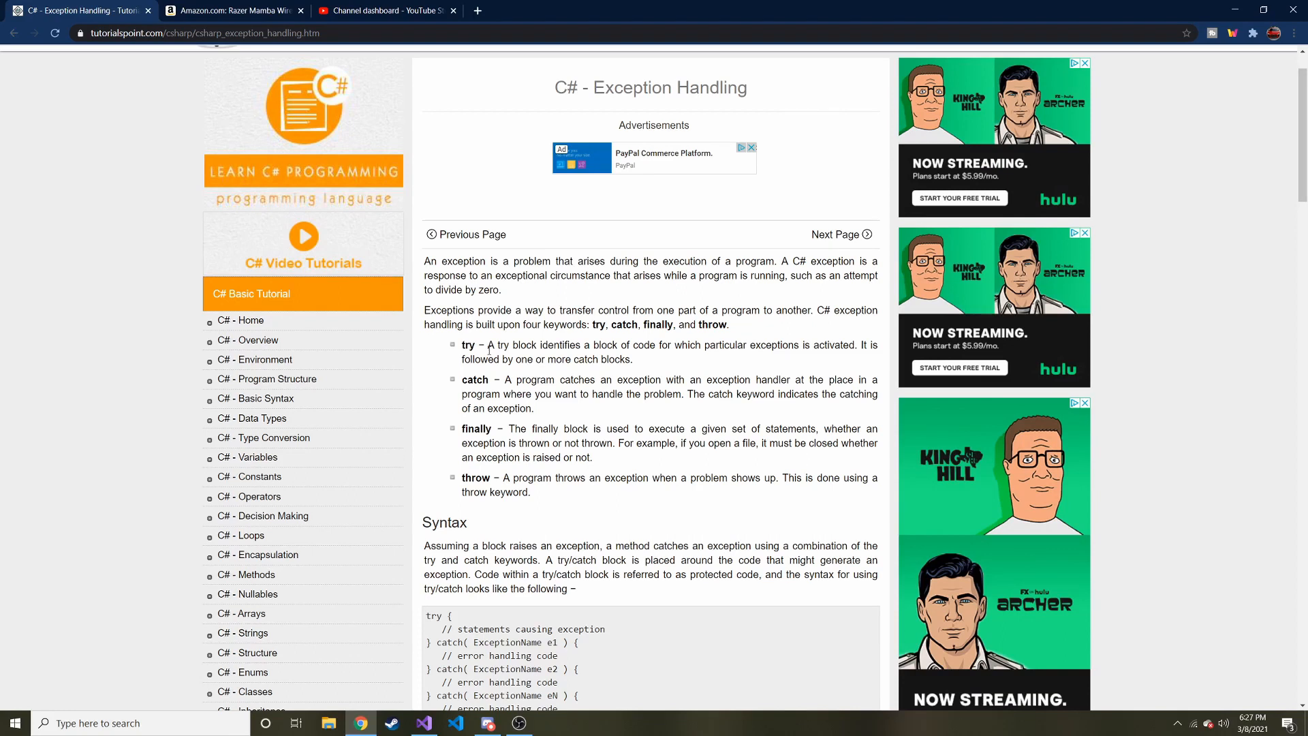
{"action": "scroll", "scroll_direction": "down", "scroll_amount": 3}
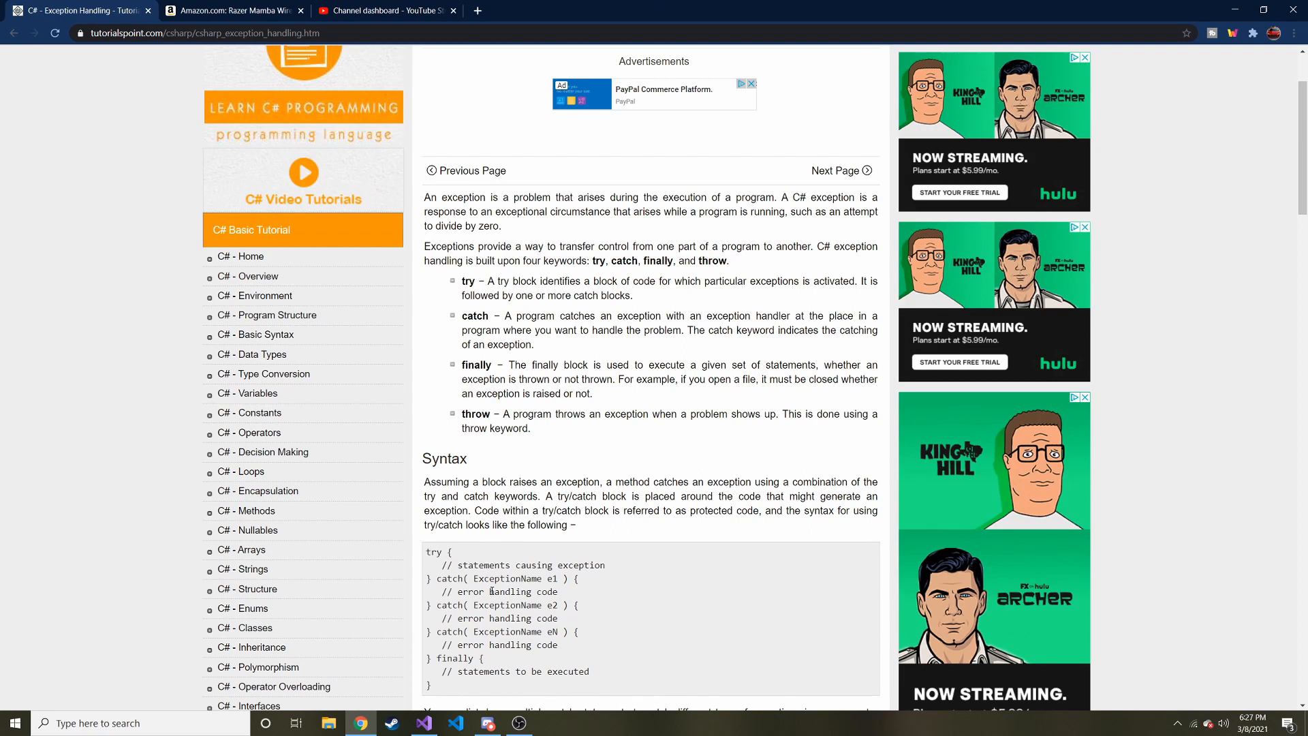
{"action": "scroll", "scroll_direction": "down", "scroll_amount": 3}
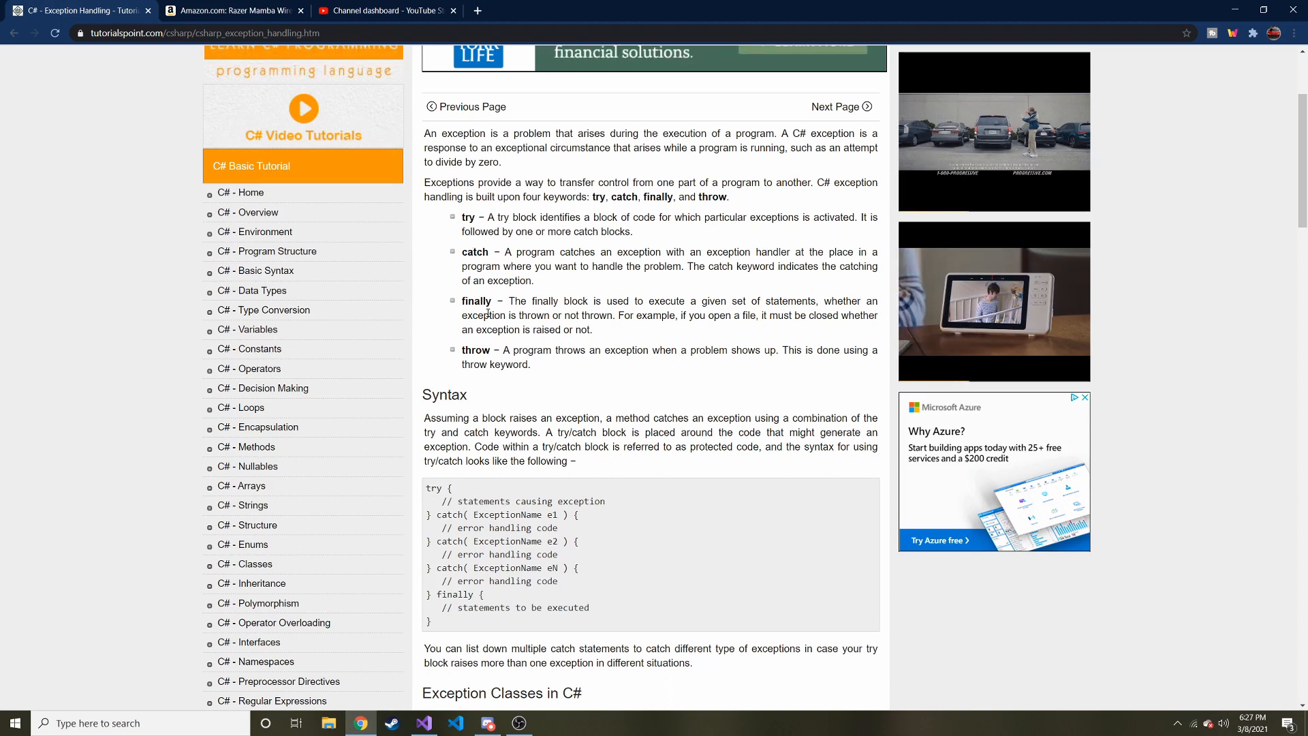
{"action": "scroll", "scroll_direction": "down", "scroll_amount": 3}
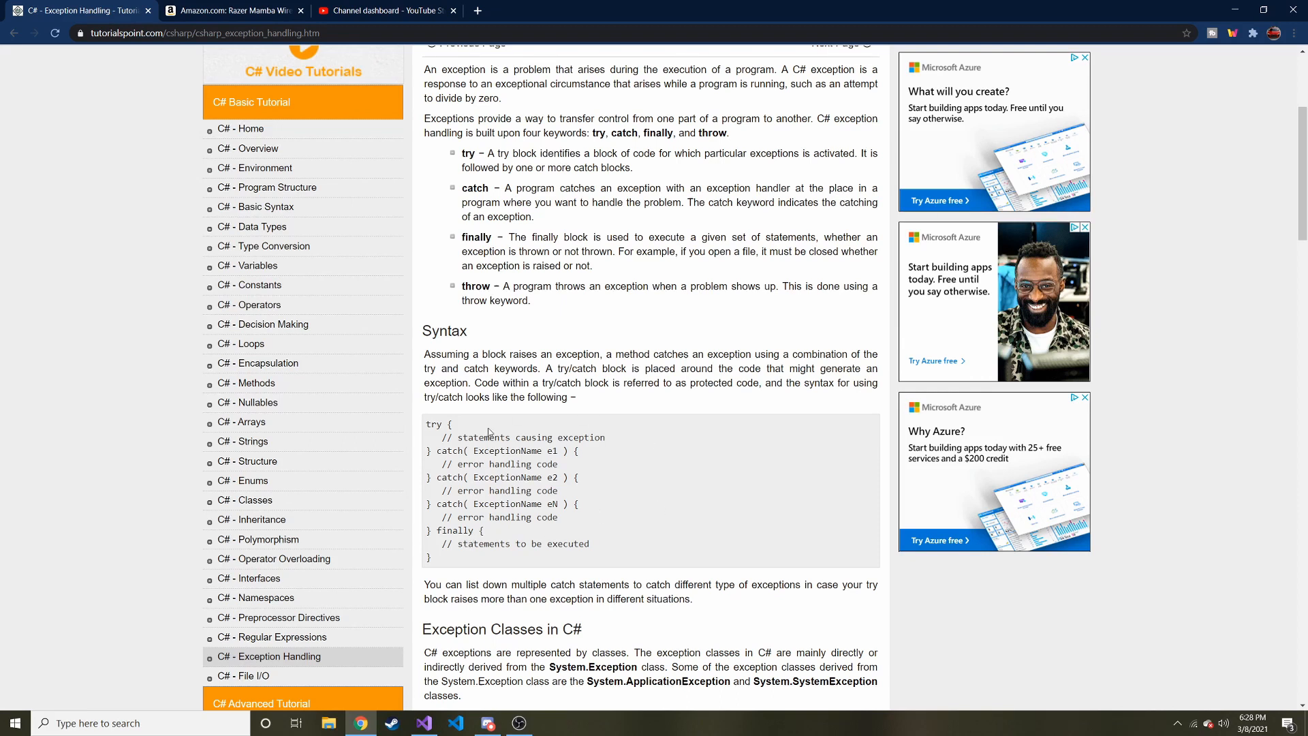
{"action": "mouse_move", "coordinate": [508, 340]}
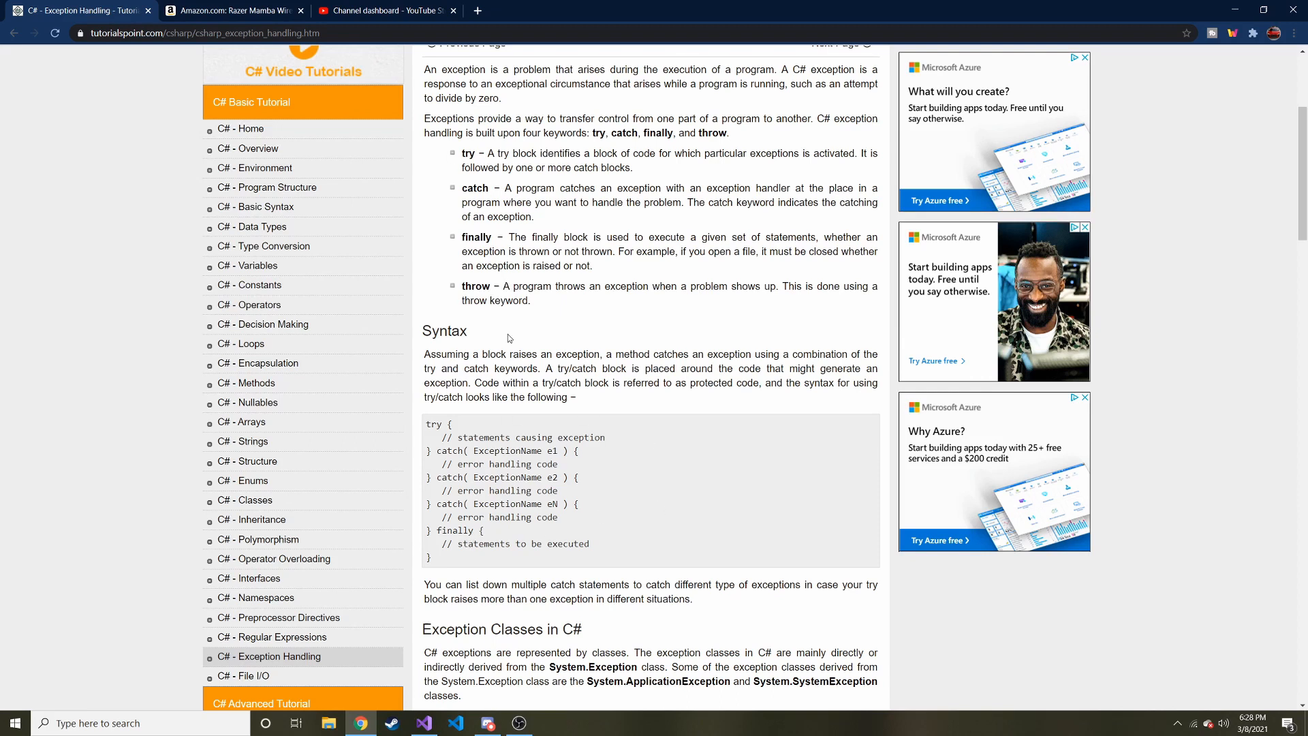
{"action": "mouse_move", "coordinate": [573, 464]}
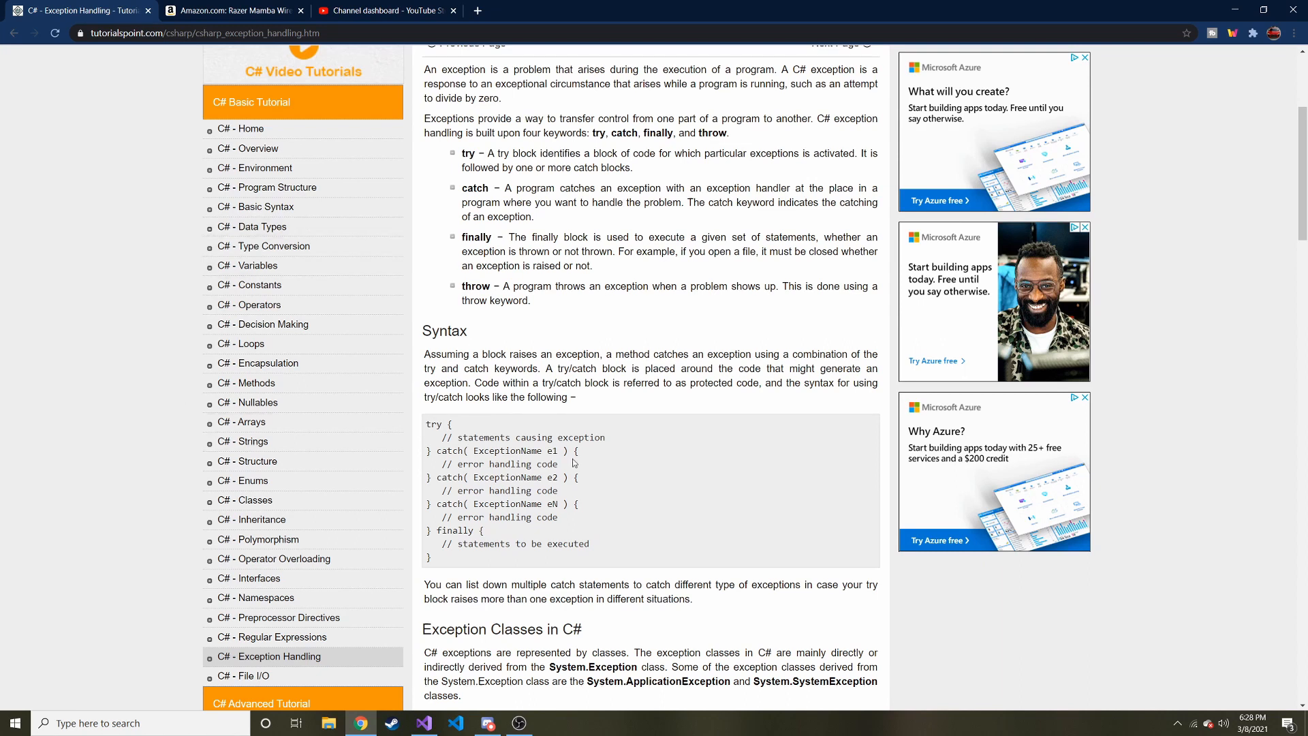
- Return to the LoggerDemo project, glance at Logger.cs's WriteLog, and land on Program.cs
{"action": "left_click", "coordinate": [422, 722]}
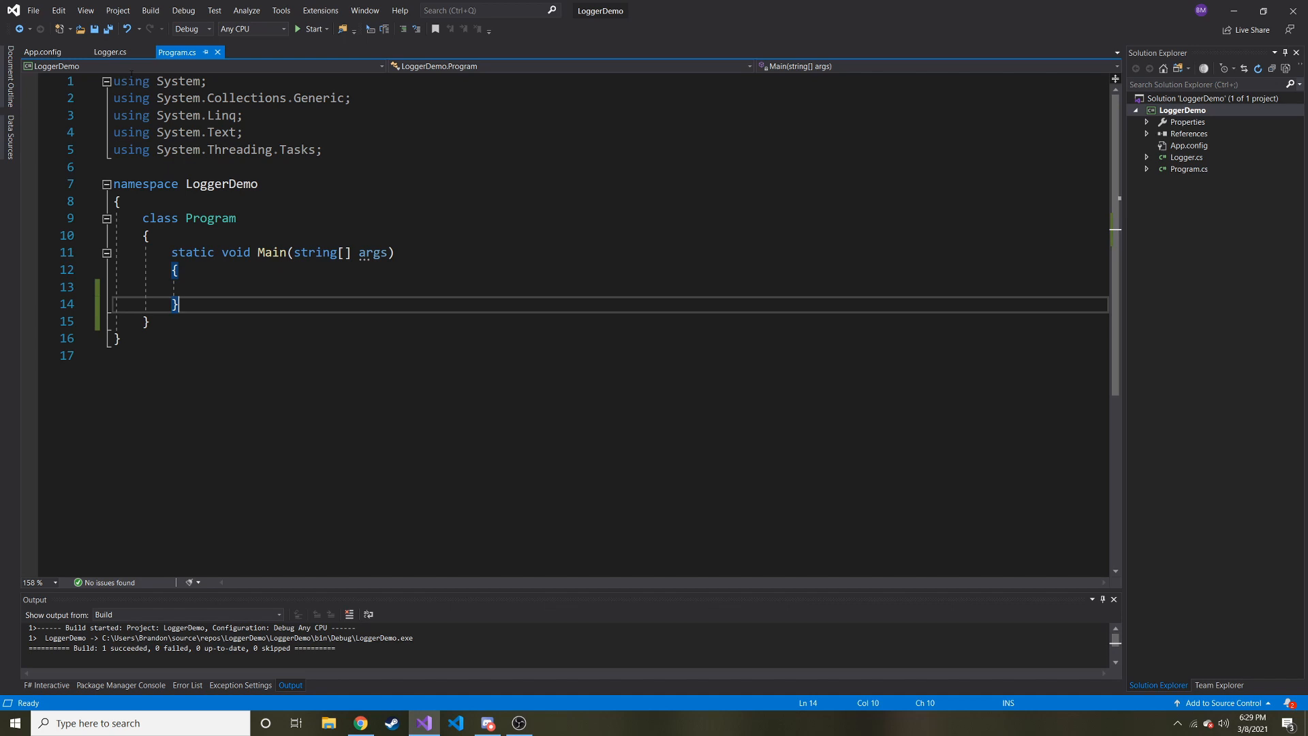
{"action": "left_click", "coordinate": [109, 52]}
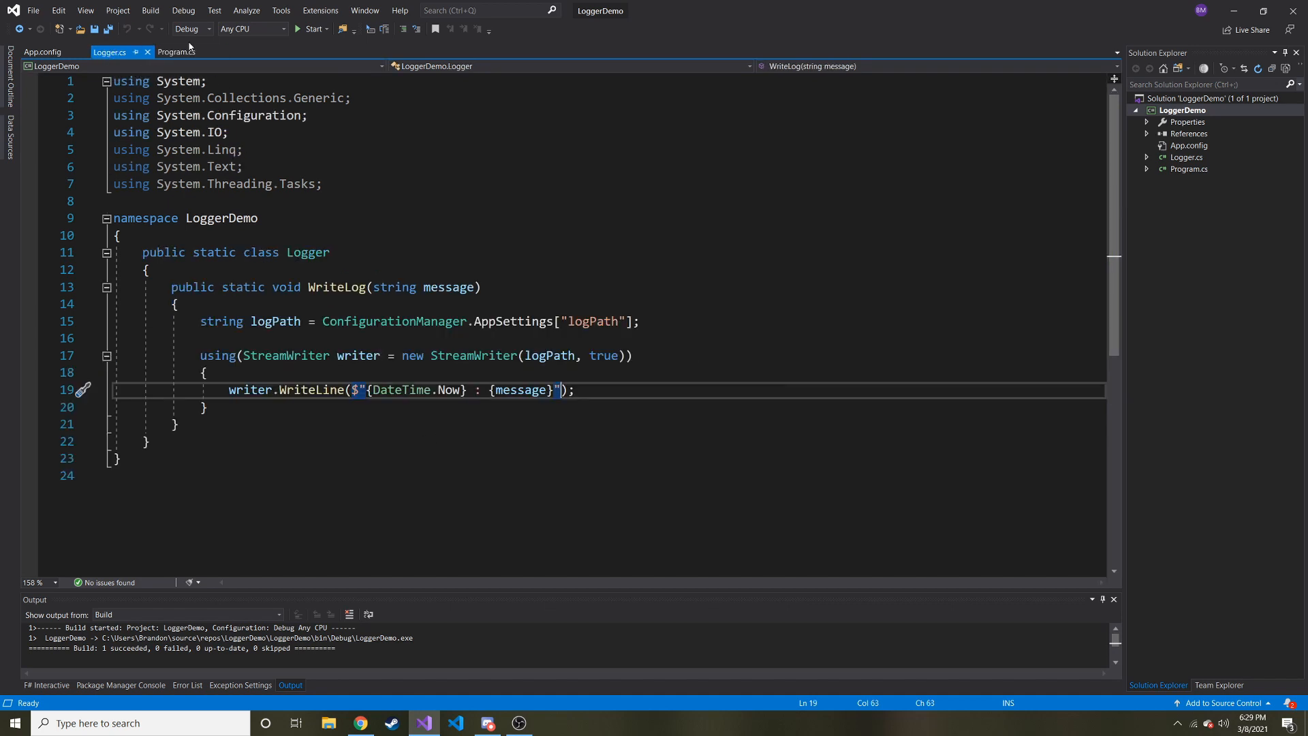
{"action": "left_click", "coordinate": [176, 52]}
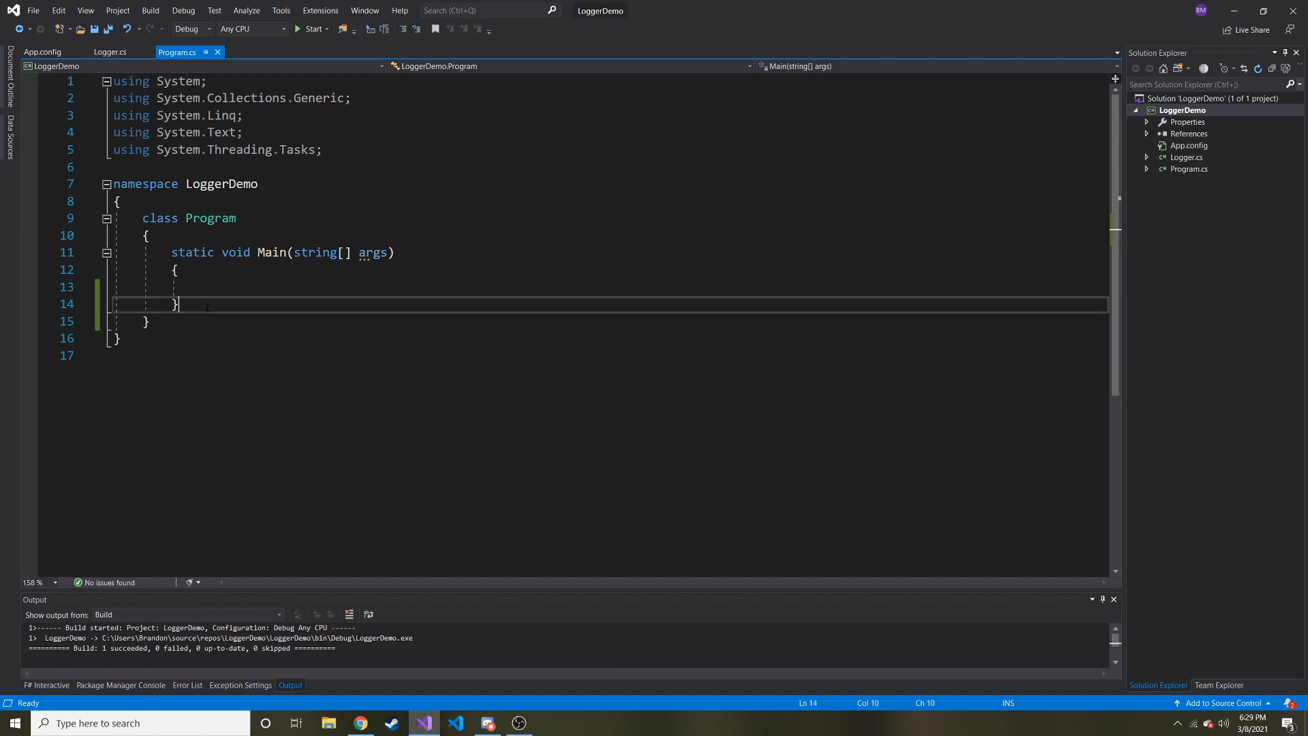
- Declare a static divide(int a, int b) method below Main and start its body
{"action": "type", "text": "static void"}
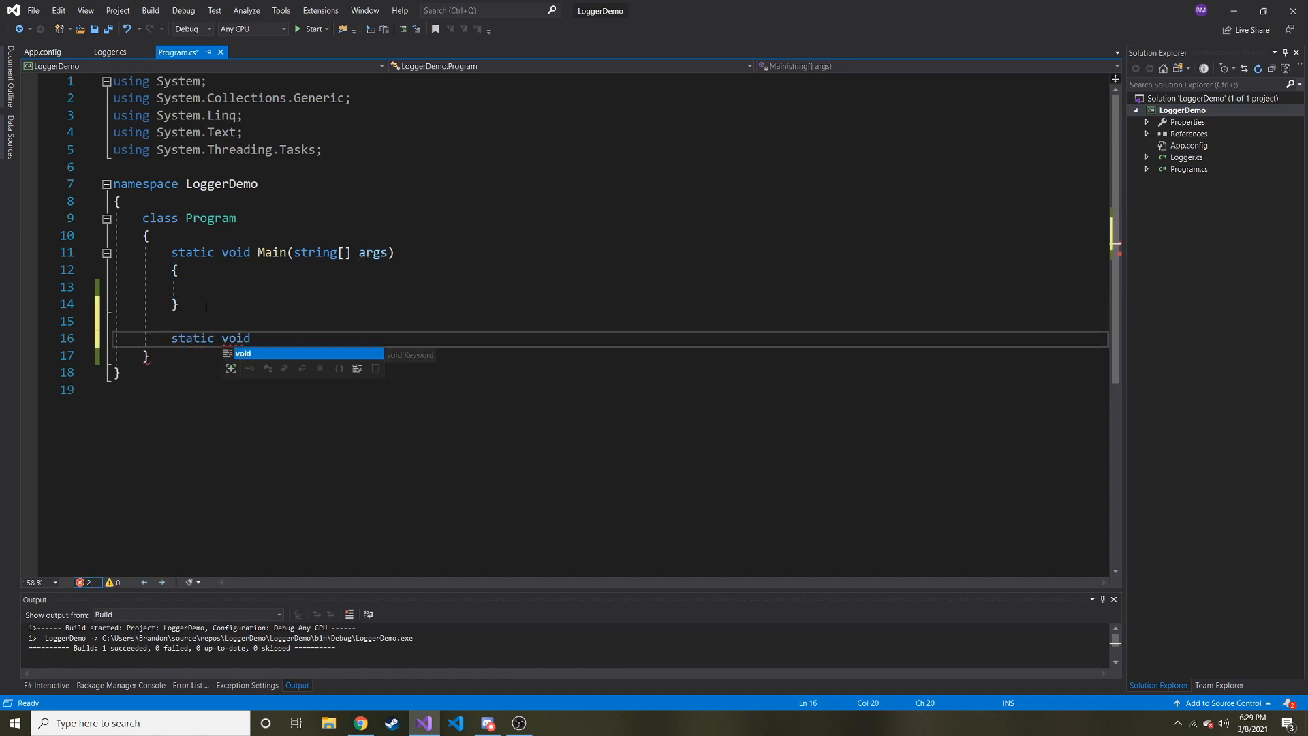
{"action": "key", "text": "Escape"}
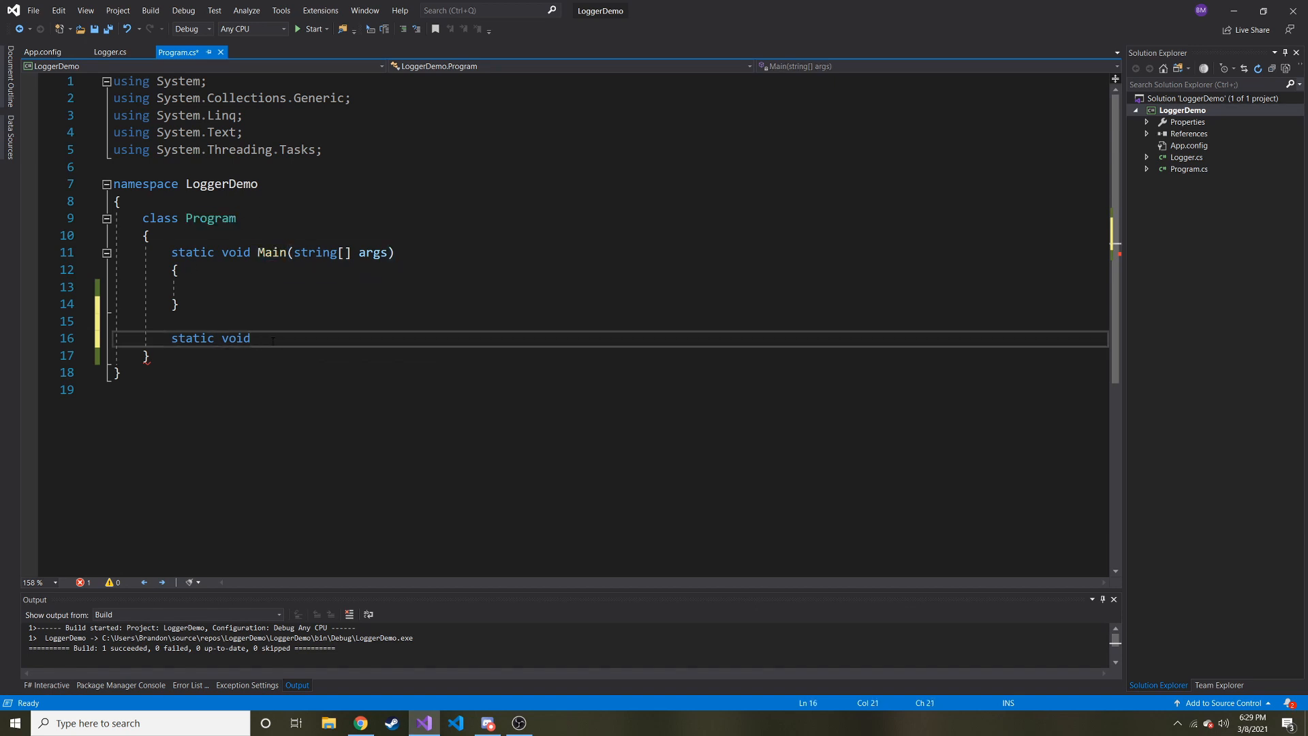
{"action": "type", "text": "divide"}
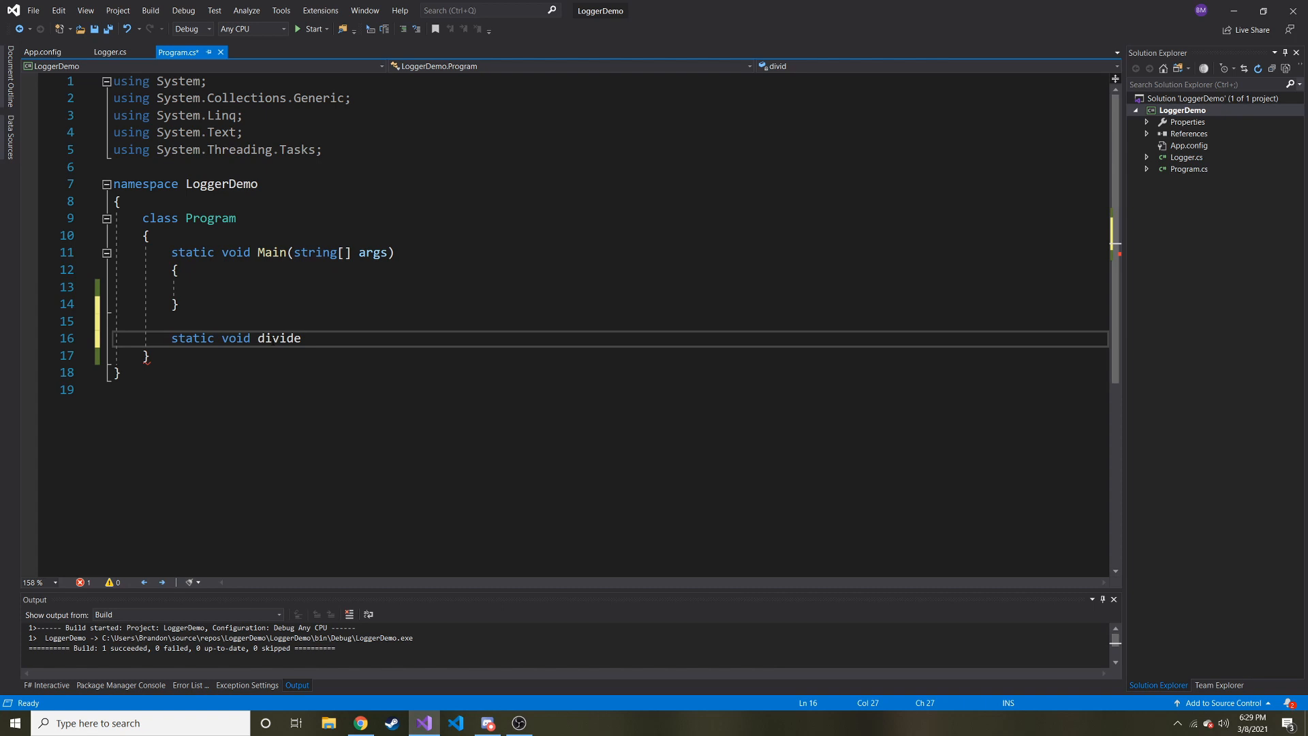
{"action": "type", "text": "(int"}
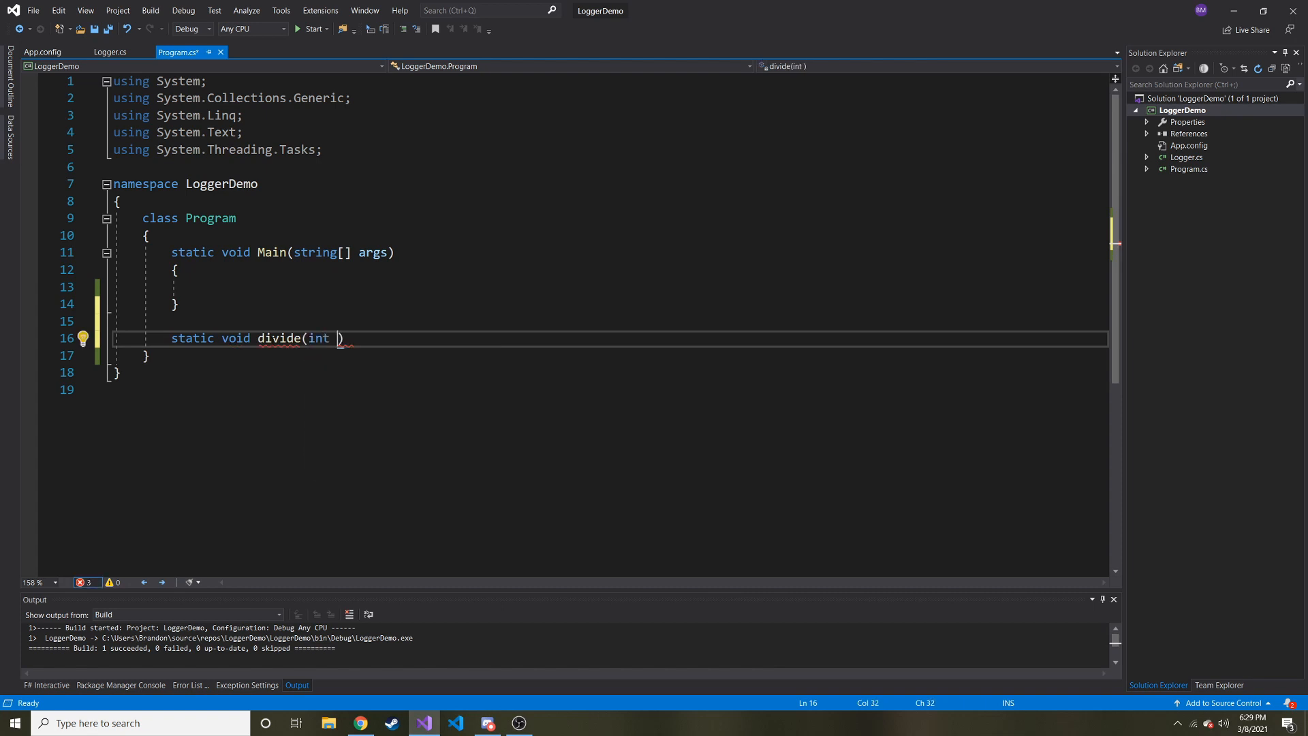
{"action": "type", "text": "a, int b"}
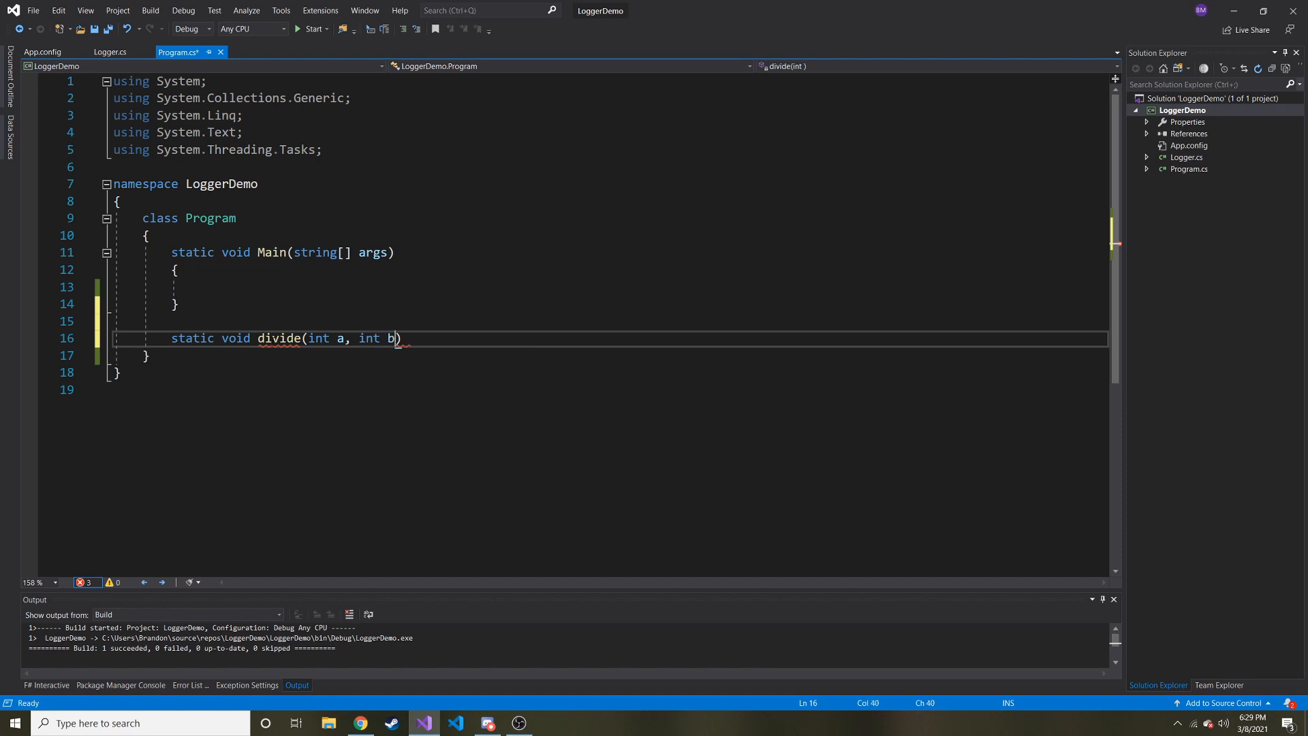
{"action": "key", "text": "Return"}
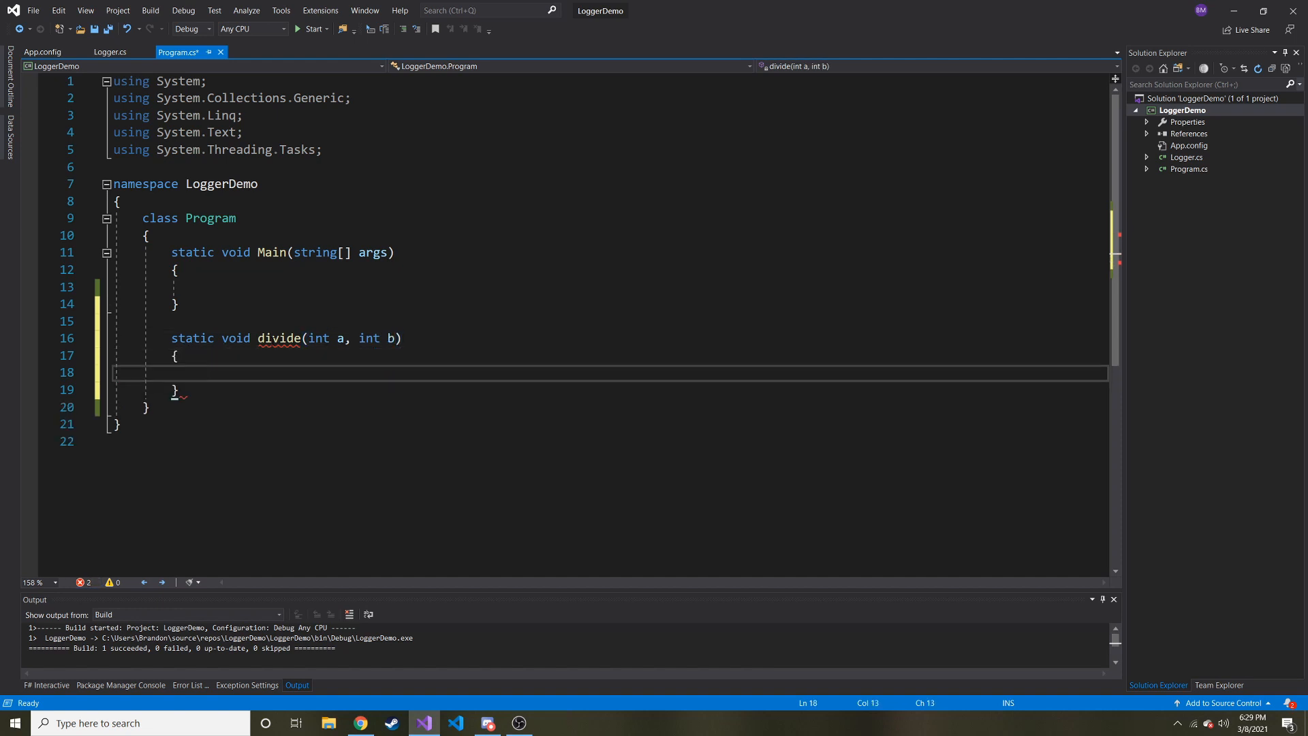
- Give divide a double return type and a body of return a / b;
{"action": "type", "text": "re"}
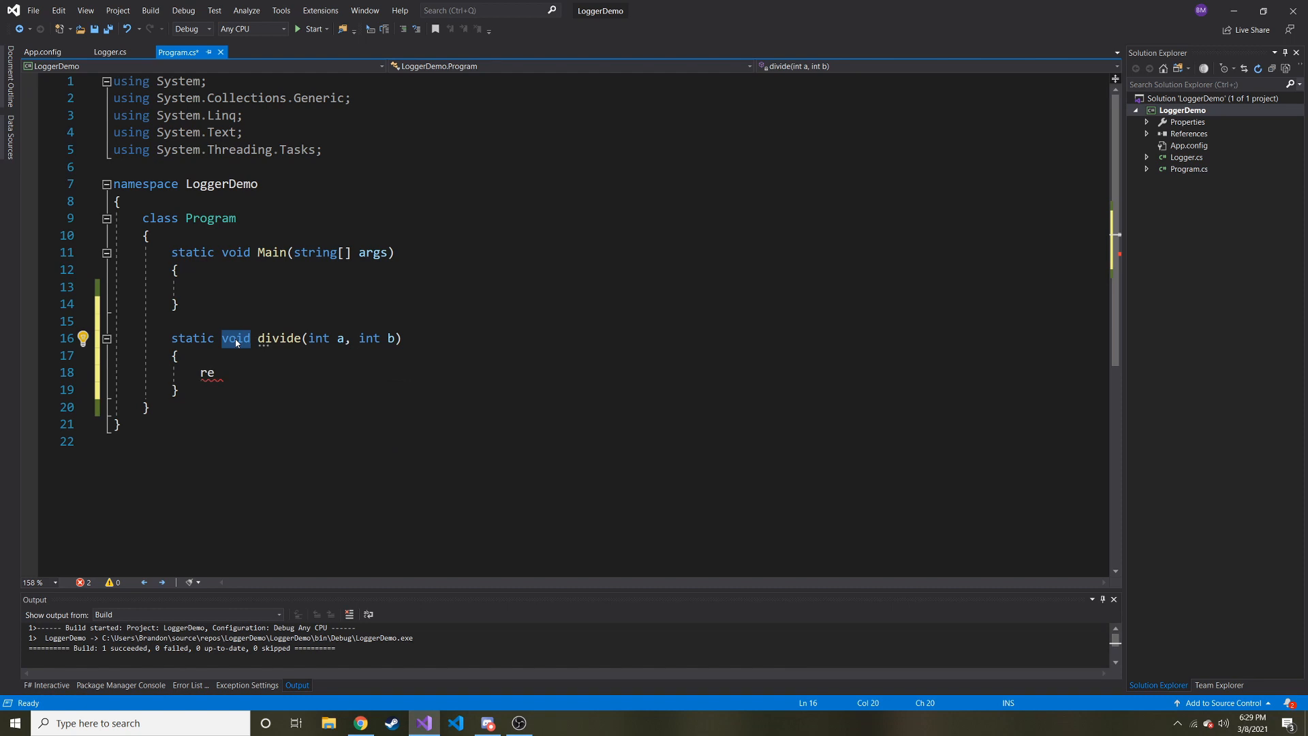
{"action": "type", "text": "double"}
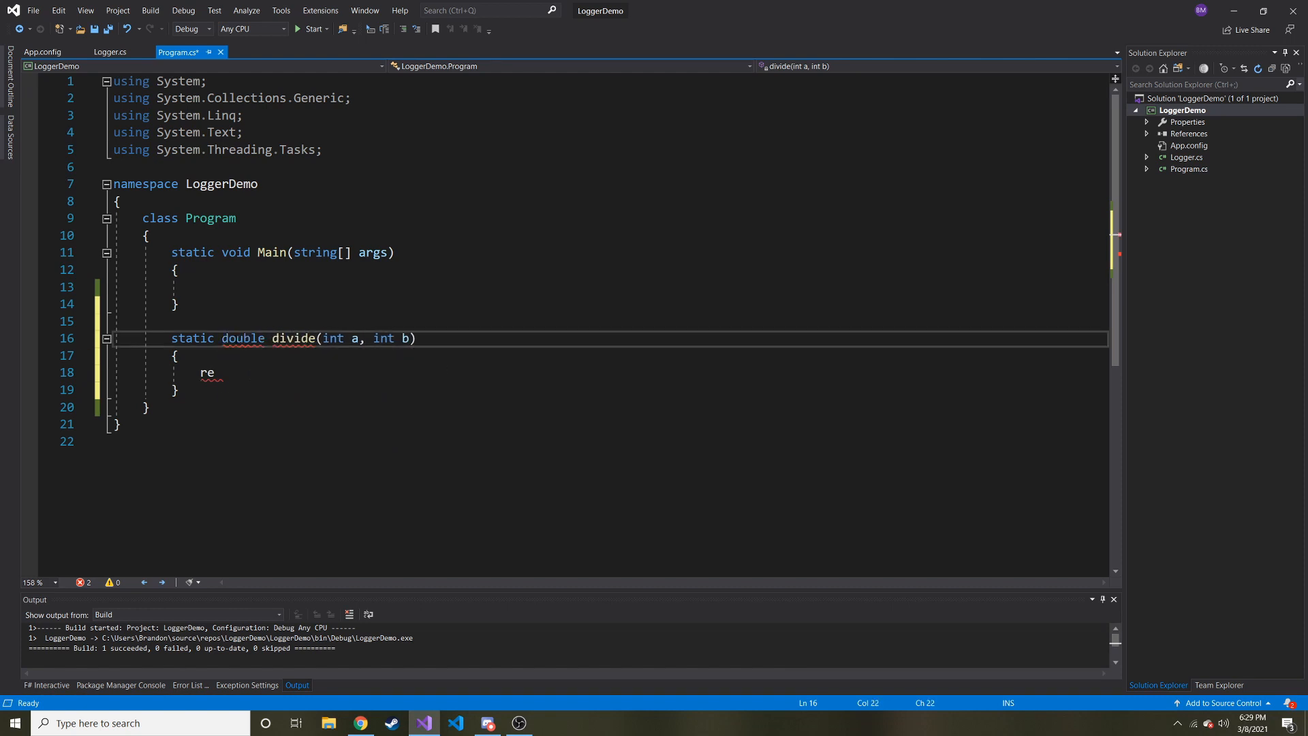
{"action": "double_click", "coordinate": [207, 372]}
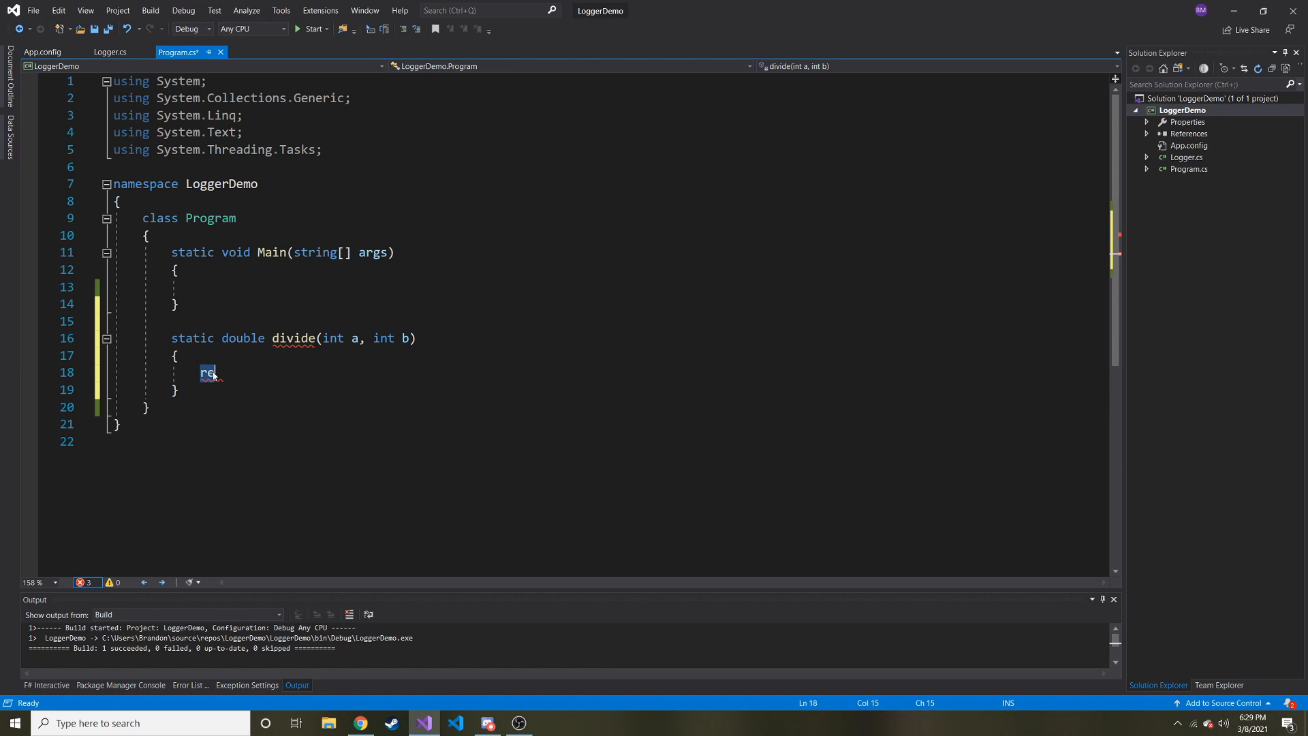
{"action": "type", "text": "turn a / b;"}
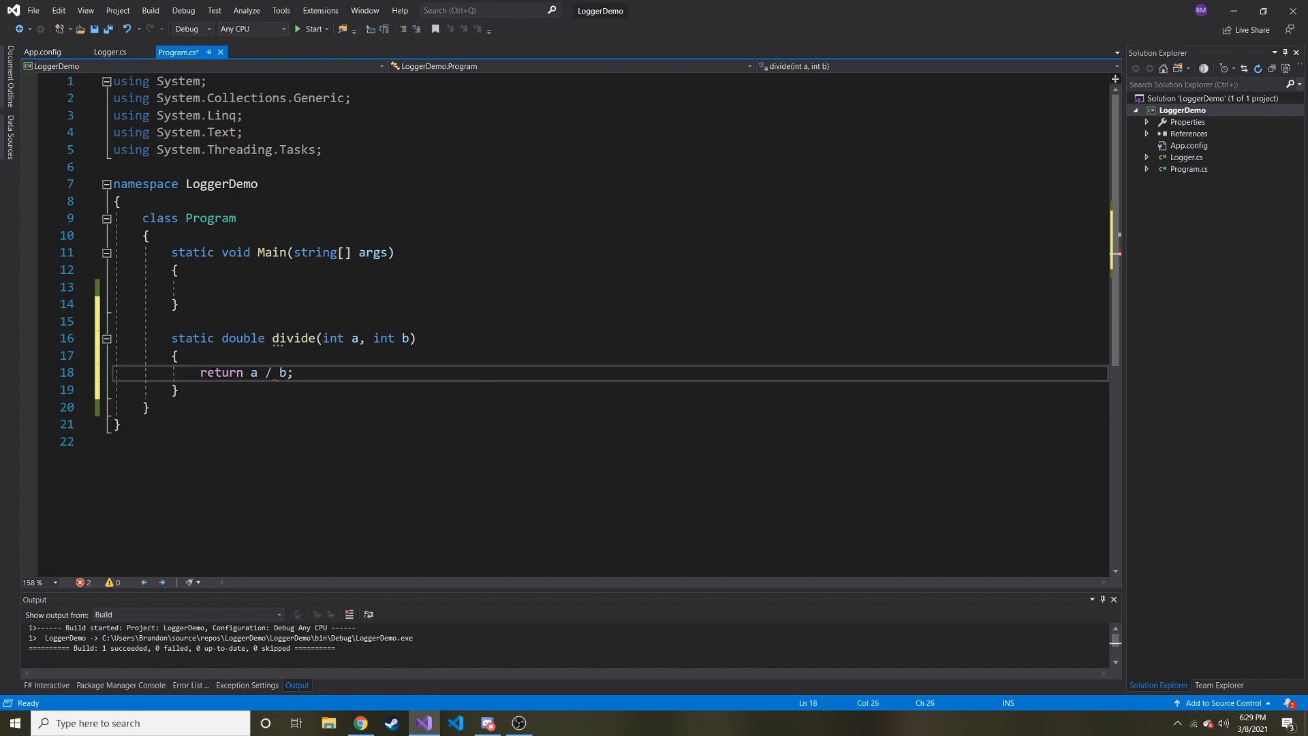
{"action": "double_click", "coordinate": [221, 373]}
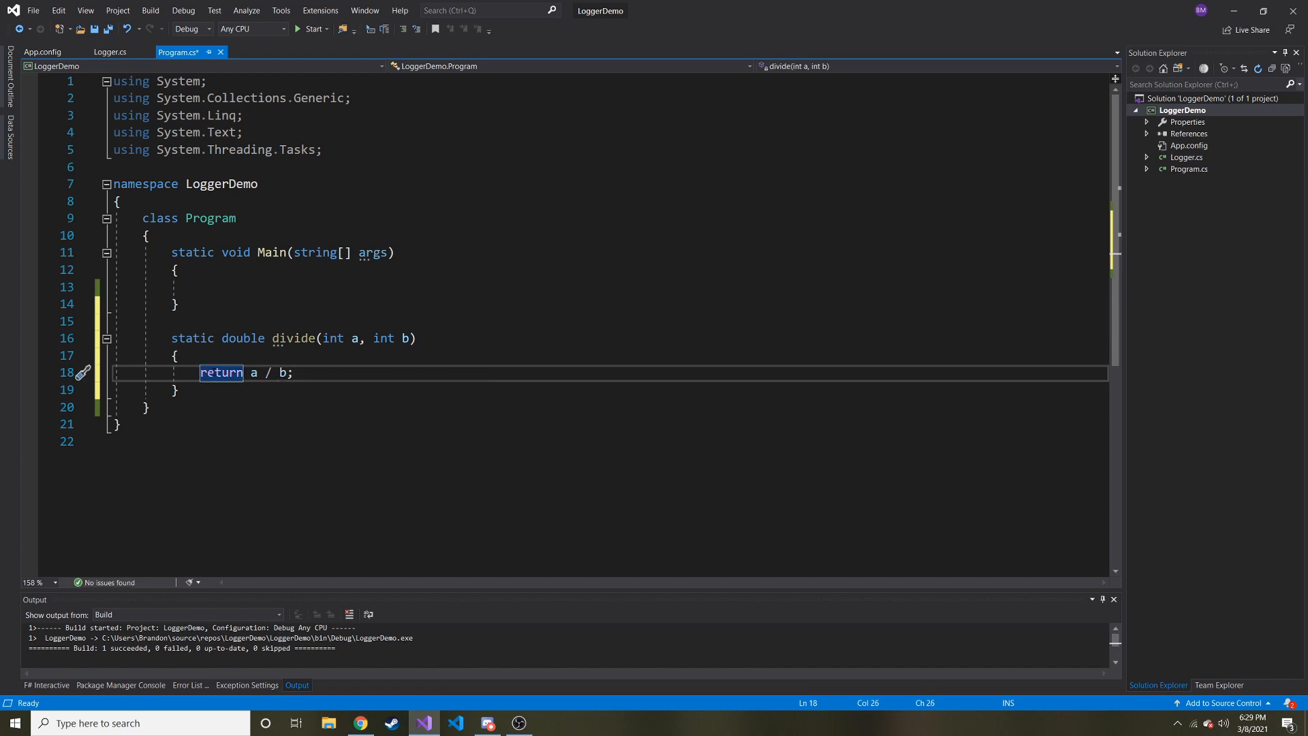
{"action": "left_click", "coordinate": [200, 372]}
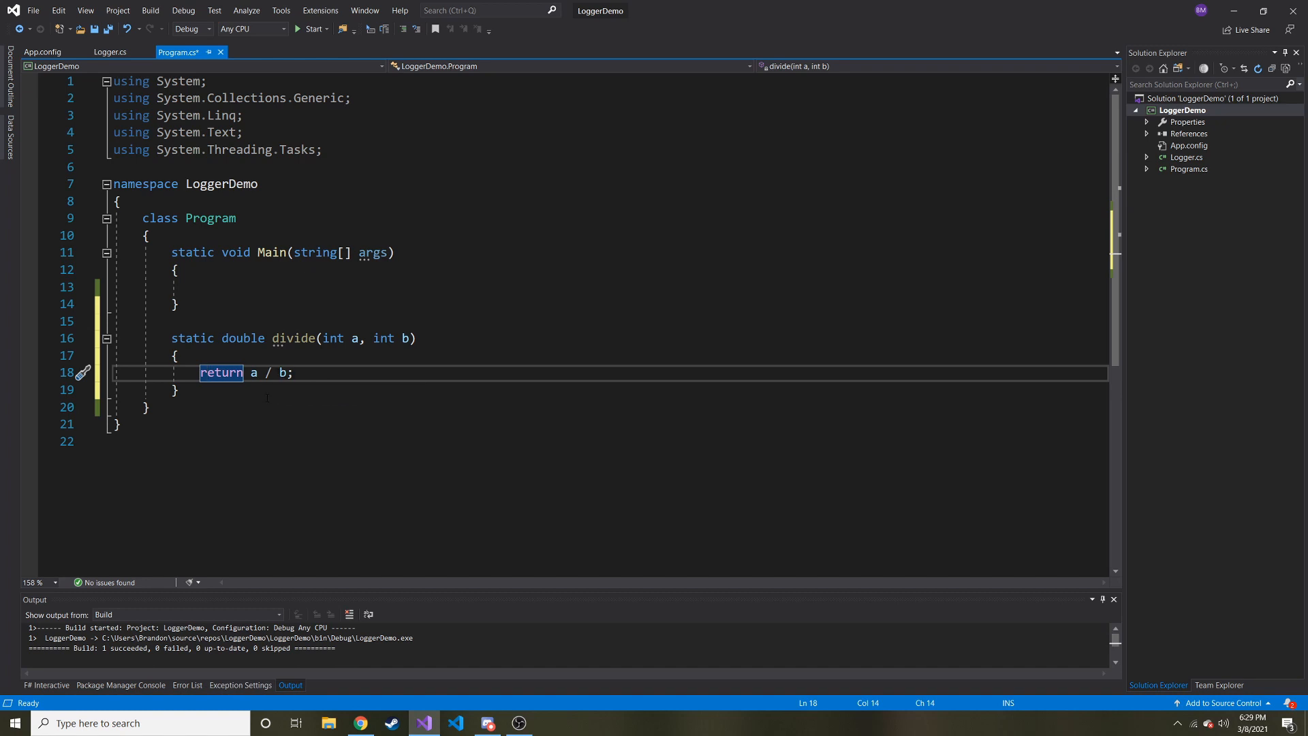
{"action": "left_click", "coordinate": [192, 355]}
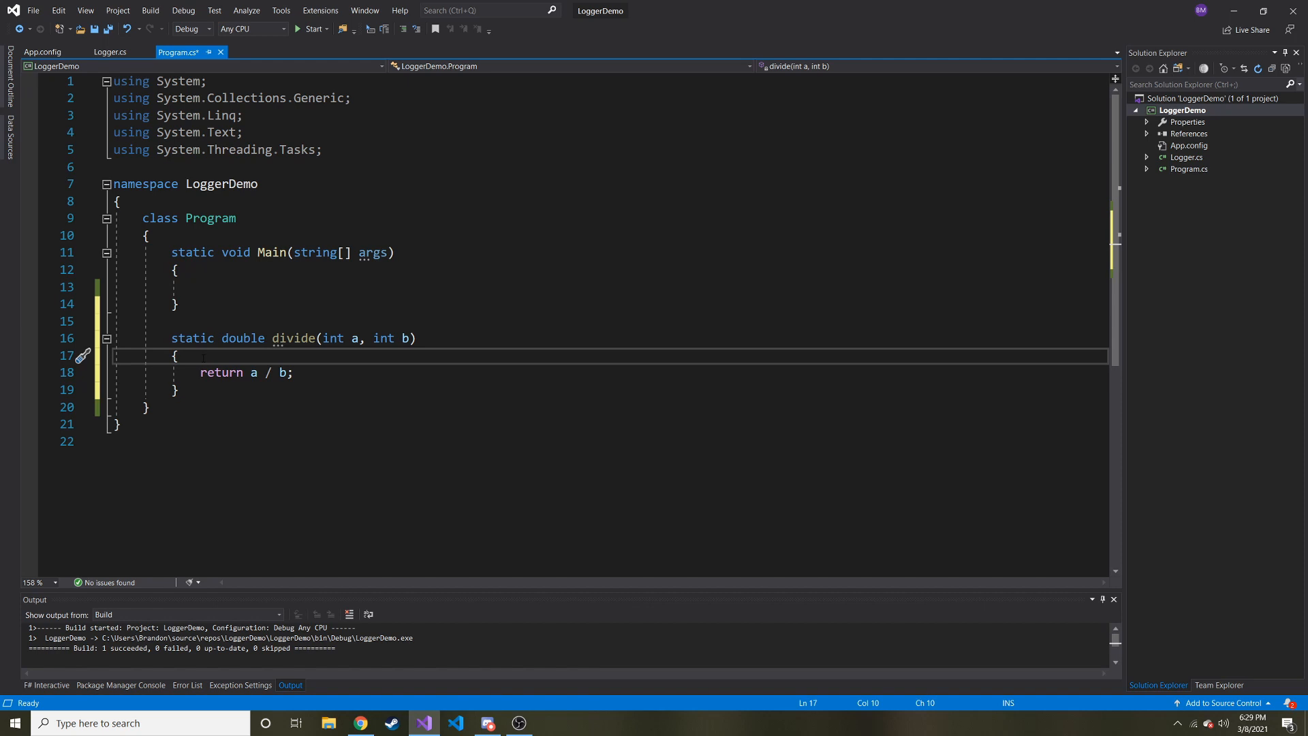
- Write an empty try { } and catch() { } above return a / b; in divide
{"action": "type", "text": "try"}
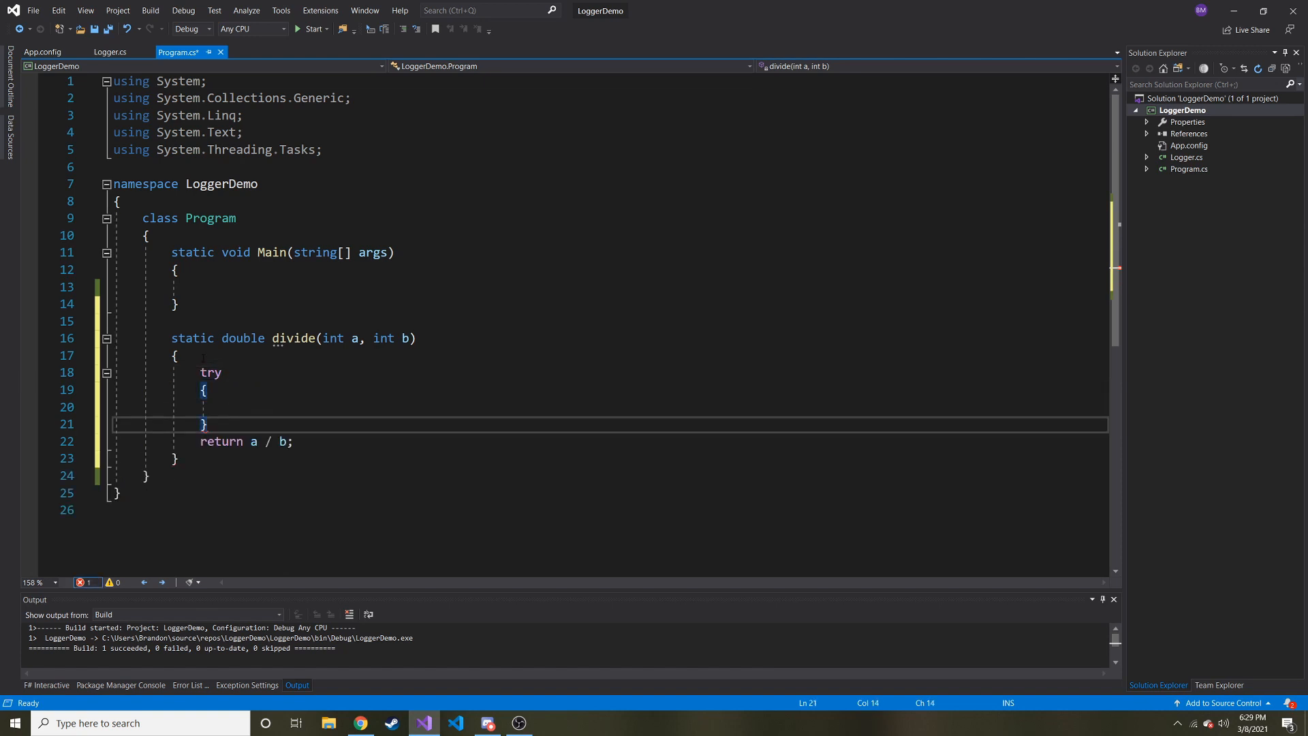
{"action": "type", "text": "catch"}
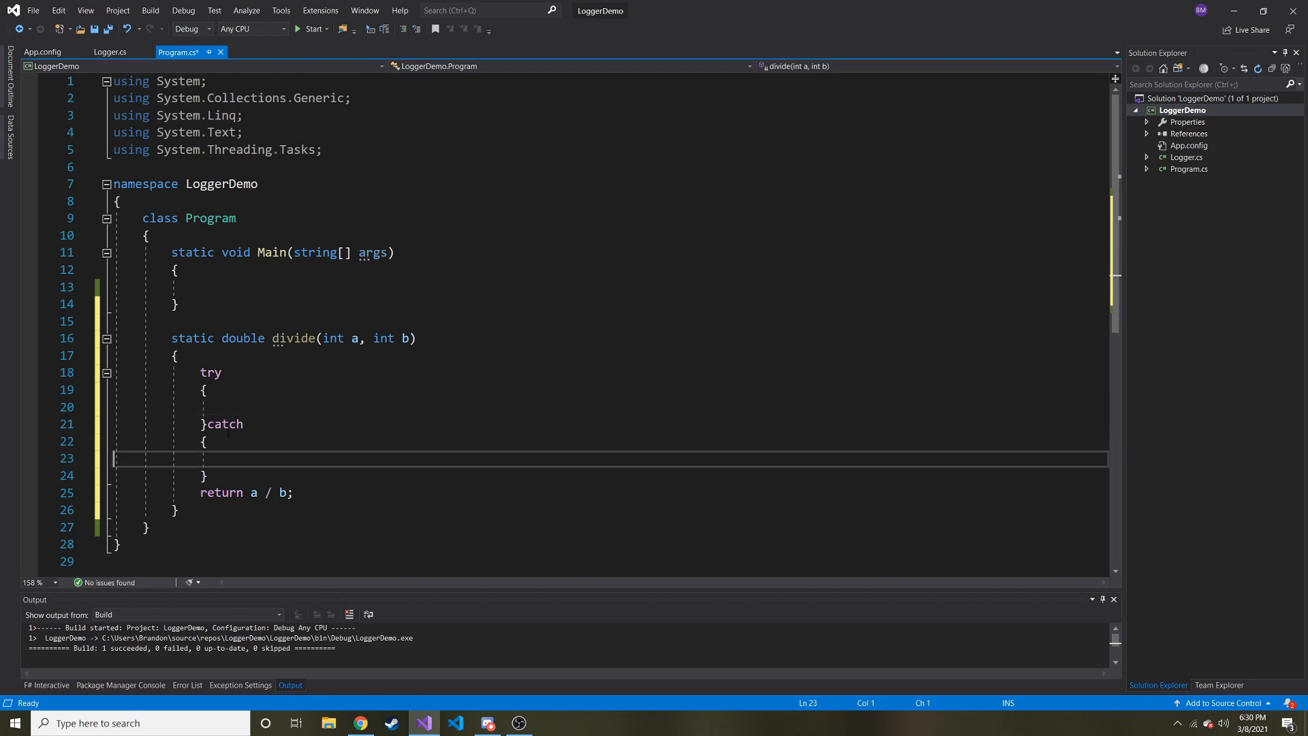
{"action": "double_click", "coordinate": [222, 424]}
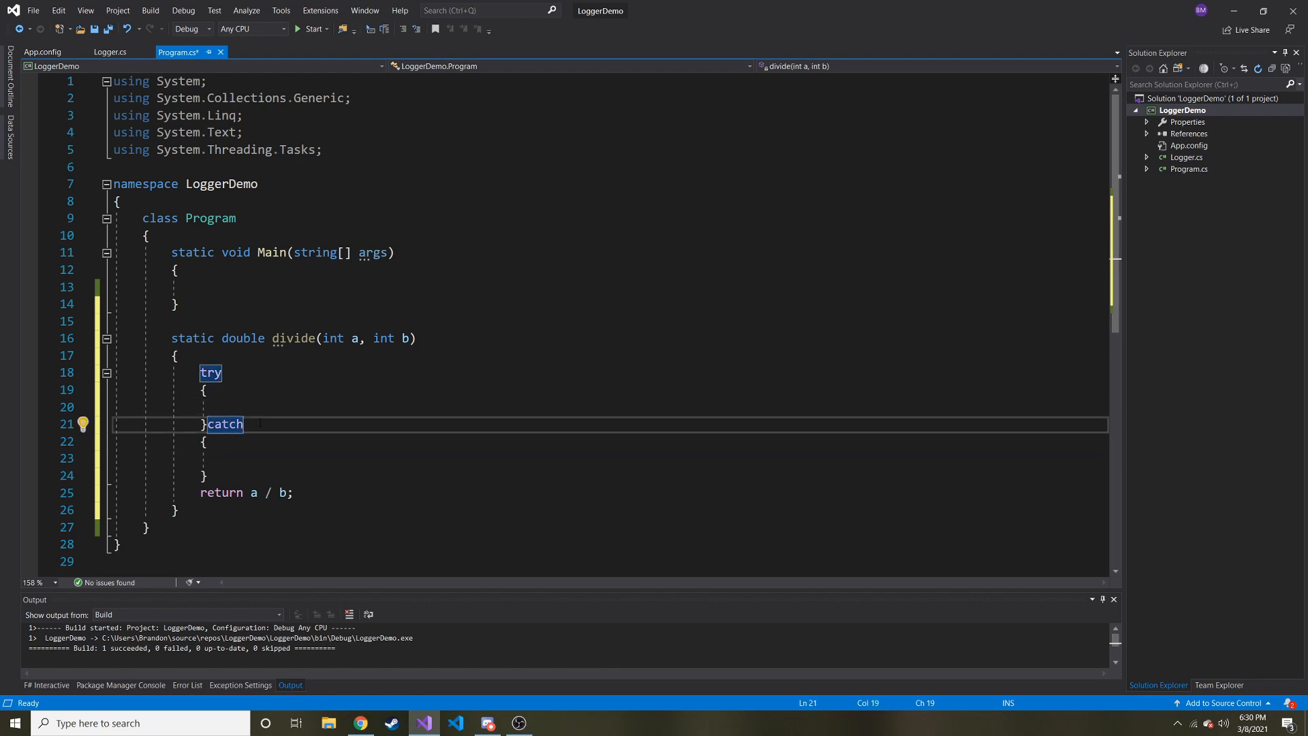
{"action": "type", "text": "()"}
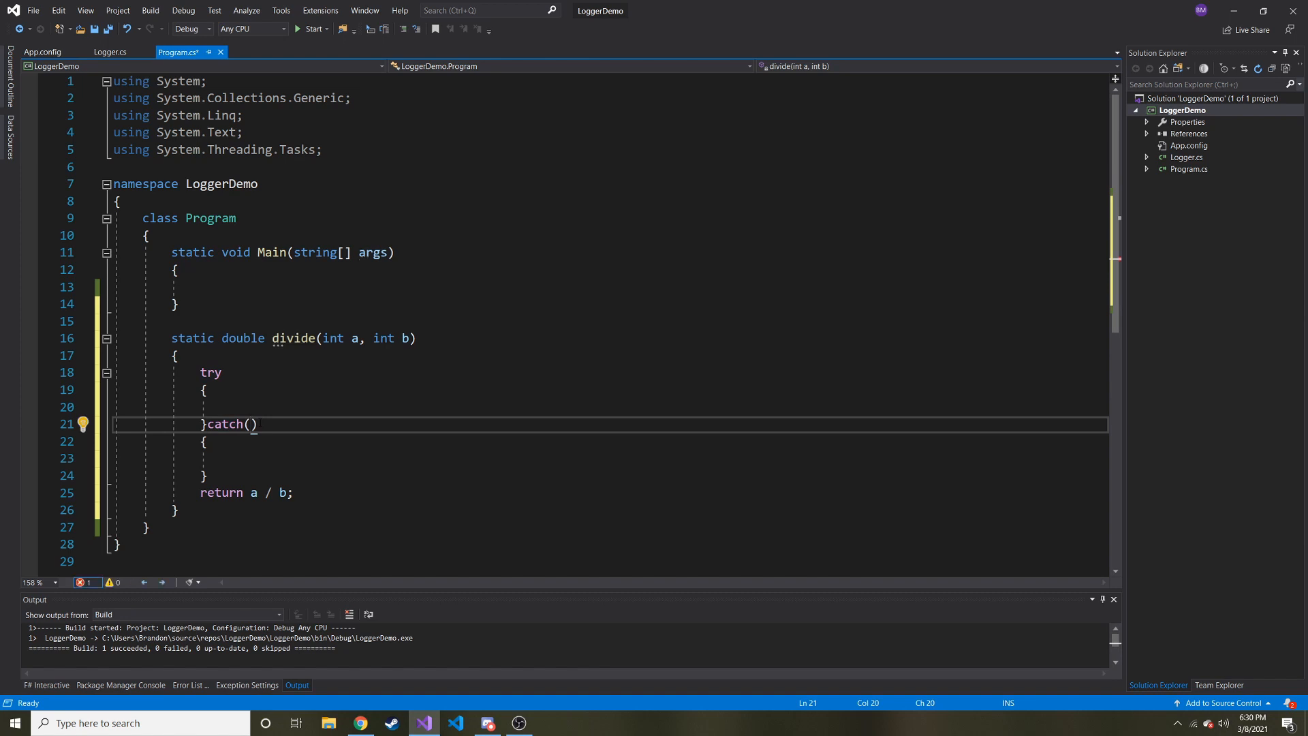
{"action": "double_click", "coordinate": [225, 424]}
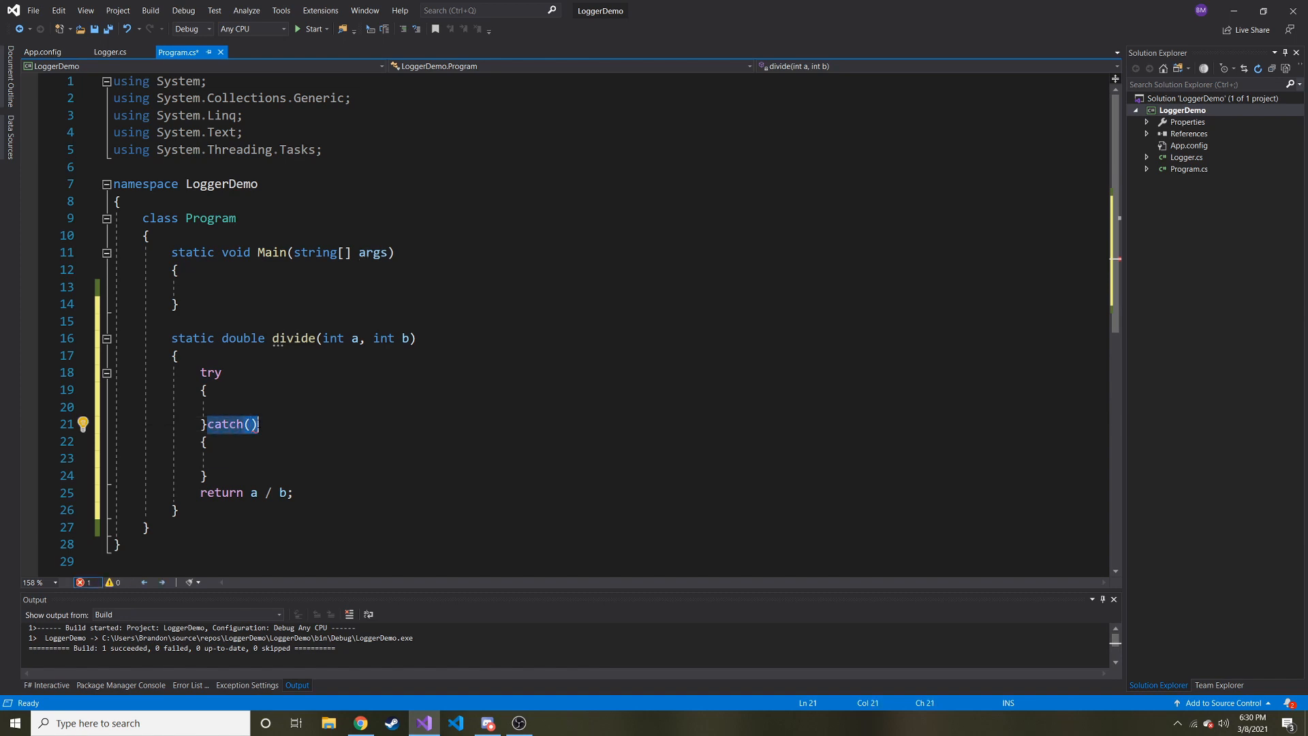
{"action": "left_click", "coordinate": [360, 722]}
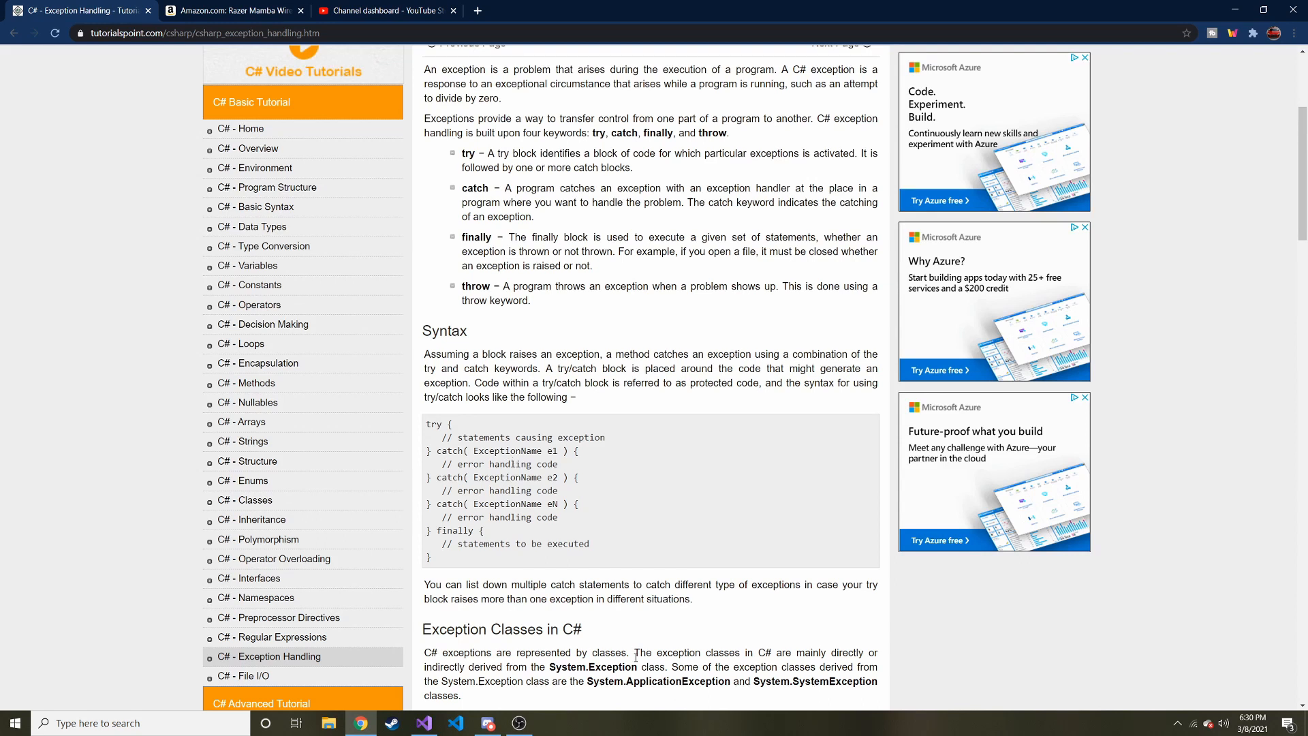
{"action": "mouse_move", "coordinate": [482, 476]}
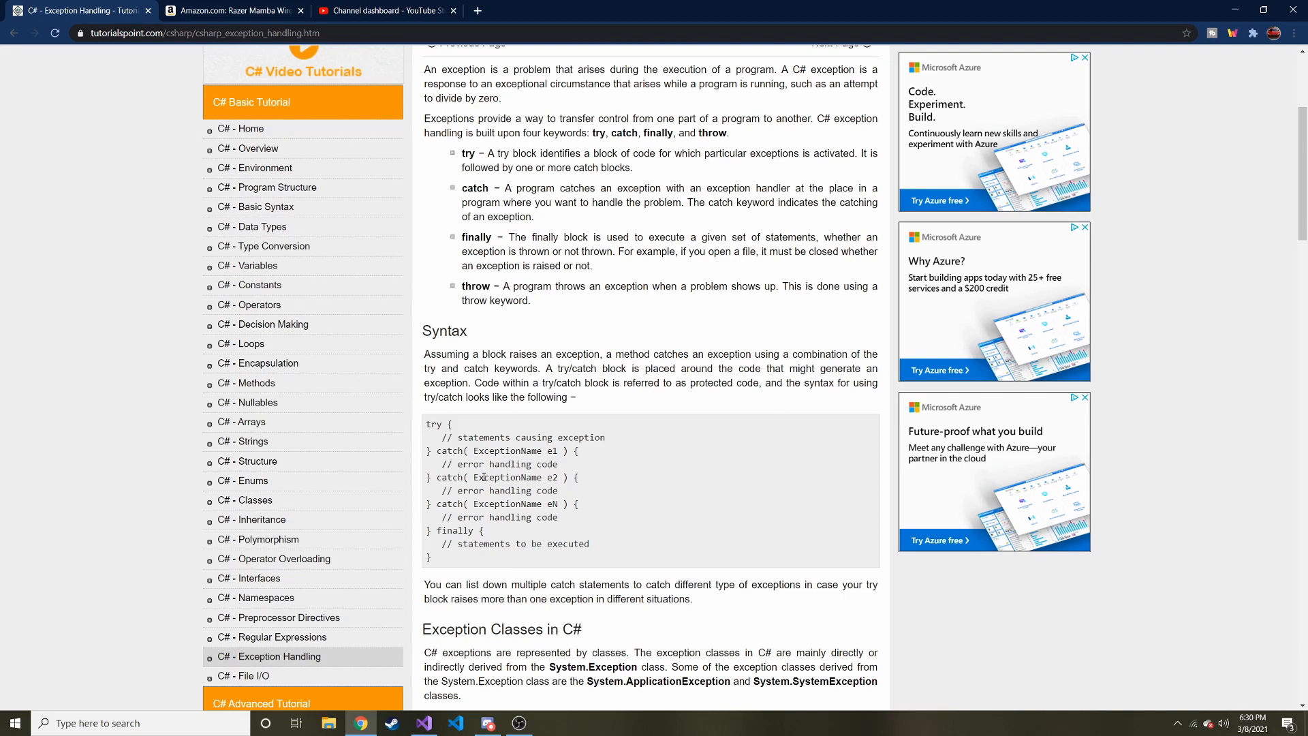
{"action": "mouse_move", "coordinate": [609, 678]}
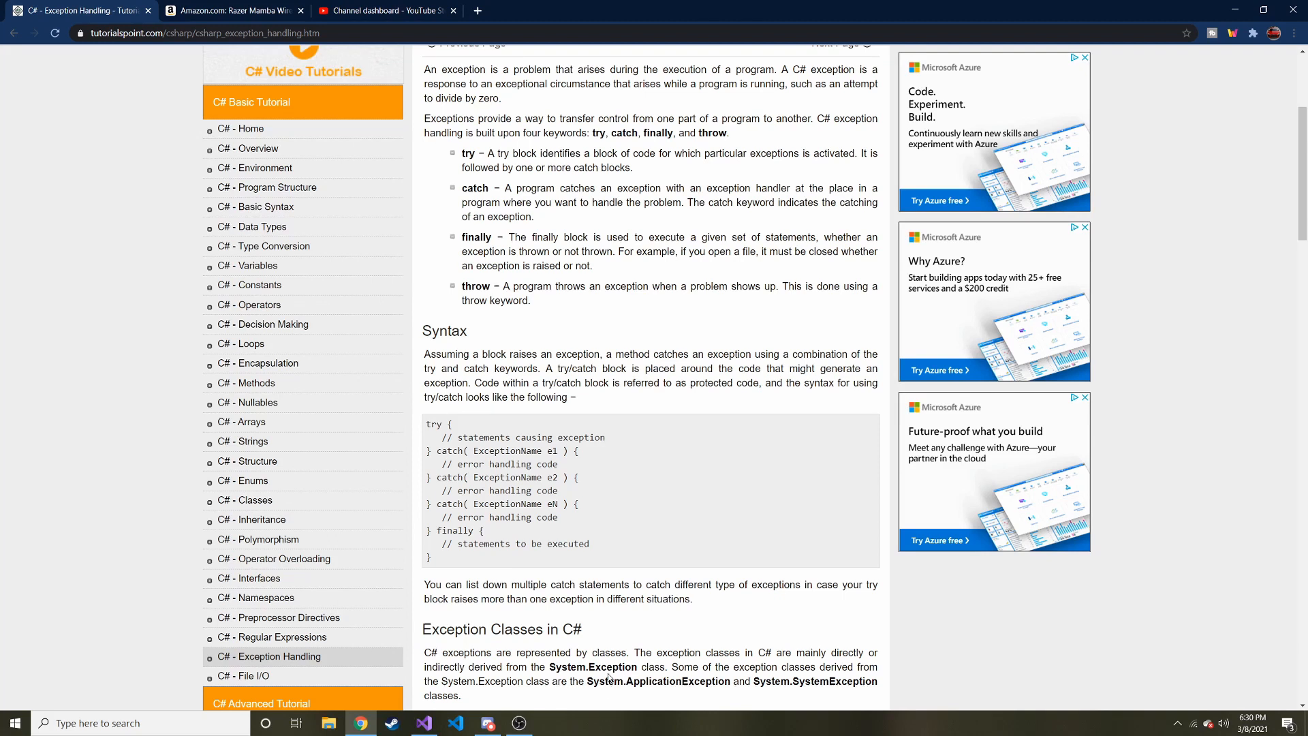
{"action": "mouse_move", "coordinate": [1209, 6]}
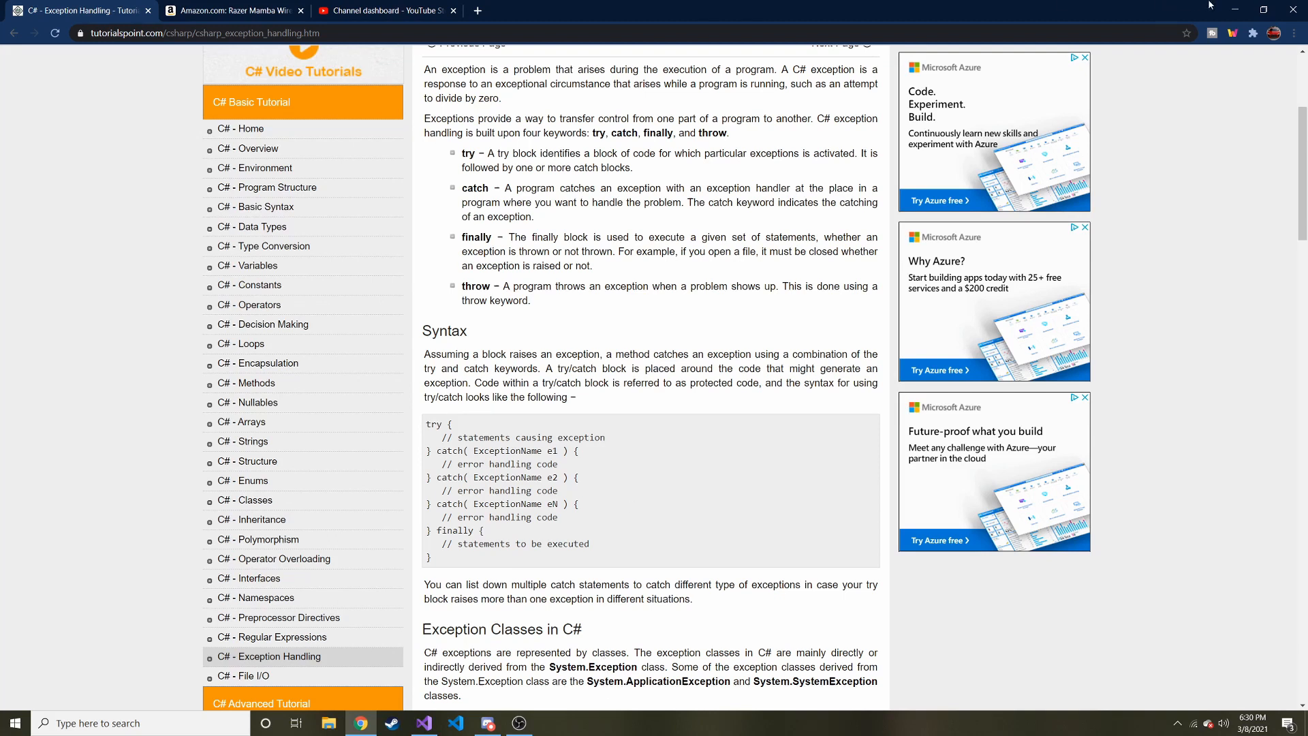
{"action": "left_click", "coordinate": [424, 722]}
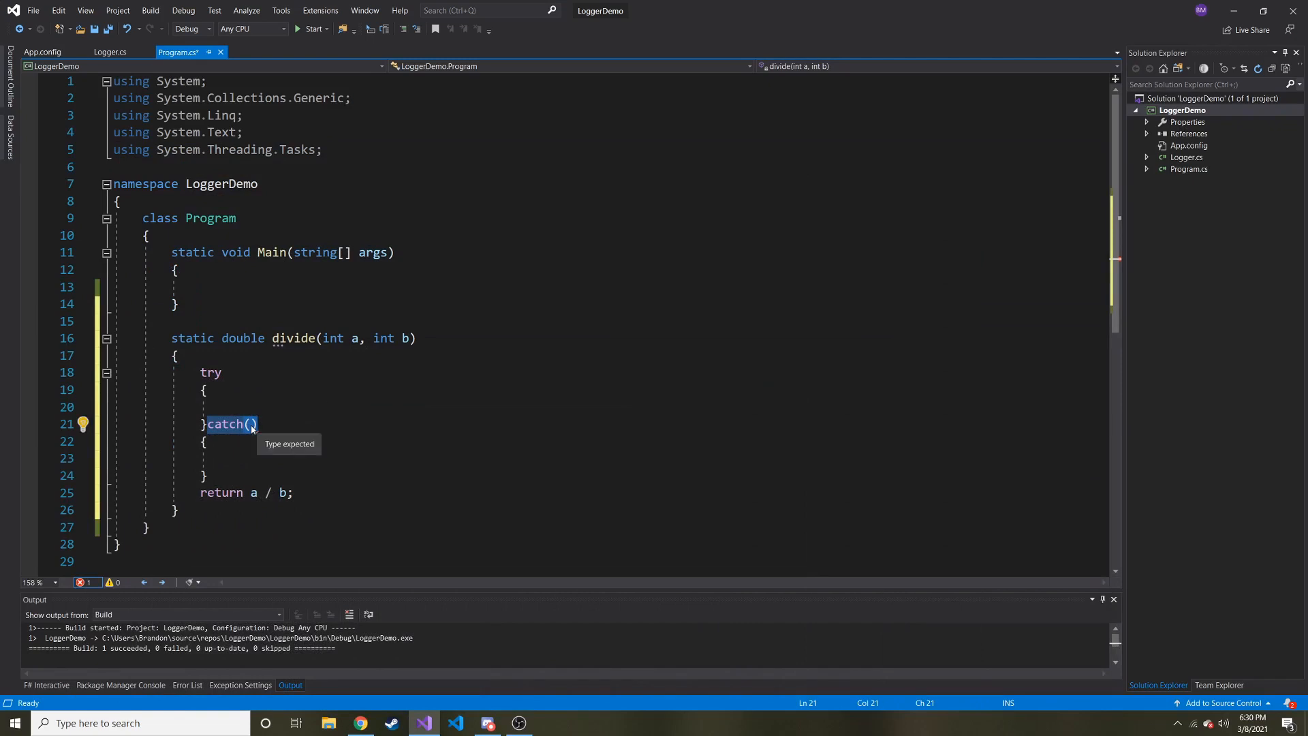
- Catch Exception ex and log it with Logger.WriteLog(ex.Message); in the catch body
{"action": "type", "text": "Exception"}
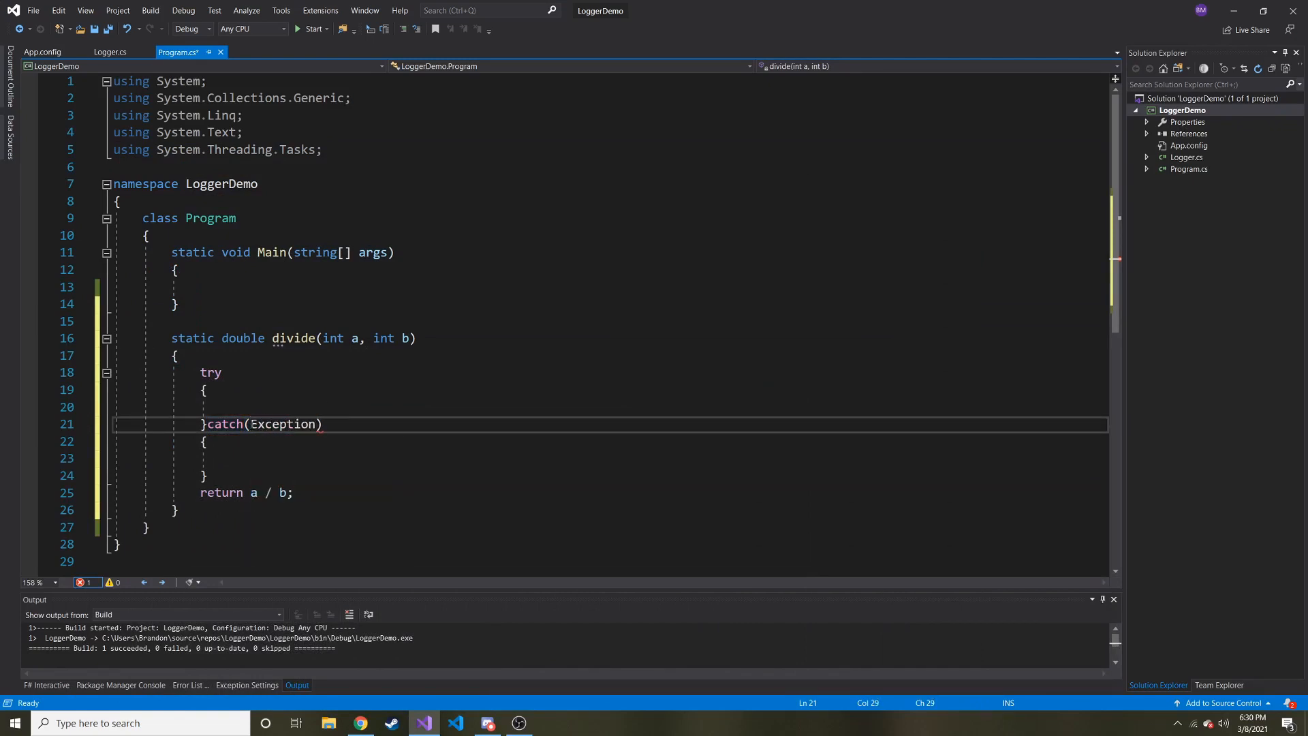
{"action": "type", "text": "ex"}
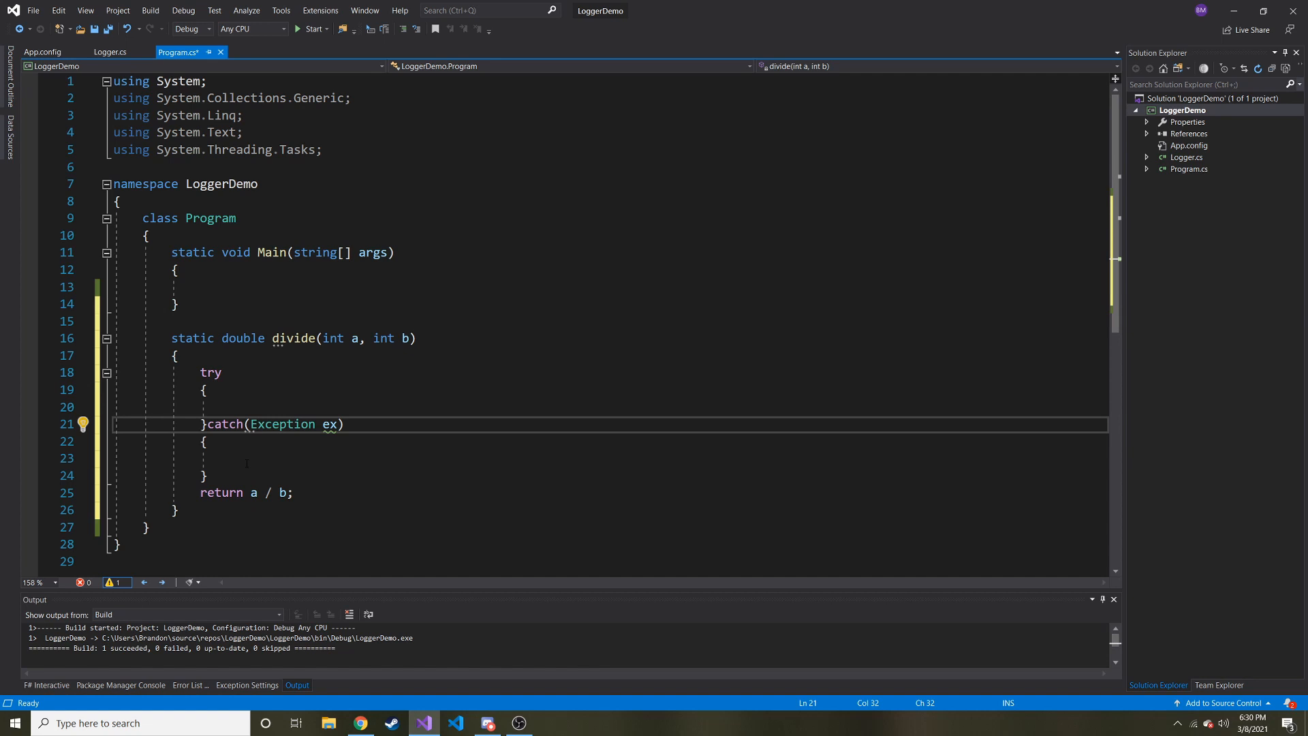
{"action": "left_click", "coordinate": [229, 458]}
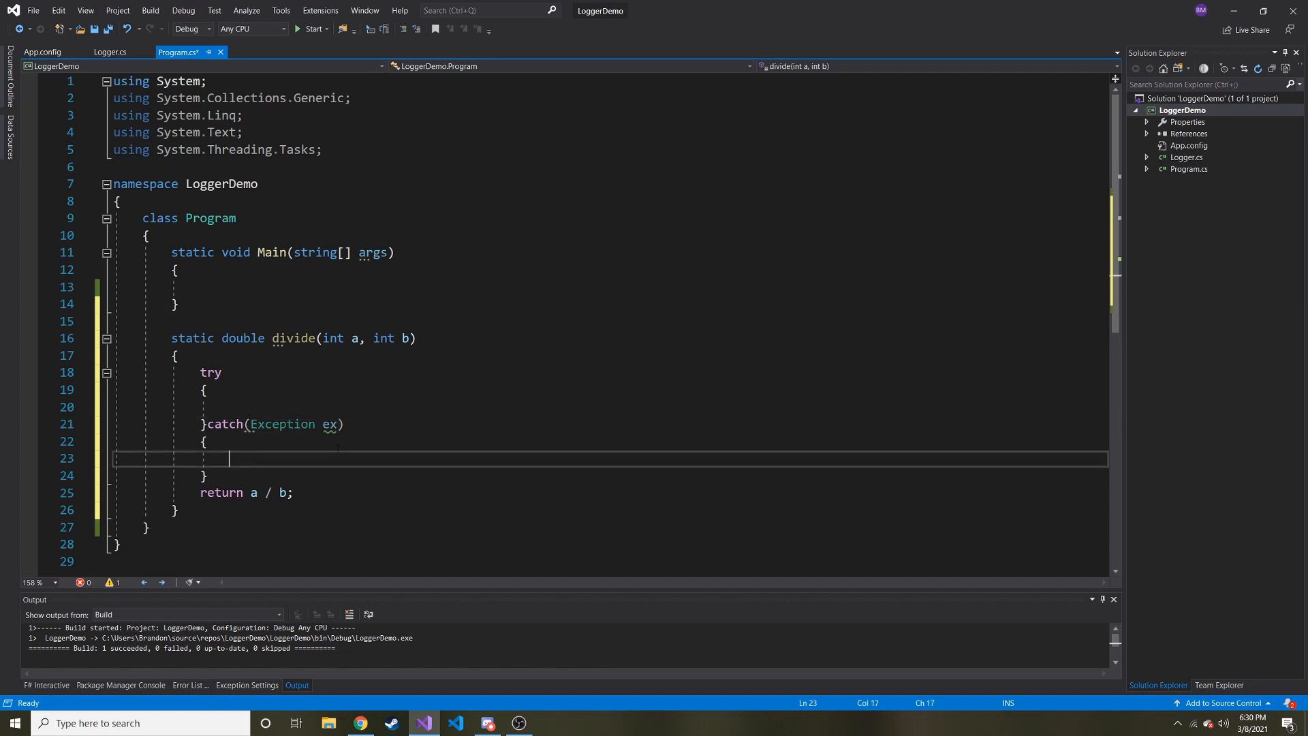
{"action": "type", "text": "log"}
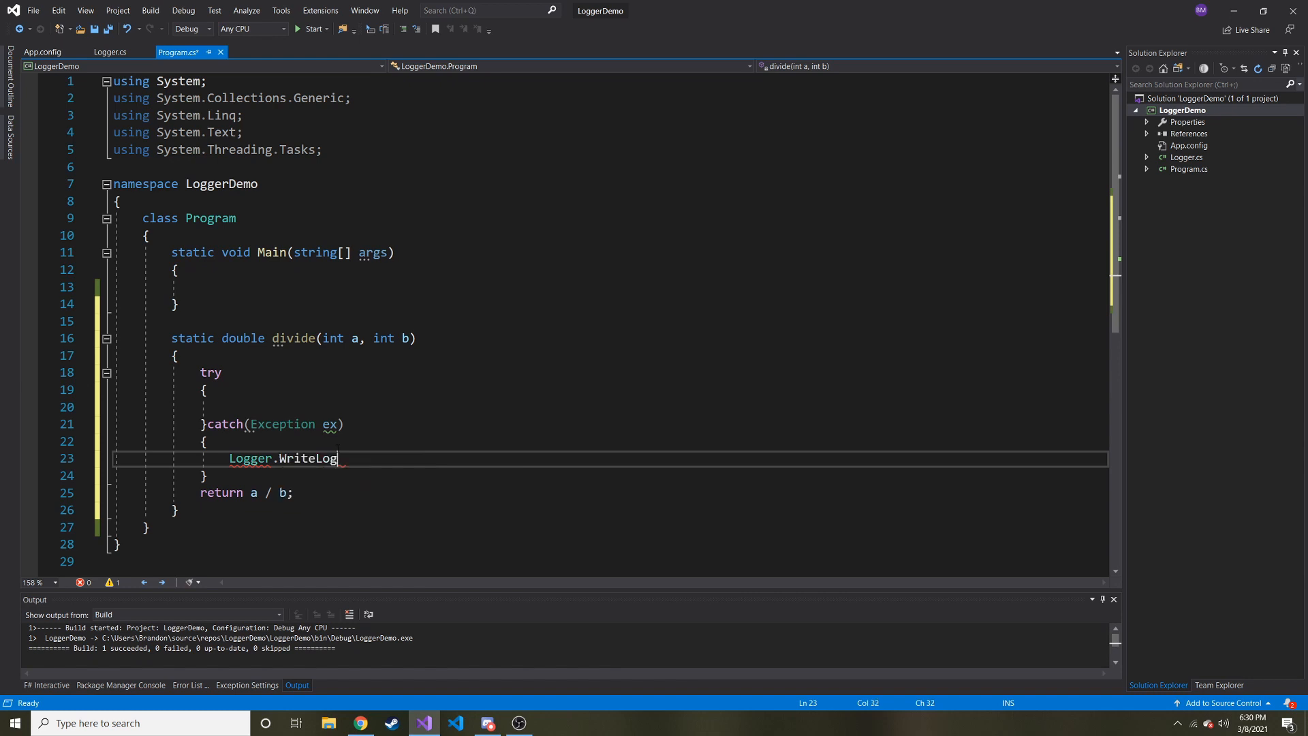
{"action": "type", "text": "(ex"}
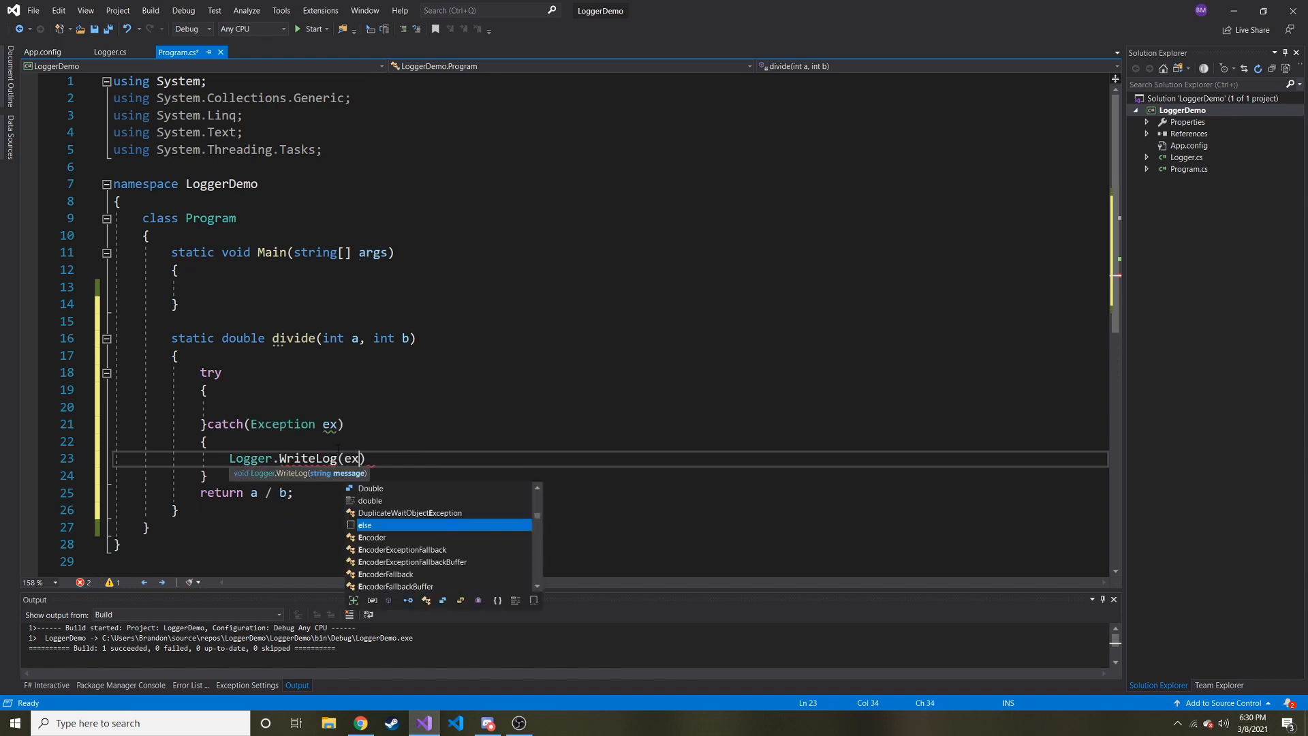
{"action": "type", "text": ".Message"}
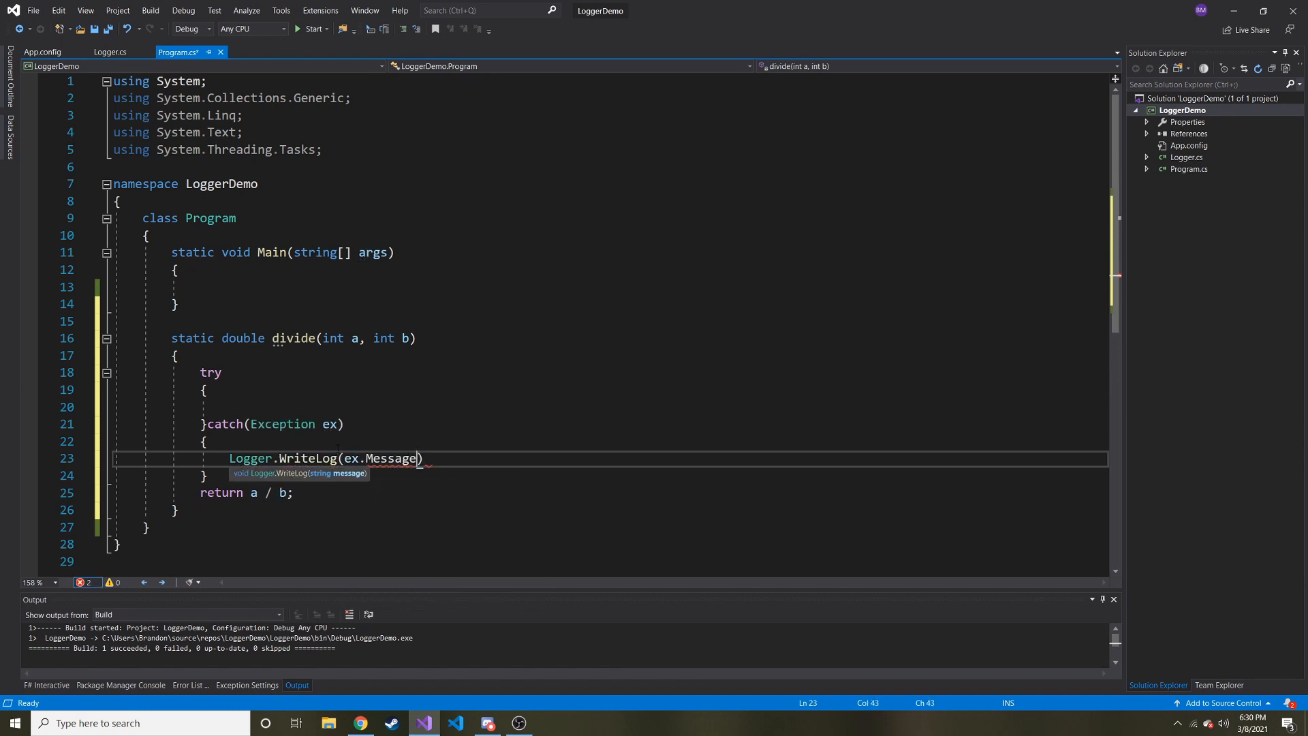
{"action": "type", "text": ";"}
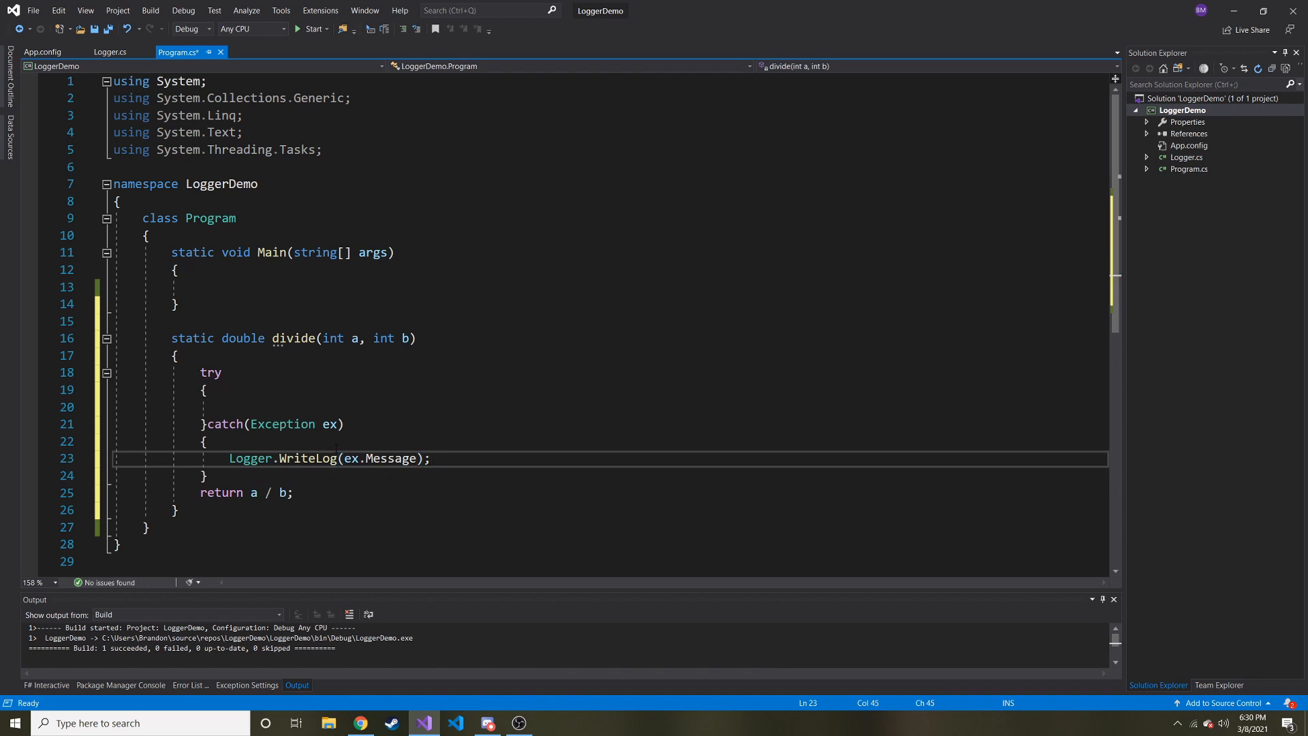
{"action": "left_click", "coordinate": [176, 355]}
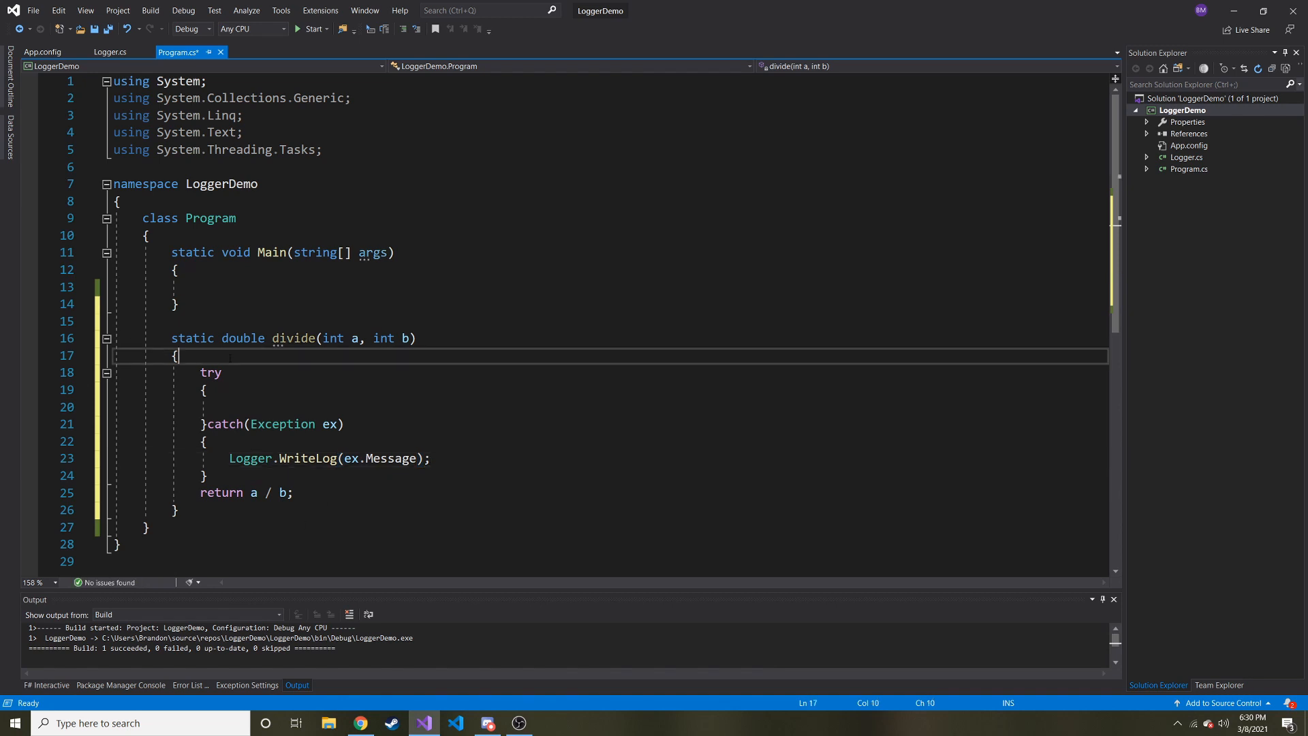
- Declare double result = 0; at the top of divide, above the try block
{"action": "key", "text": "Enter"}
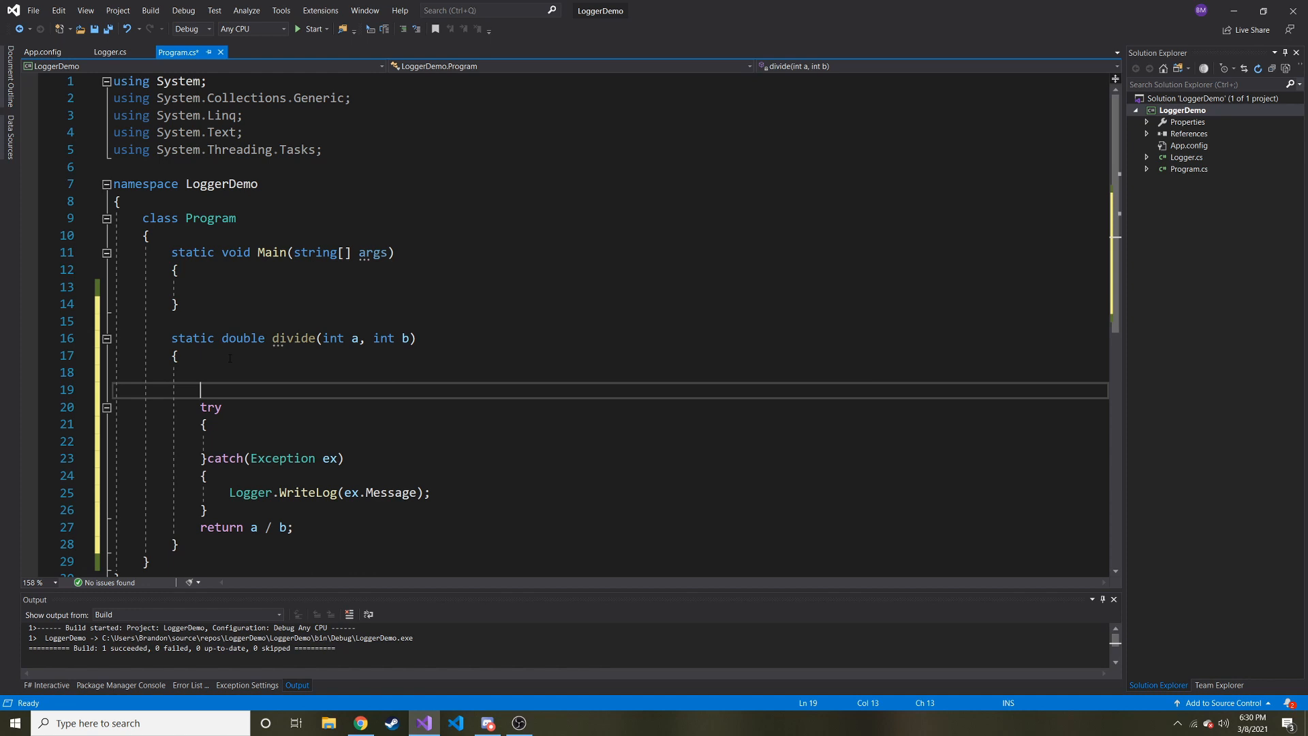
{"action": "type", "text": "double"}
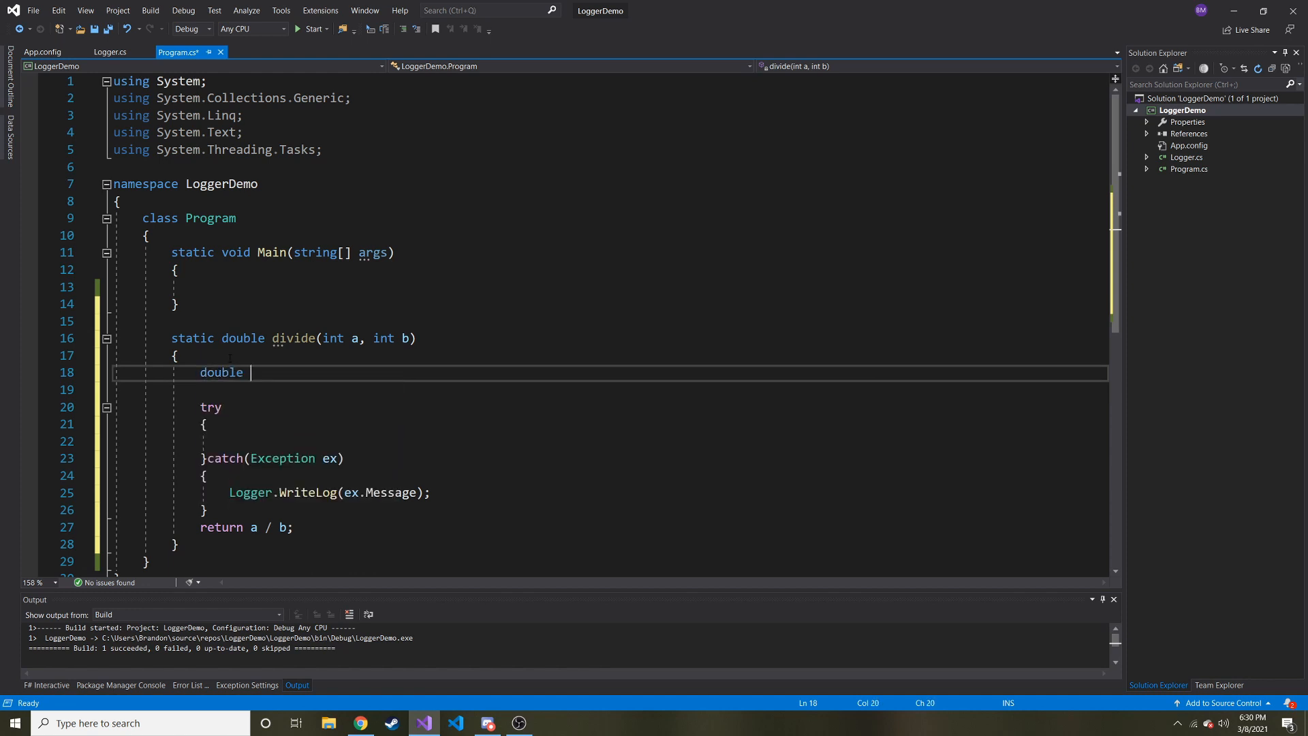
{"action": "type", "text": "result"}
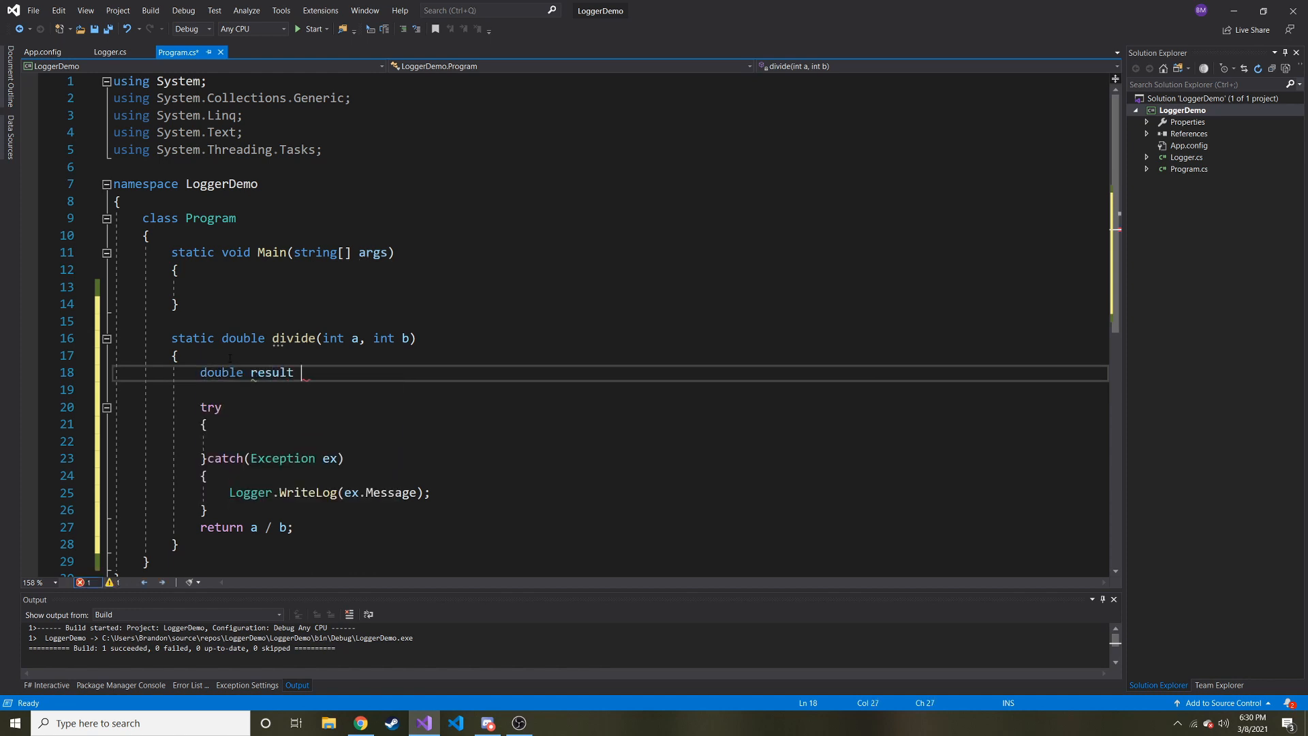
{"action": "type", "text": "="}
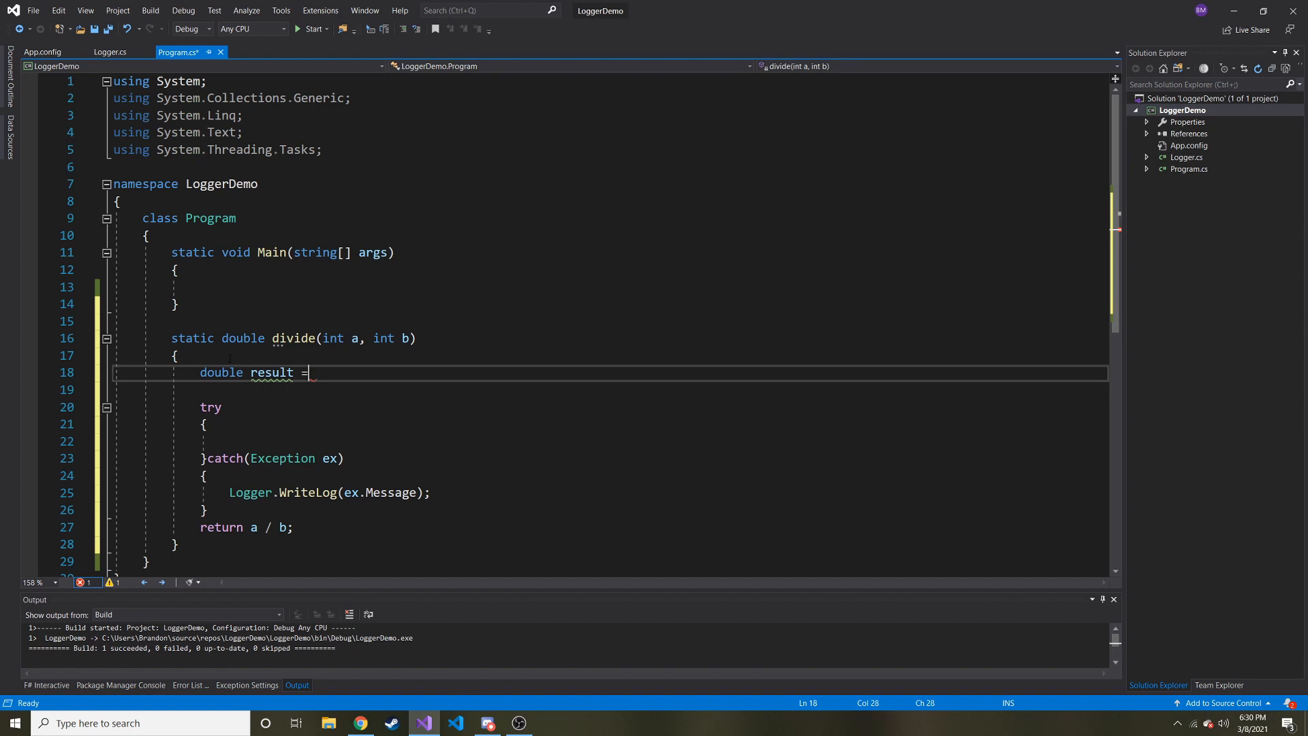
{"action": "type", "text": "0;"}
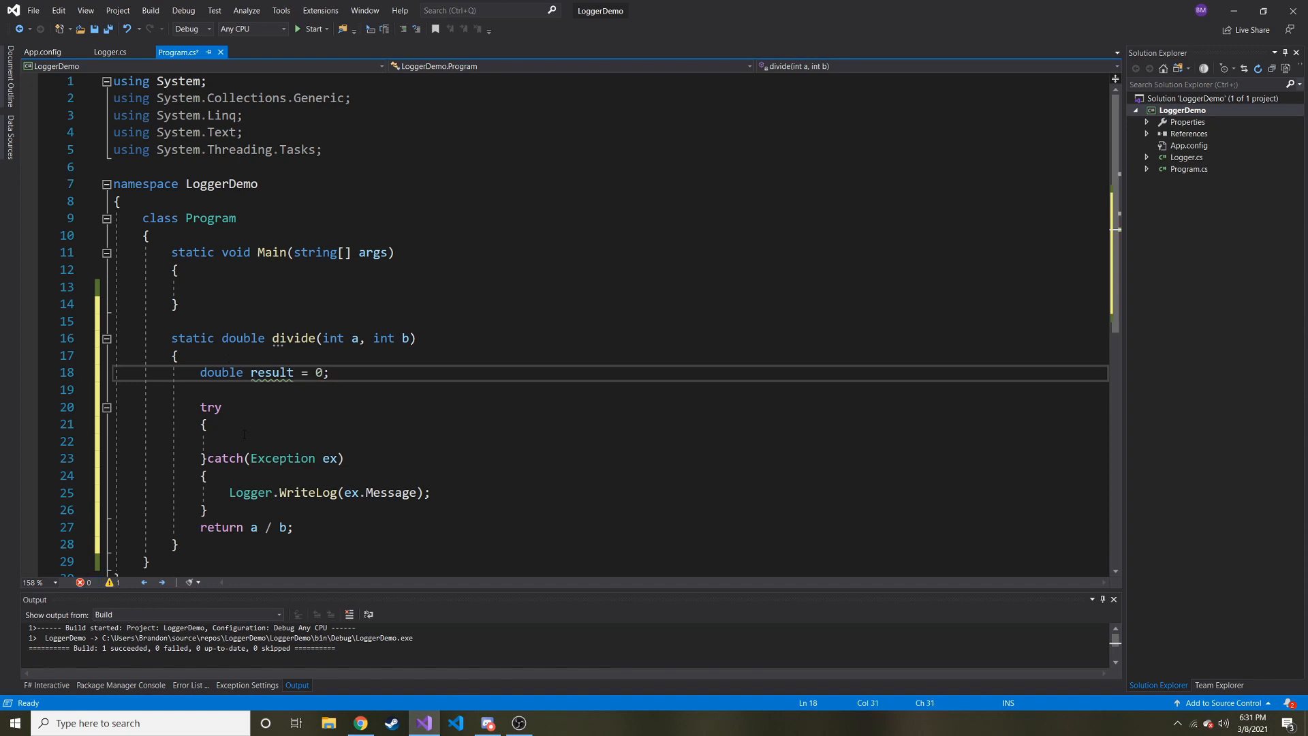
- Compute result = a / b inside try, return result at the end, and save
{"action": "type", "text": "result"}
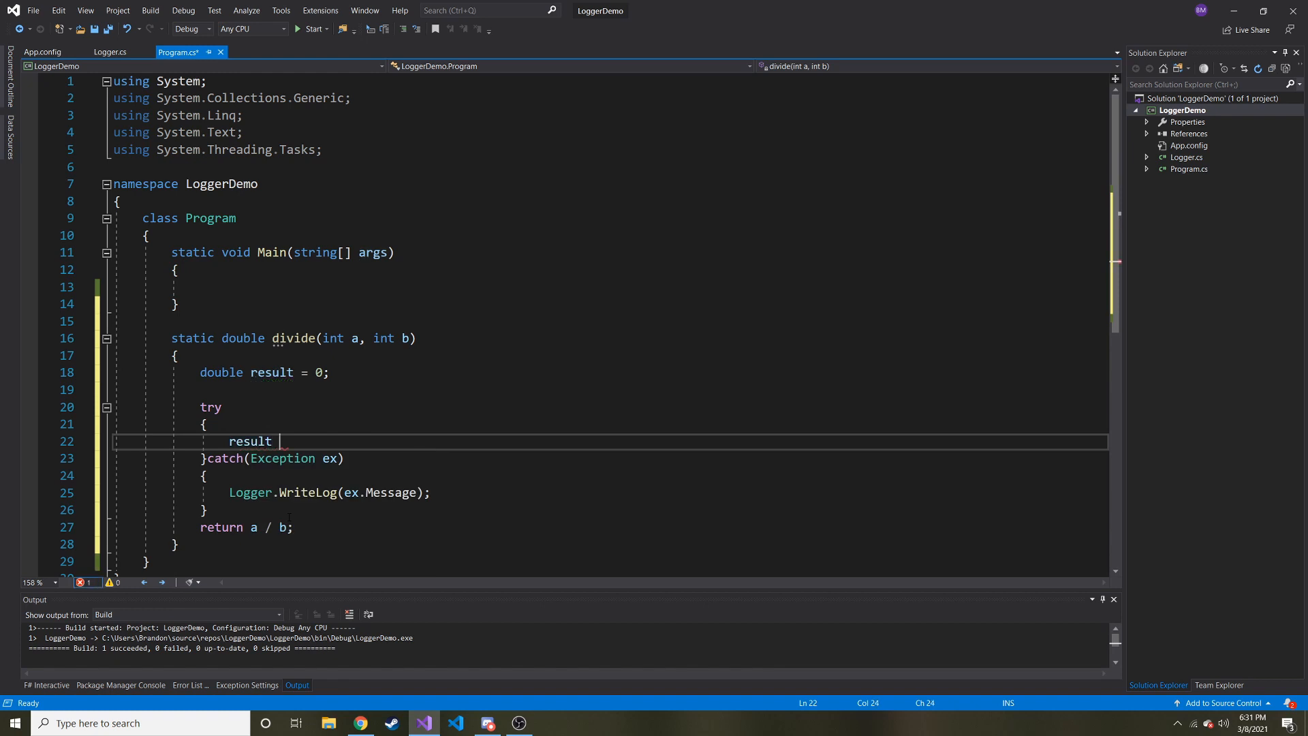
{"action": "type", "text": "= a/b"}
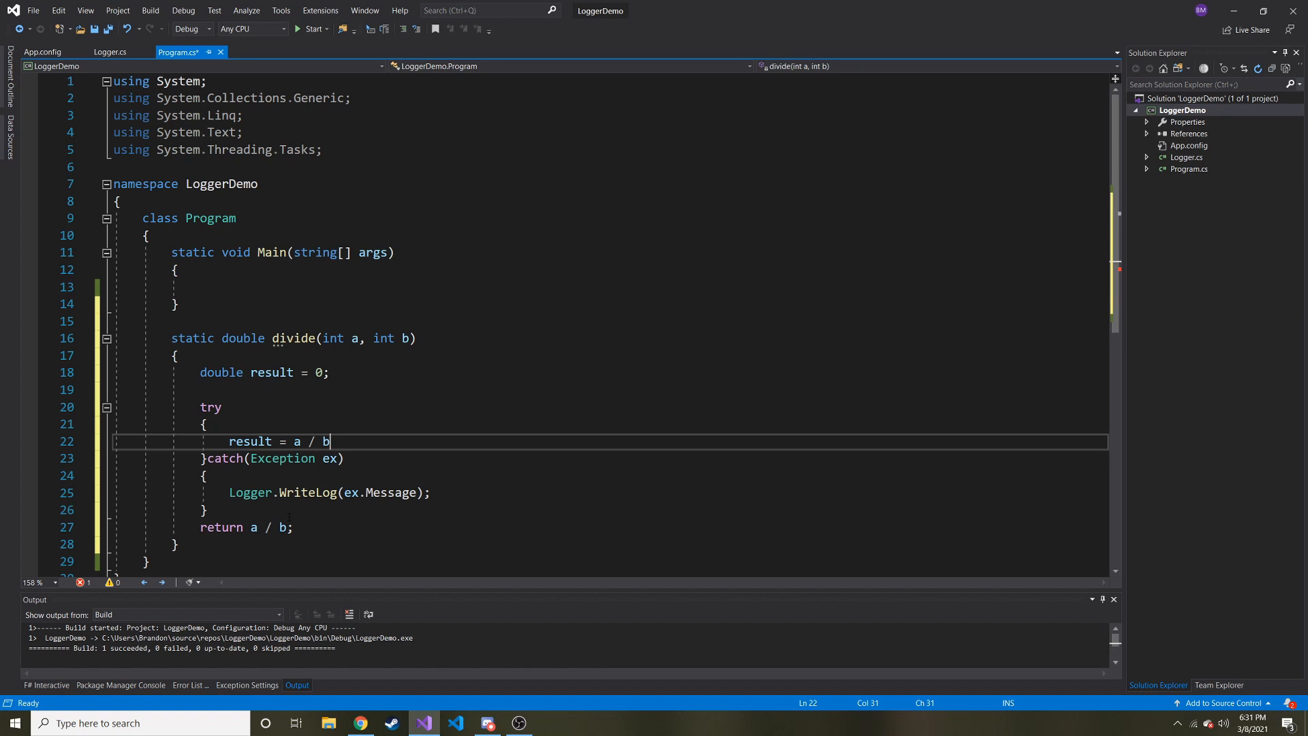
{"action": "key", "text": "enter"}
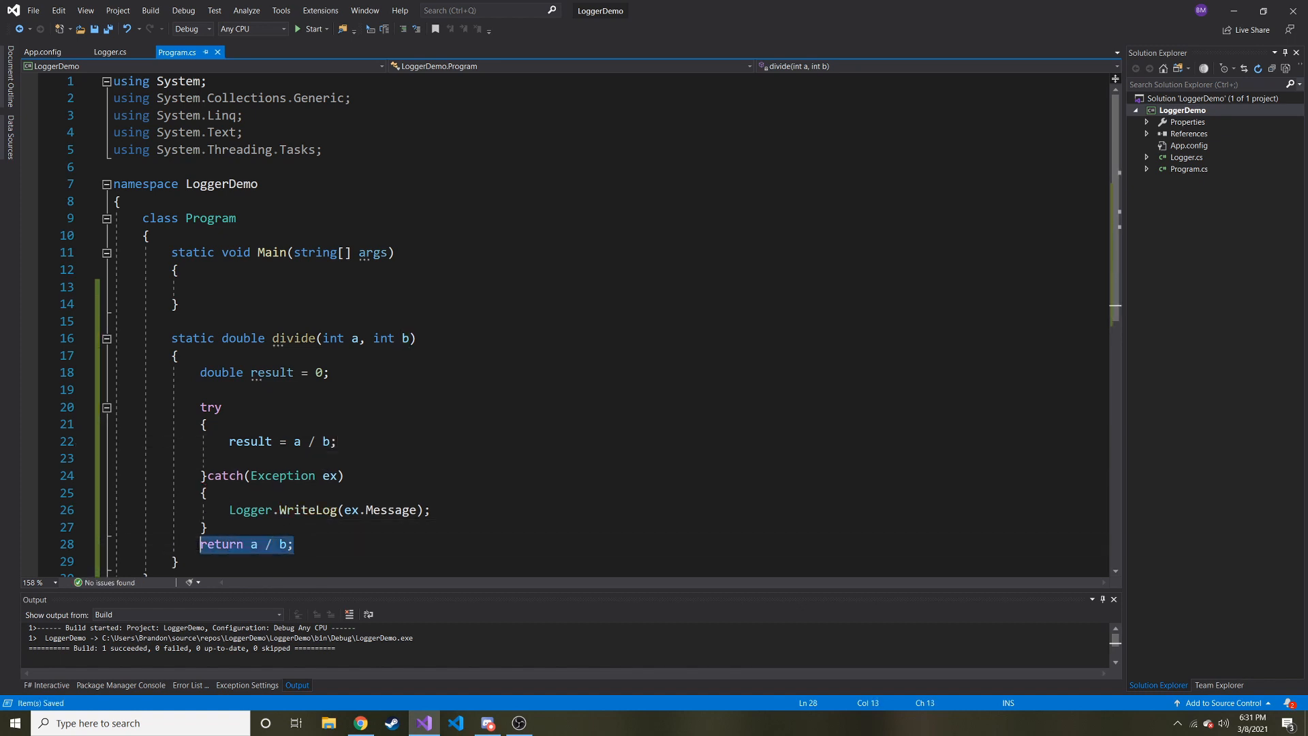
{"action": "left_click", "coordinate": [254, 544]}
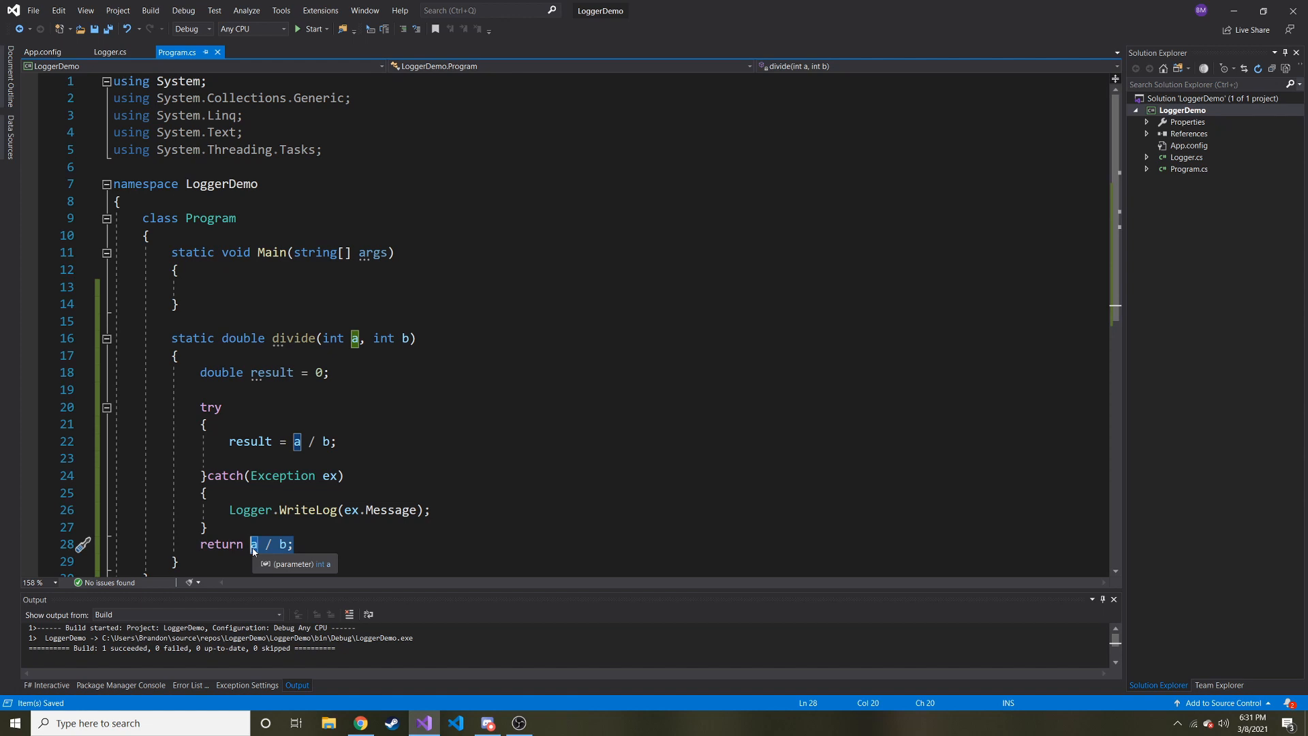
{"action": "type", "text": "result"}
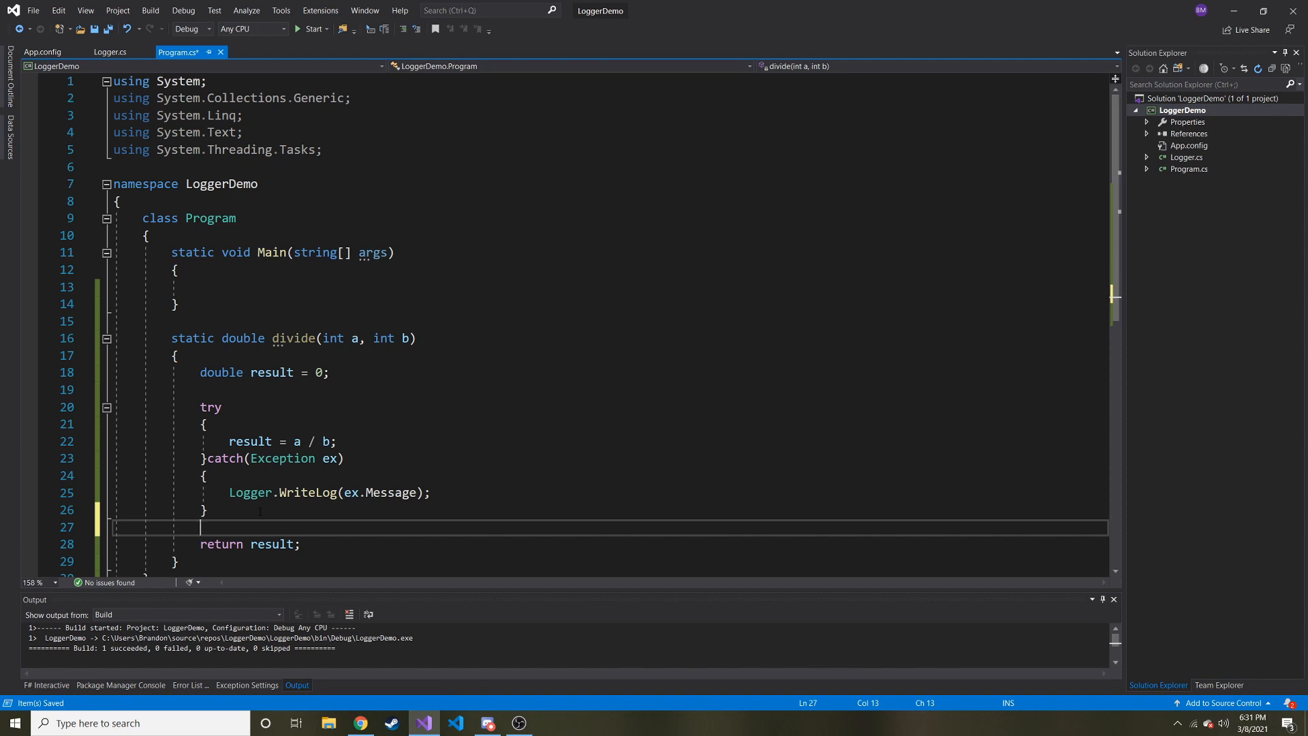
- Add a finally block calling Logger.WriteLog("All done!");
{"action": "type", "text": "finally"}
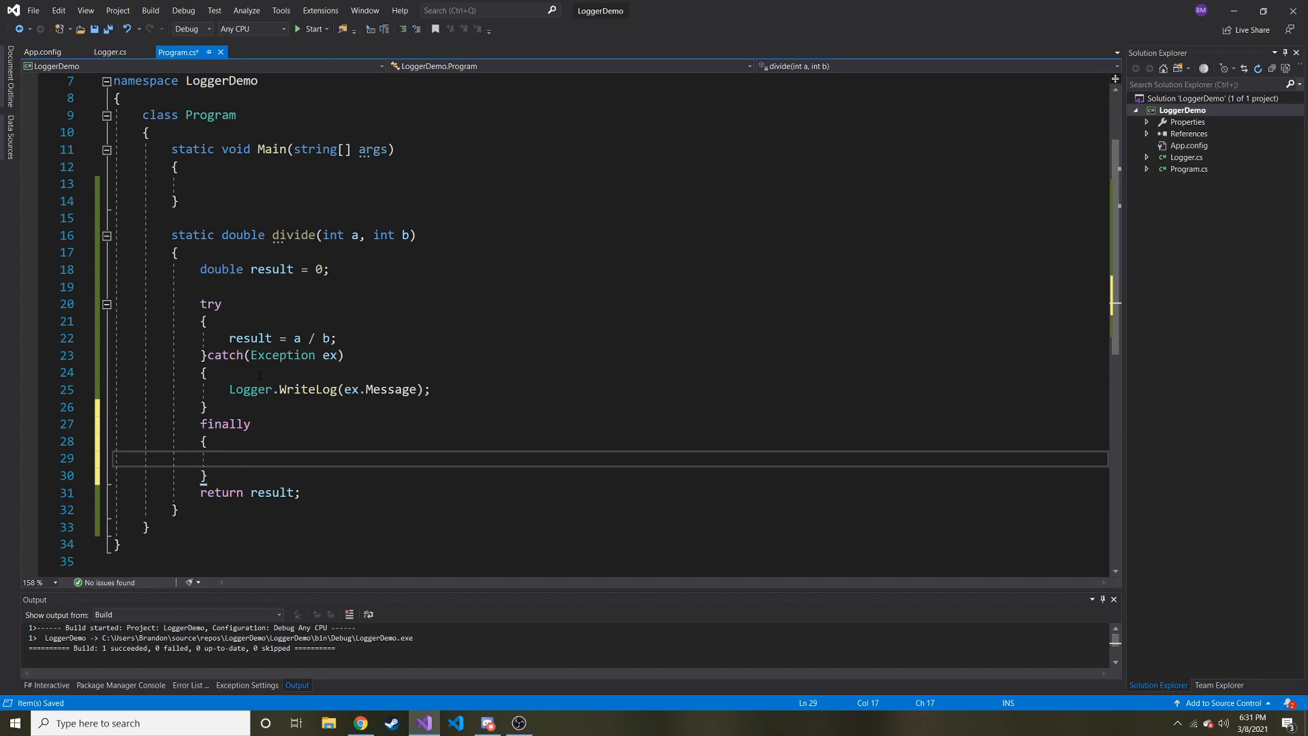
{"action": "type", "text": "logg"}
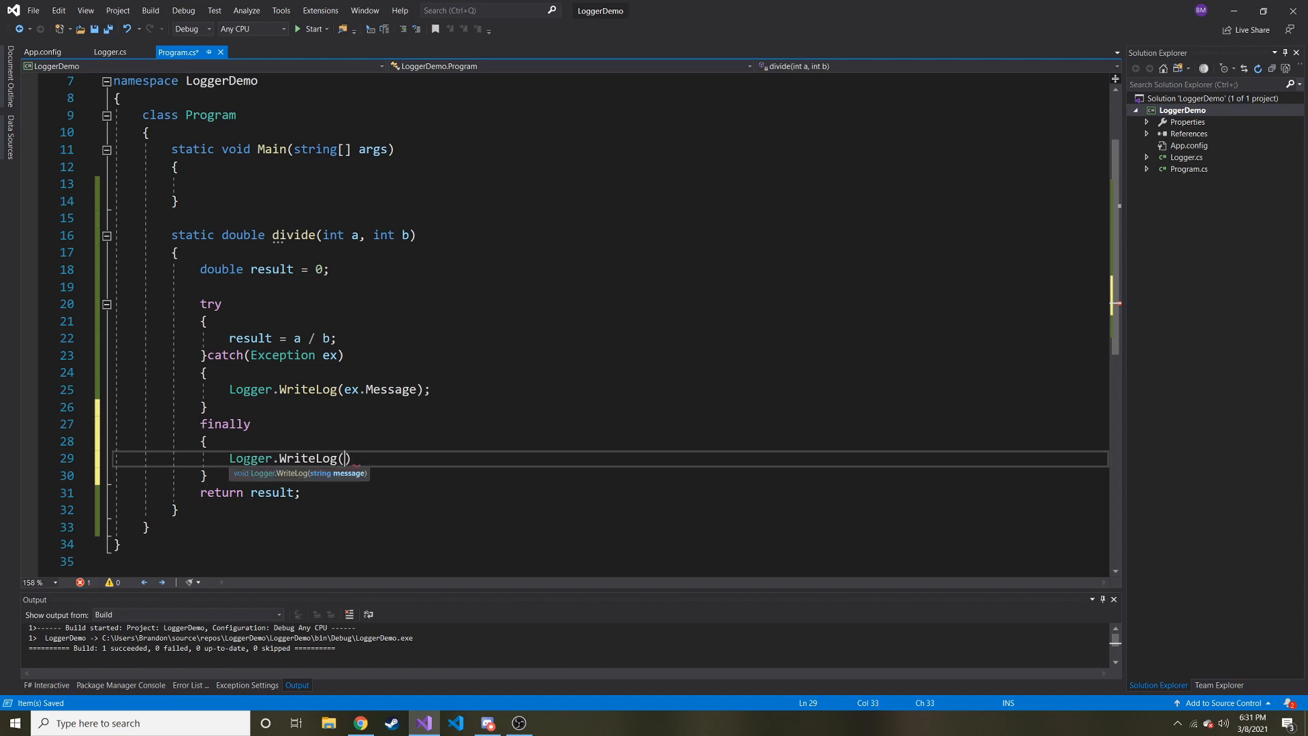
{"action": "type", "text": "\"All done\""}
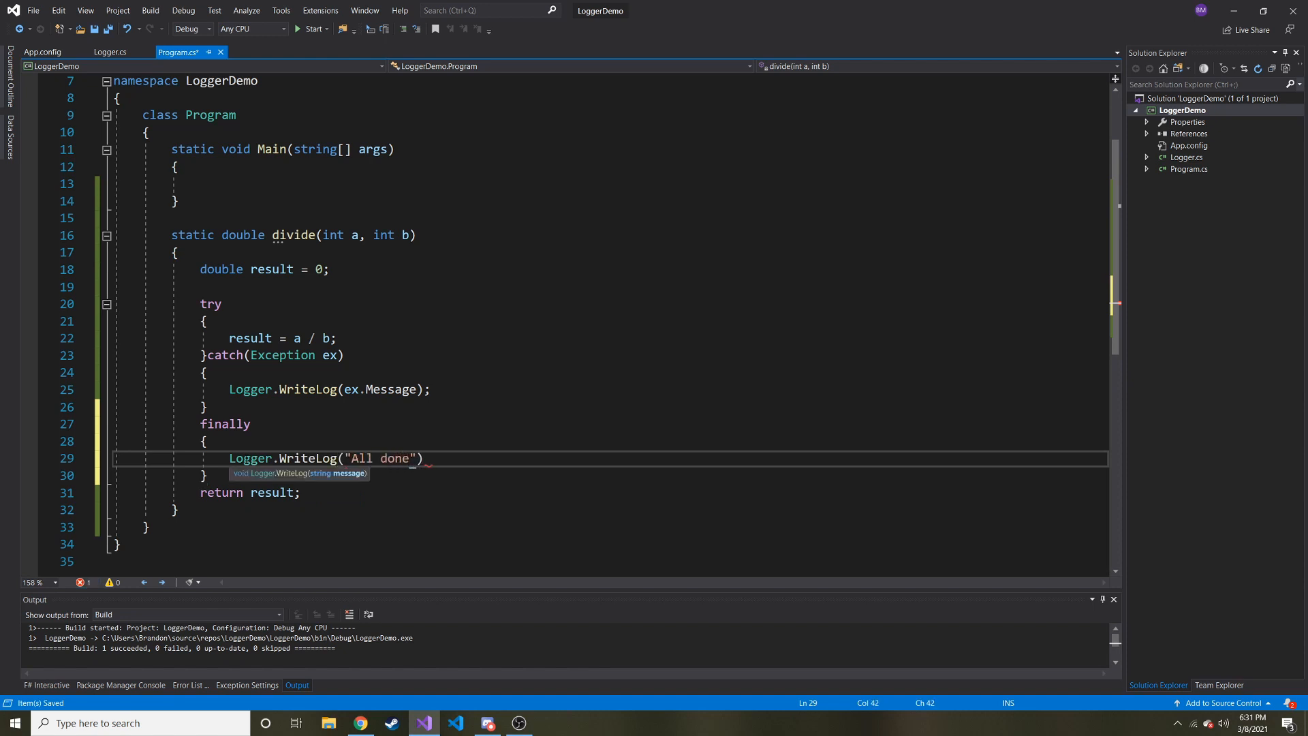
{"action": "type", "text": "!;"}
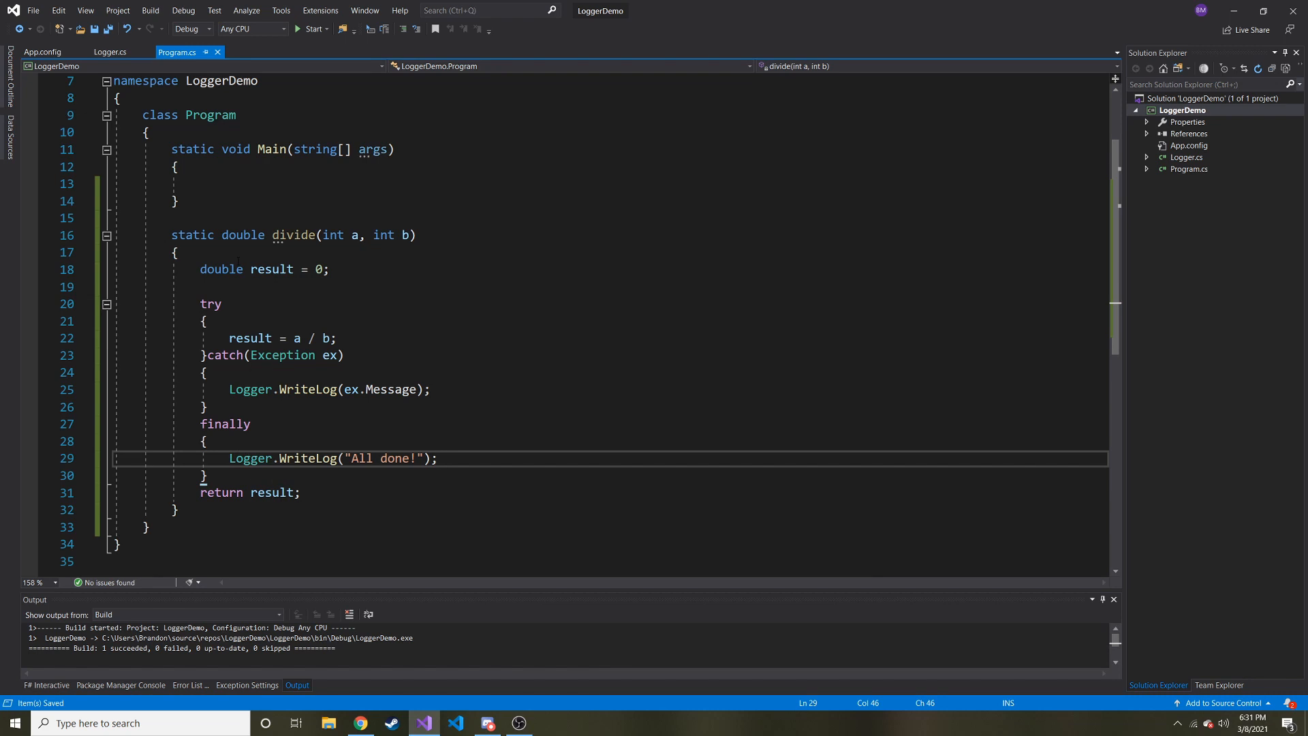
- Delete the old log.txt from the C:\Temp folder in File Explorer
{"action": "left_click", "coordinate": [41, 50]}
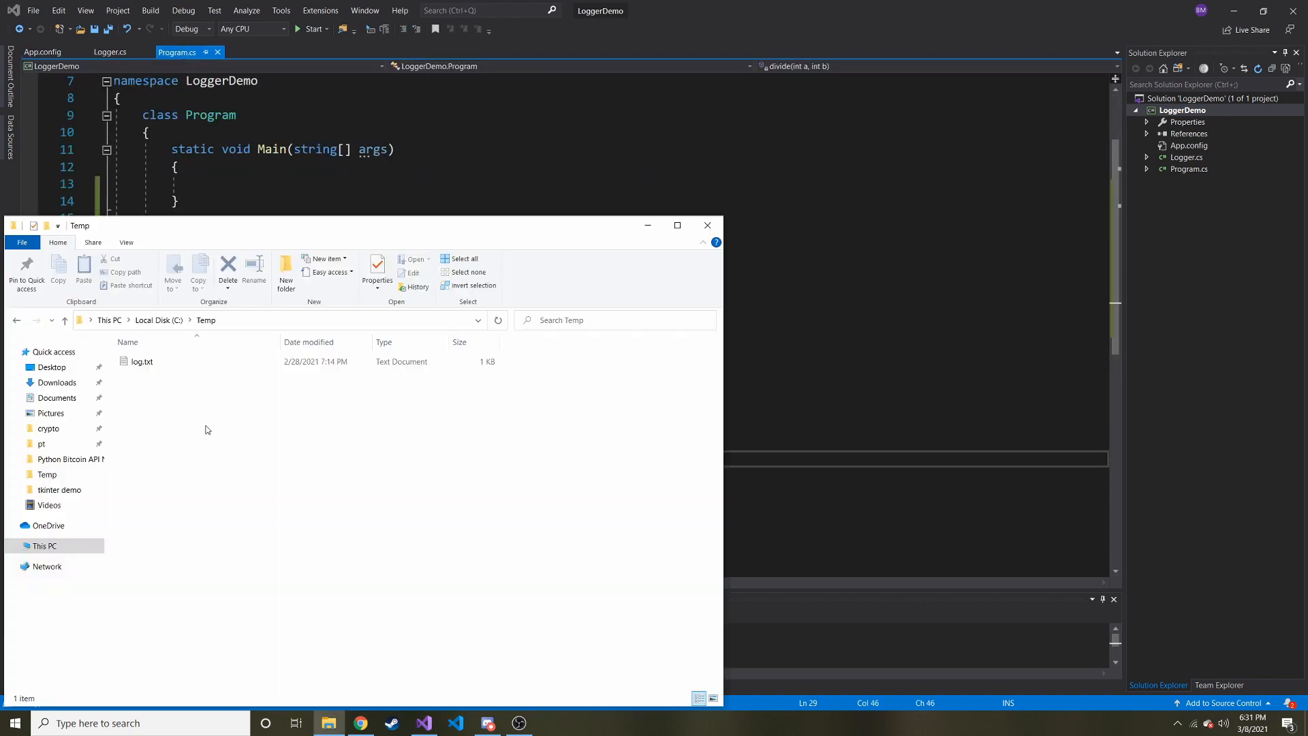
{"action": "left_click", "coordinate": [141, 361]}
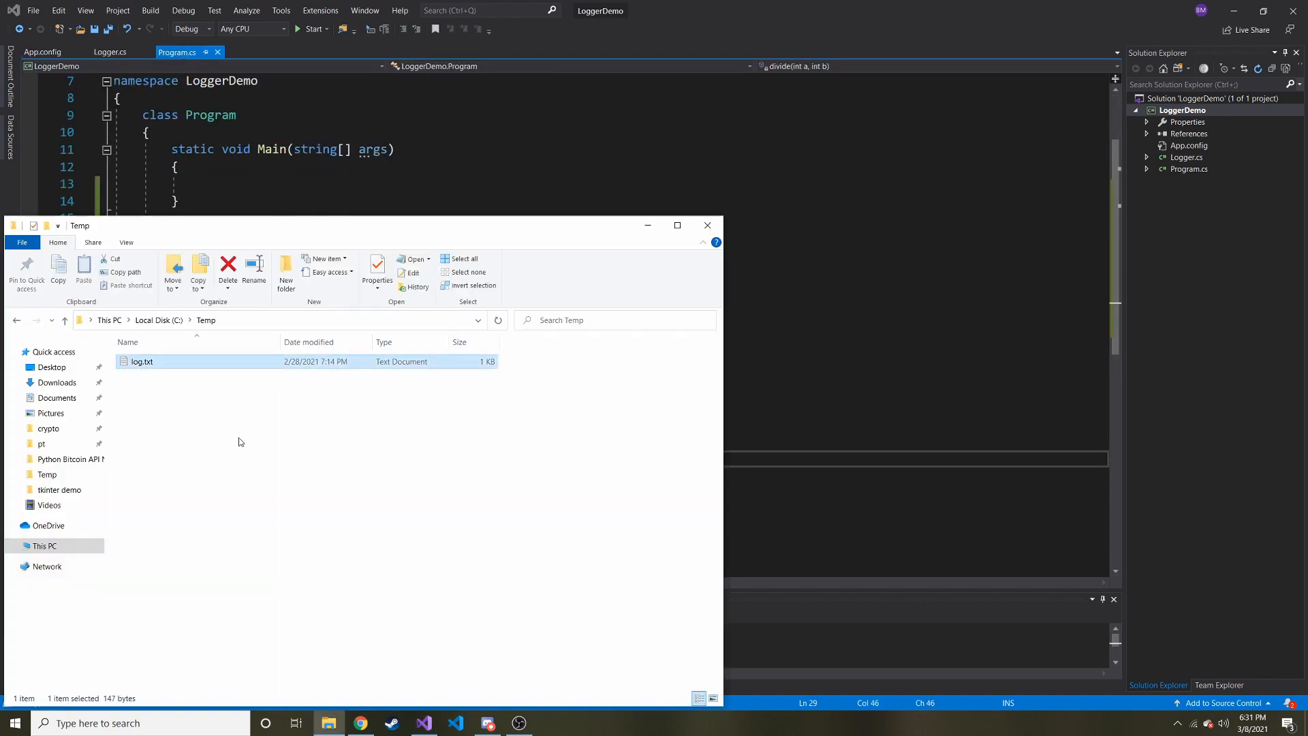
{"action": "left_click", "coordinate": [228, 271]}
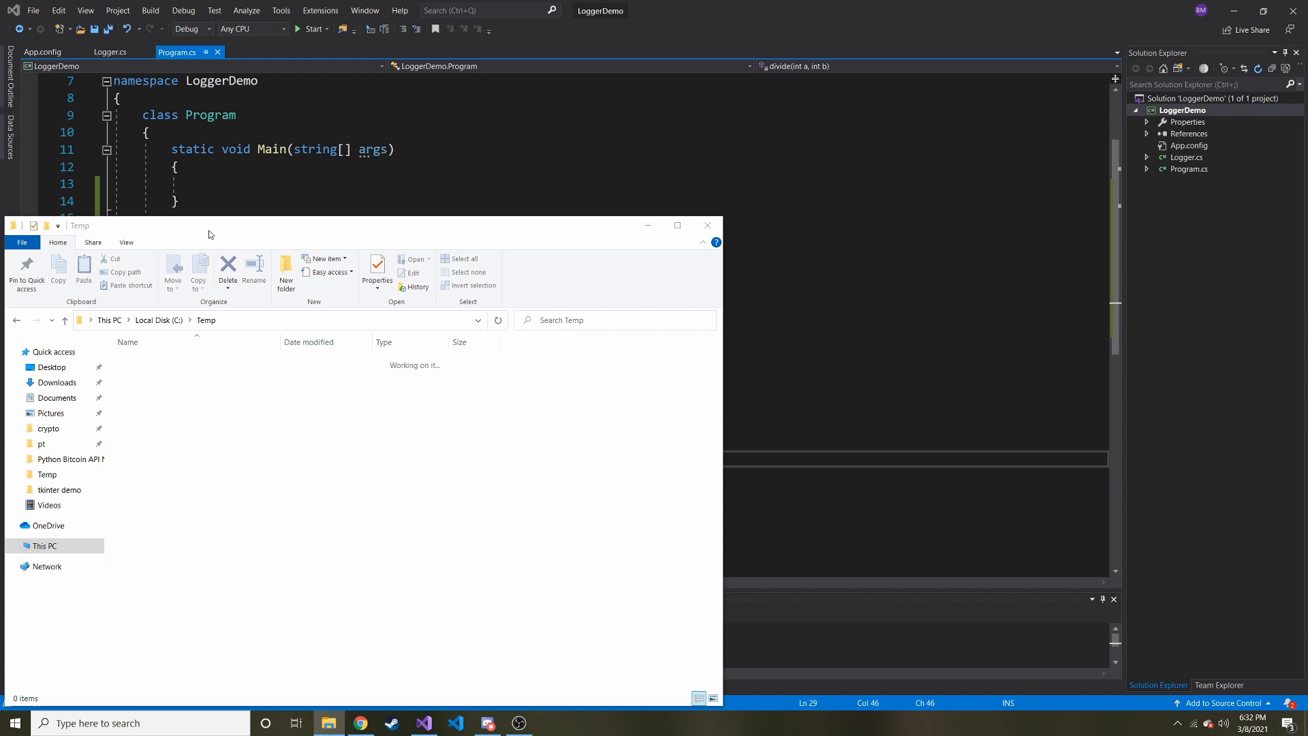
{"action": "left_click", "coordinate": [705, 224]}
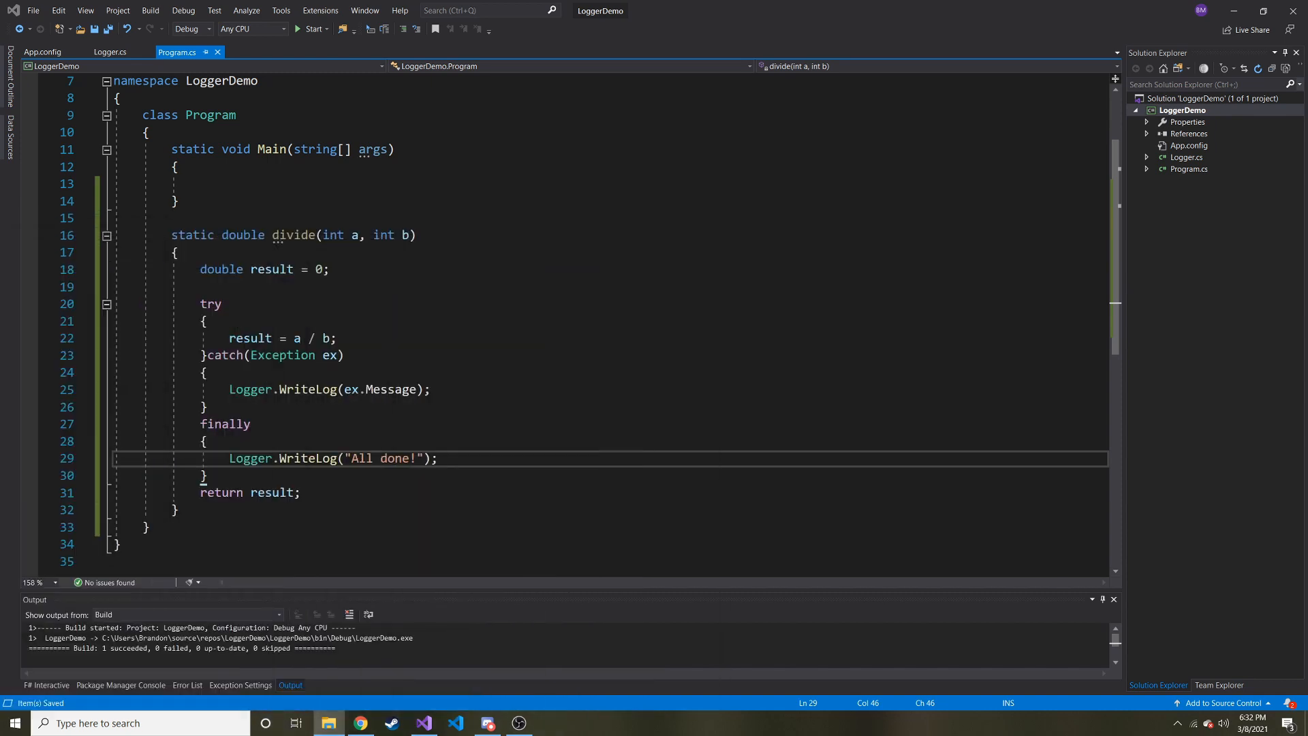
- Write divide(3, 0); inside Main's body
{"action": "left_click", "coordinate": [229, 183]}
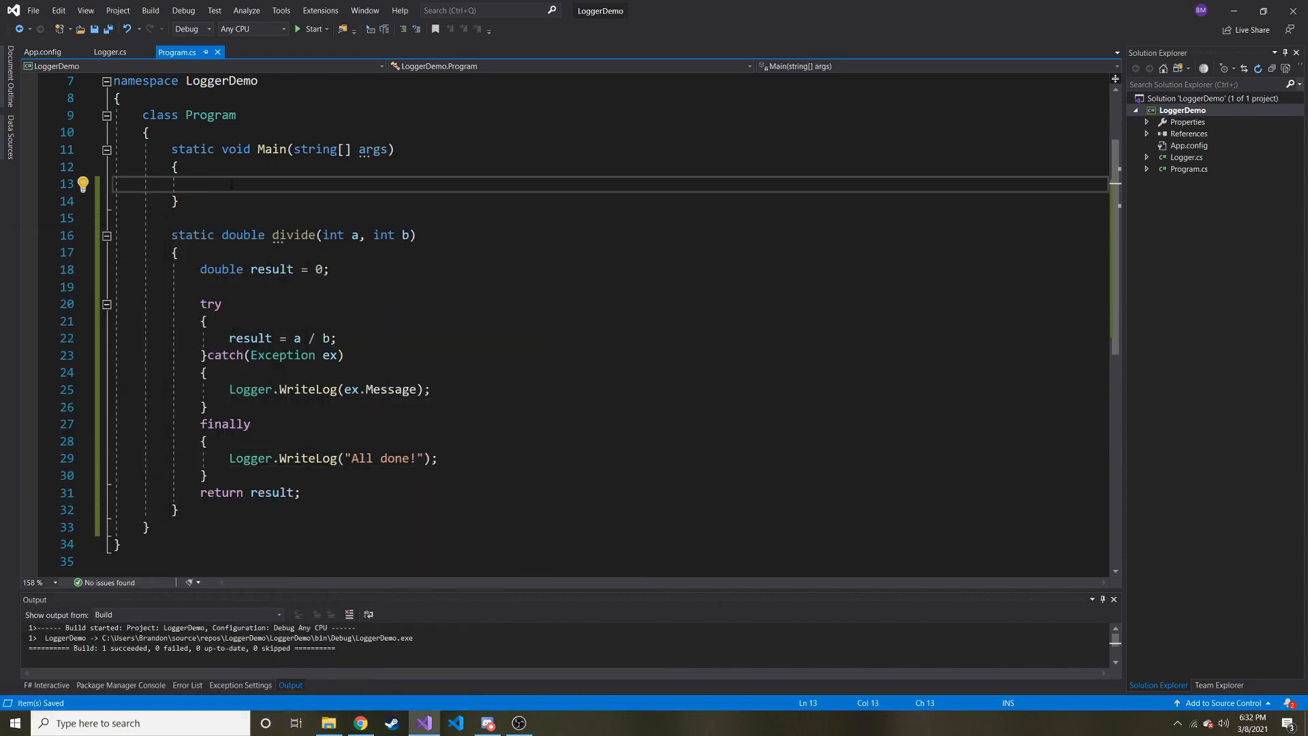
{"action": "type", "text": "divide"}
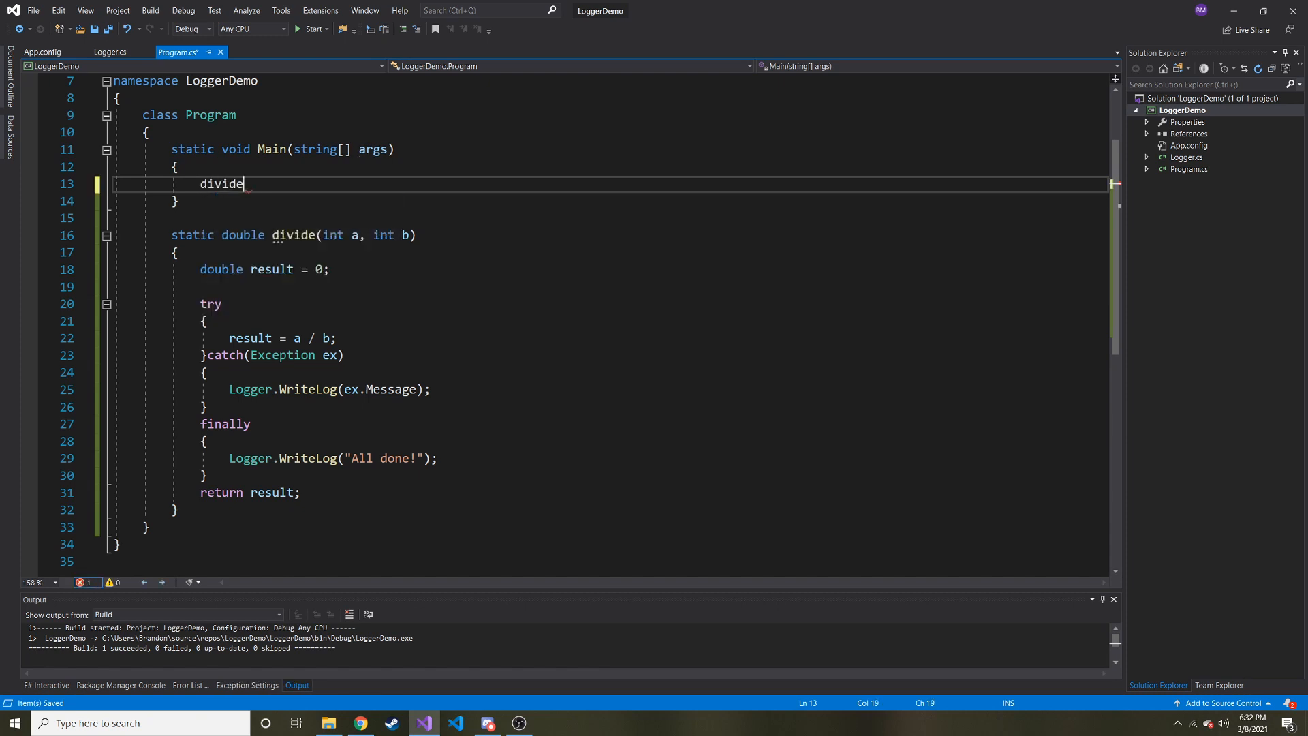
{"action": "type", "text": "("}
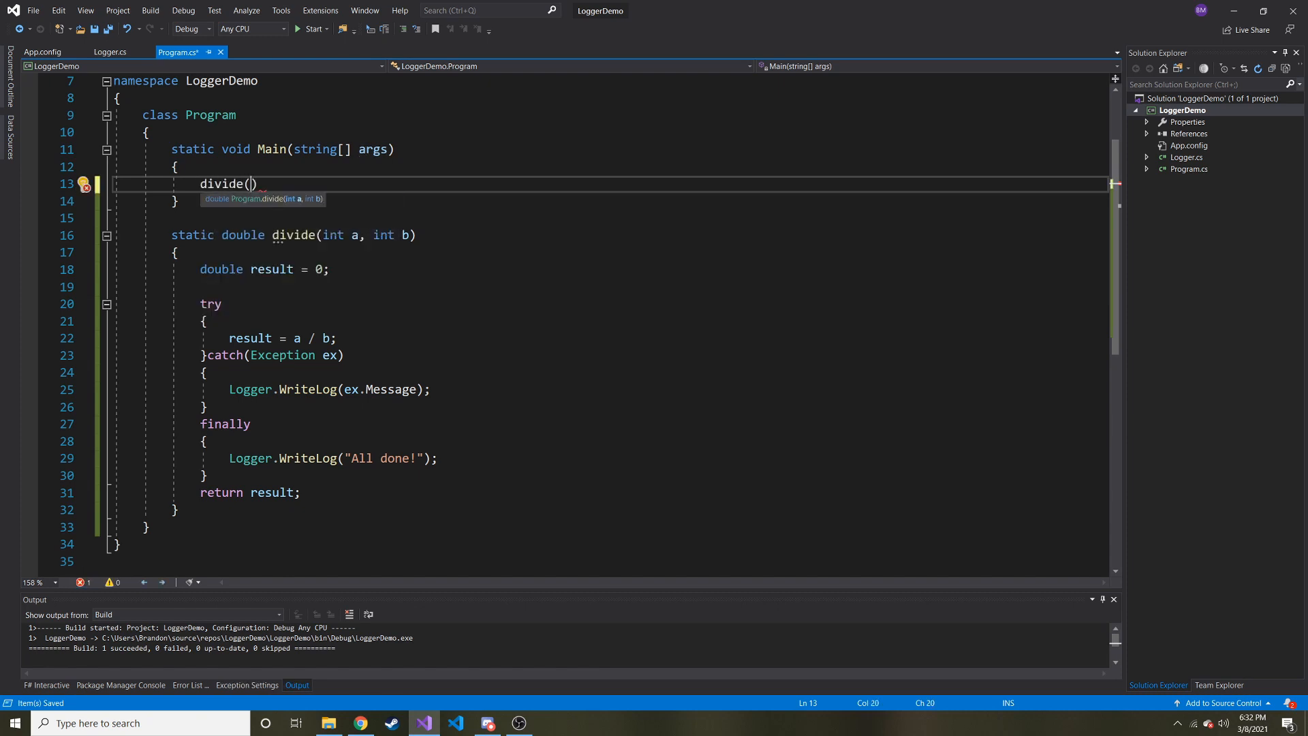
{"action": "type", "text": "3"}
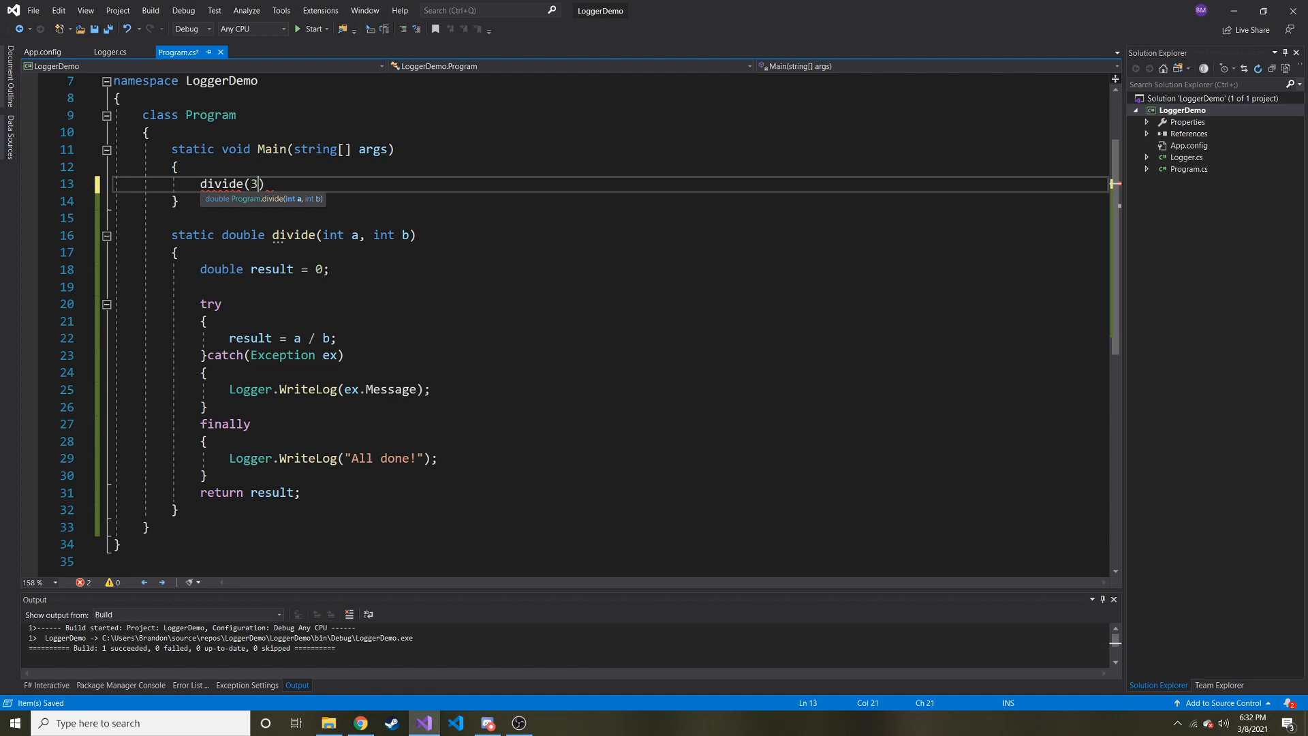
{"action": "type", "text": ", 0"}
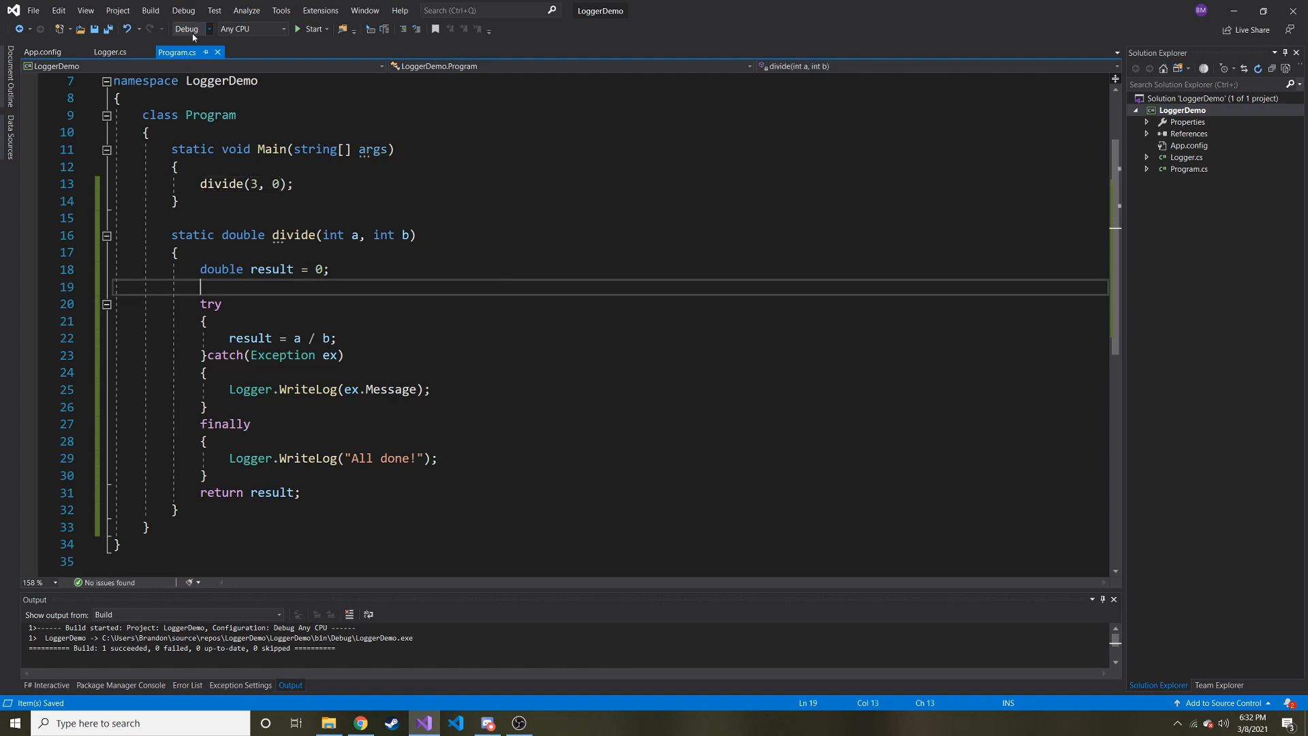
- Show the Exception Settings window from the Debug > Windows menu
{"action": "left_click", "coordinate": [182, 10]}
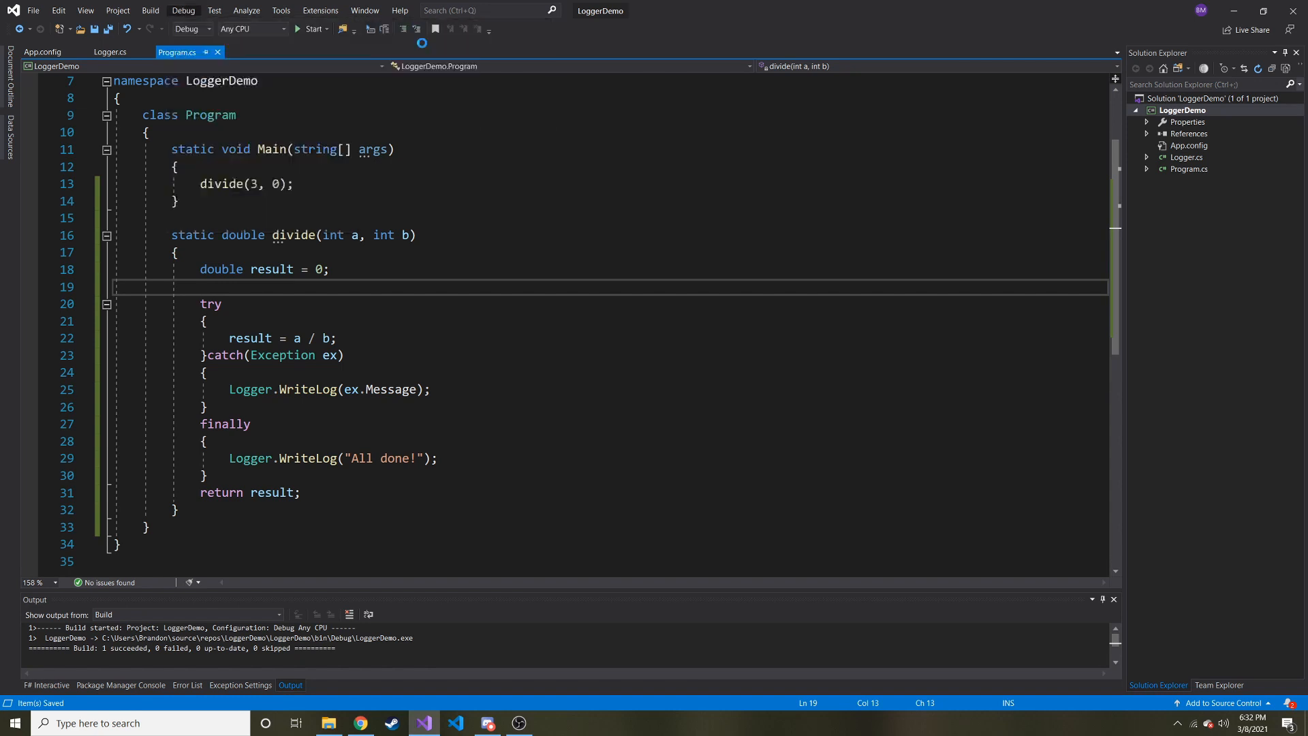
{"action": "left_click", "coordinate": [240, 685]}
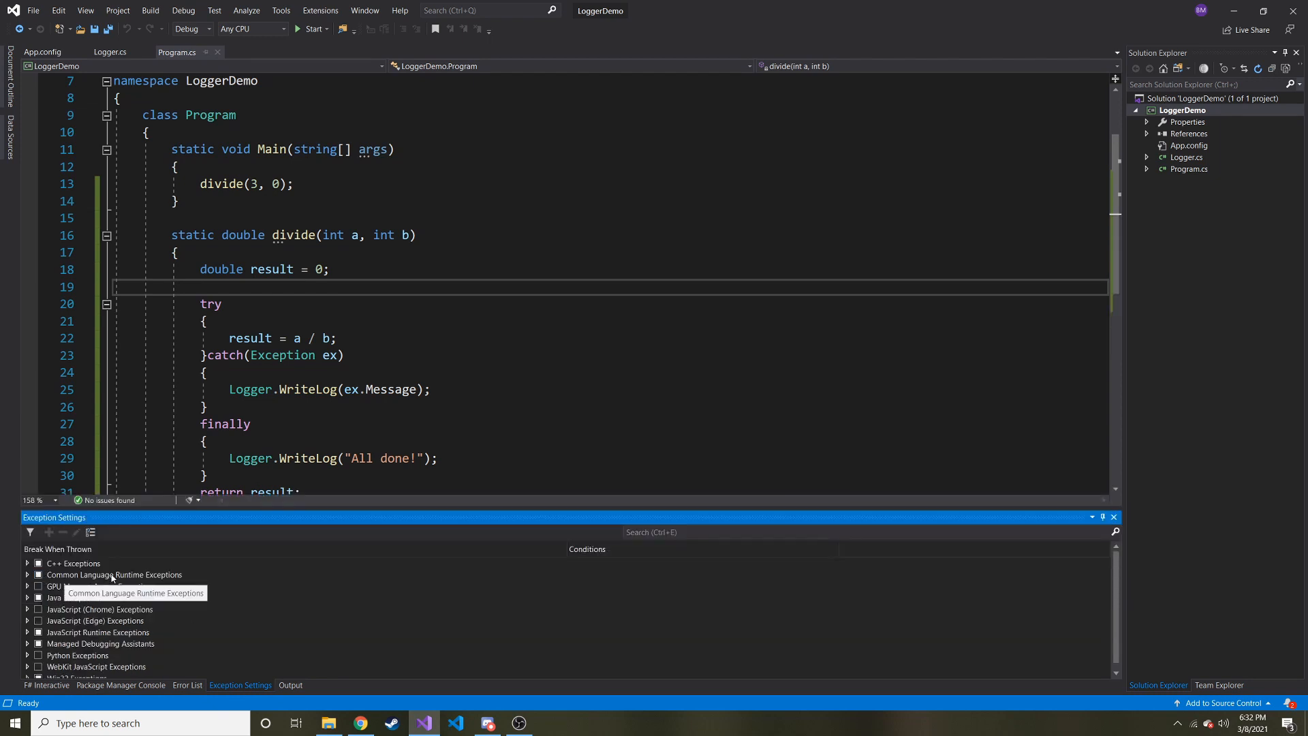
{"action": "mouse_move", "coordinate": [176, 585]}
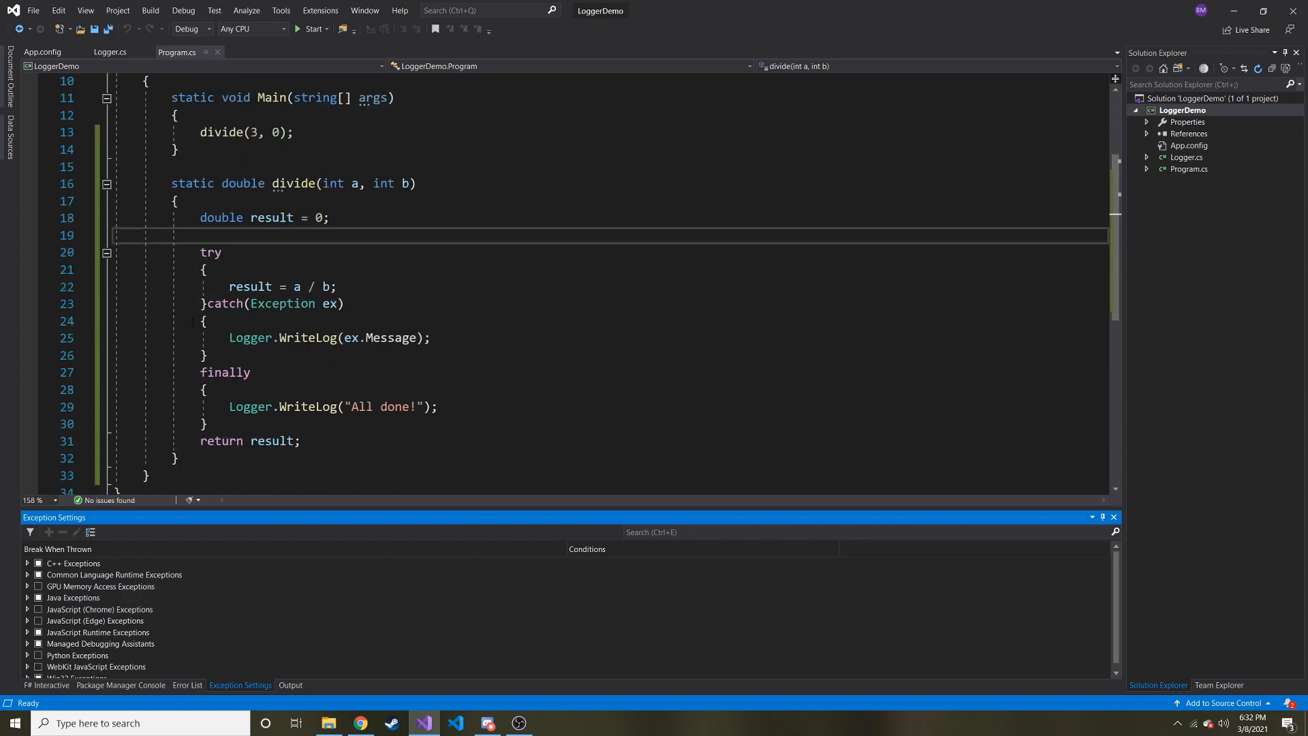
{"action": "mouse_move", "coordinate": [283, 302]}
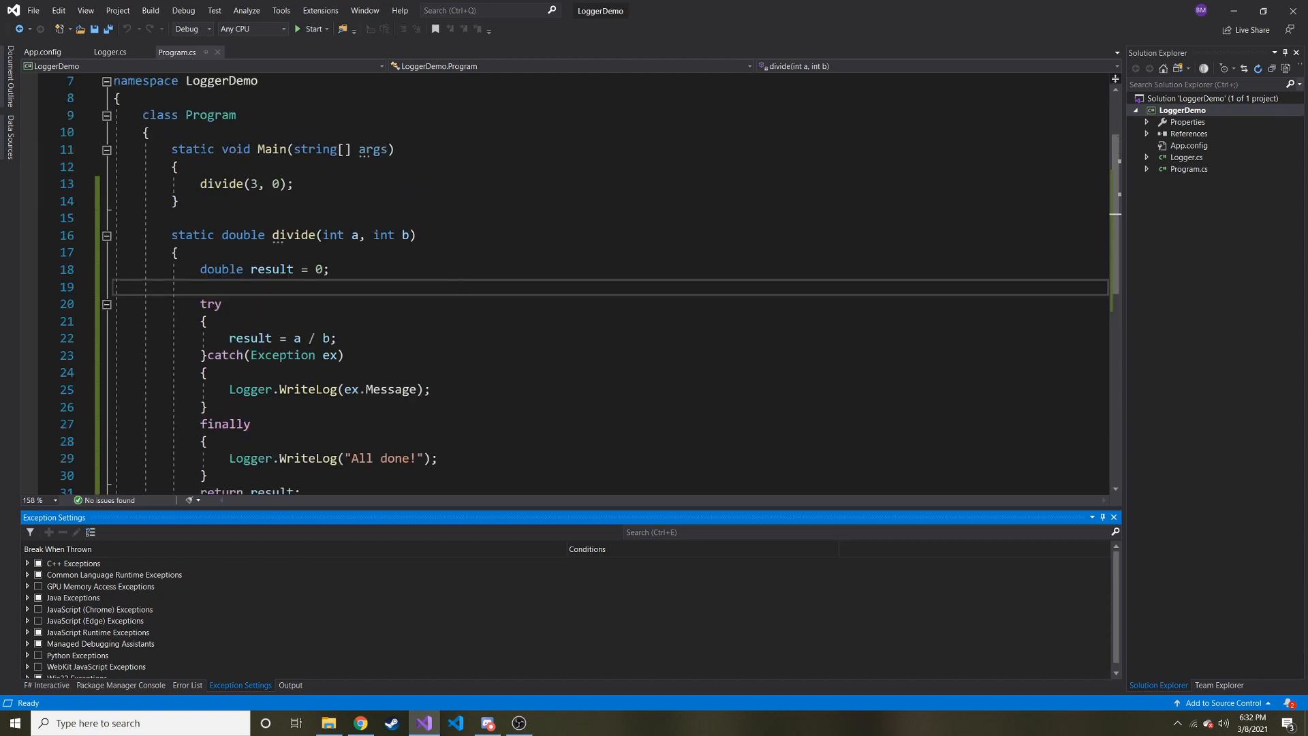
{"action": "mouse_move", "coordinate": [222, 184]}
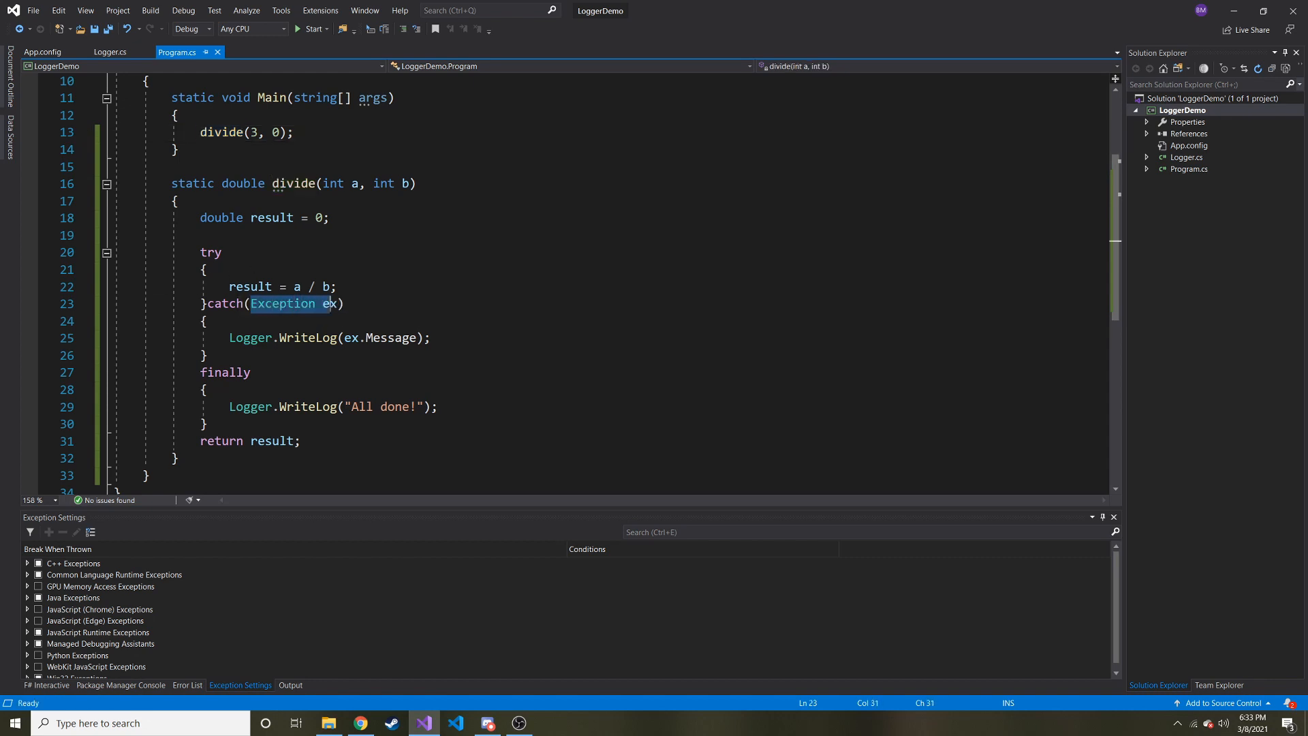
{"action": "left_click", "coordinate": [342, 302]}
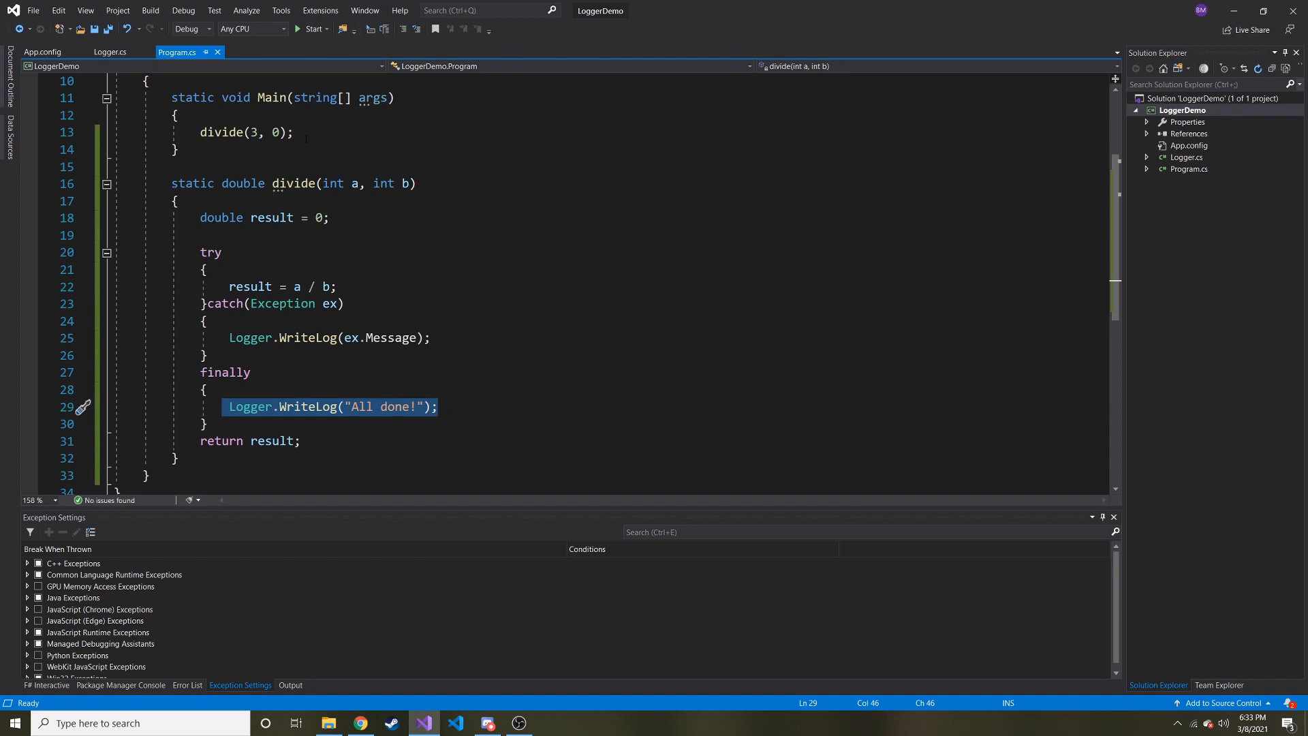
- Add divide(6, 3); before divide(3, 0) in Main and save Program.cs
{"action": "type", "text": "di"}
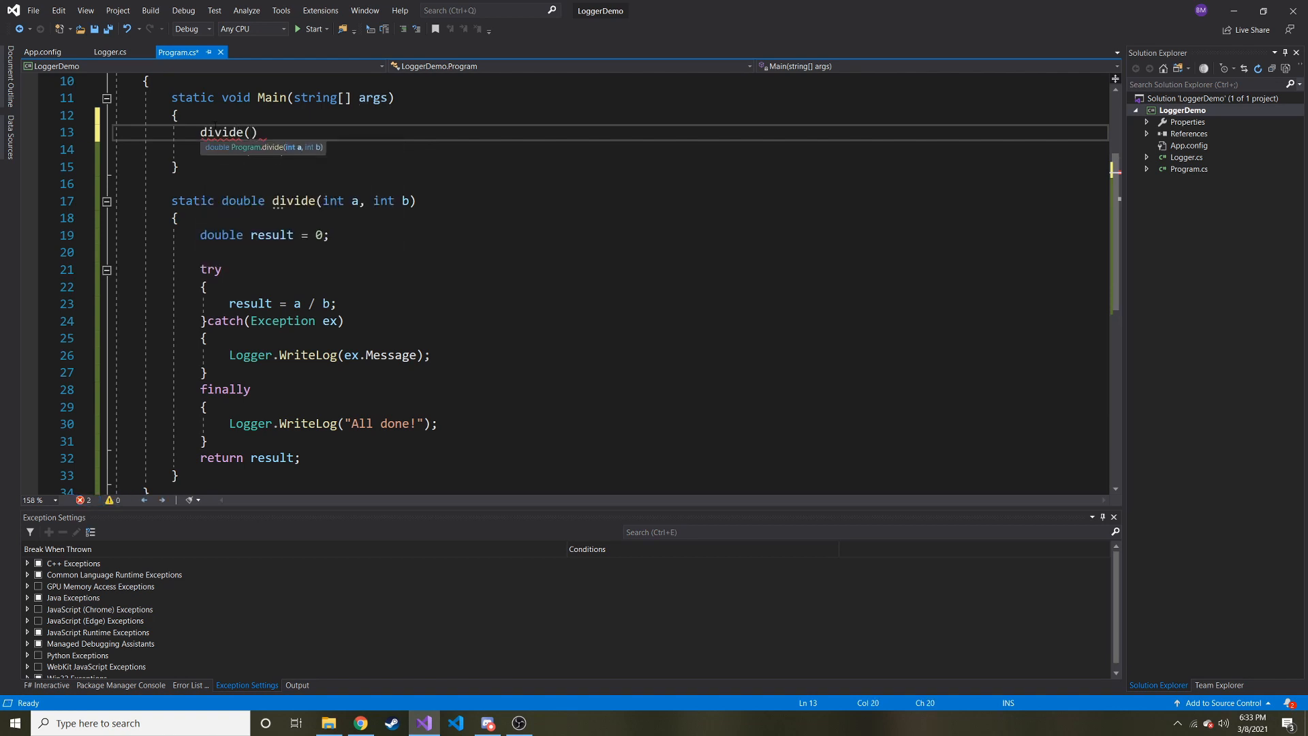
{"action": "type", "text": "6,"}
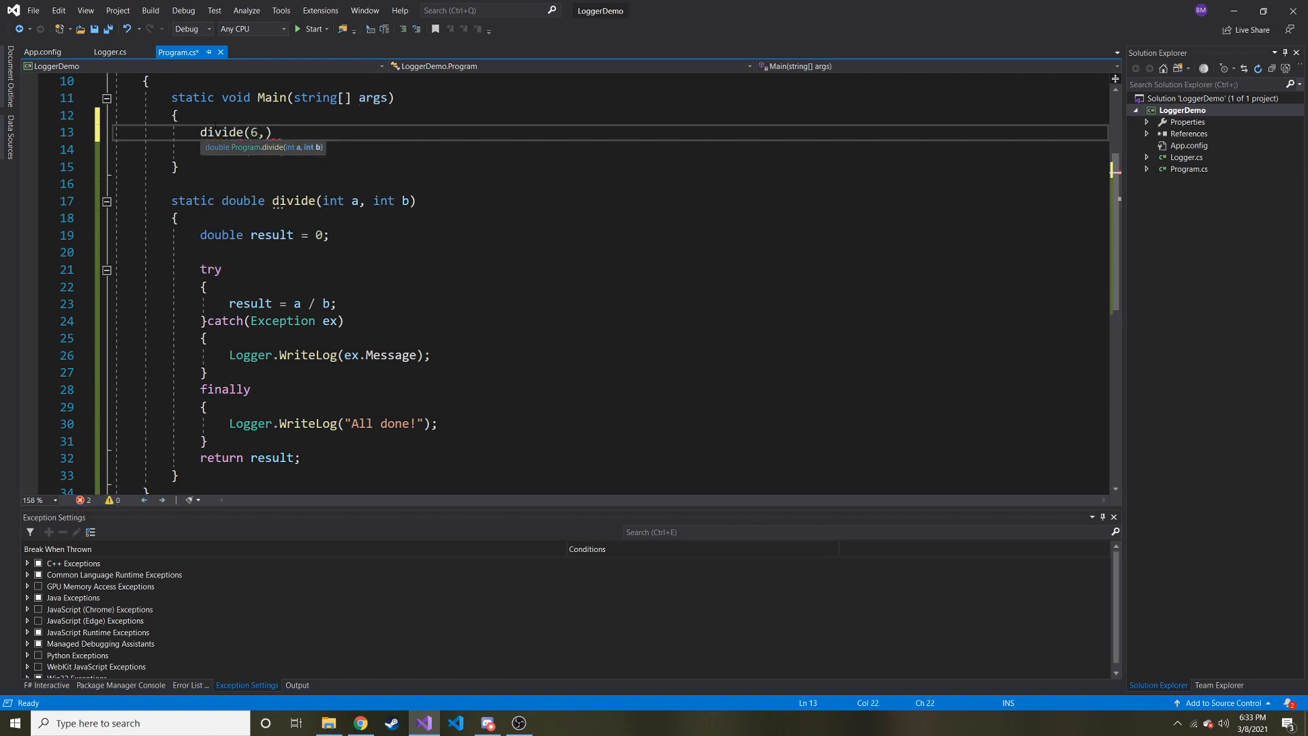
{"action": "type", "text": "3);"}
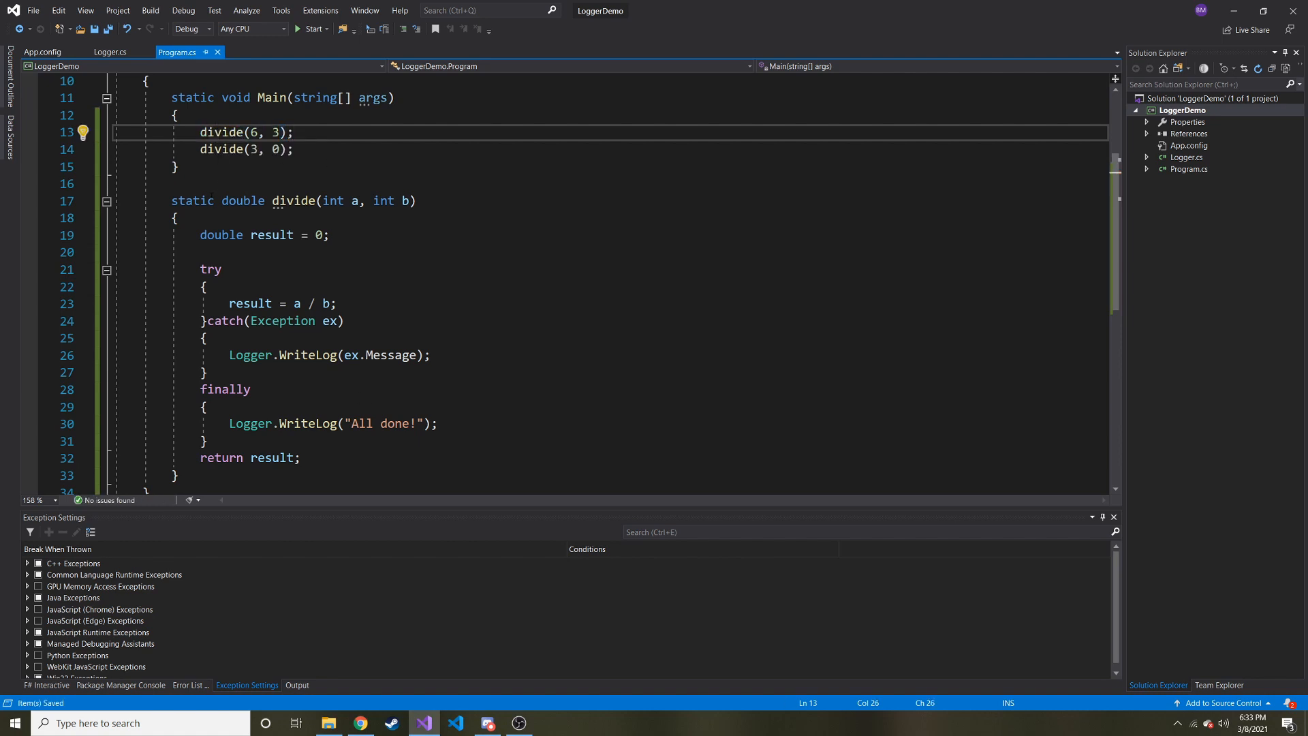
{"action": "left_click", "coordinate": [291, 132]}
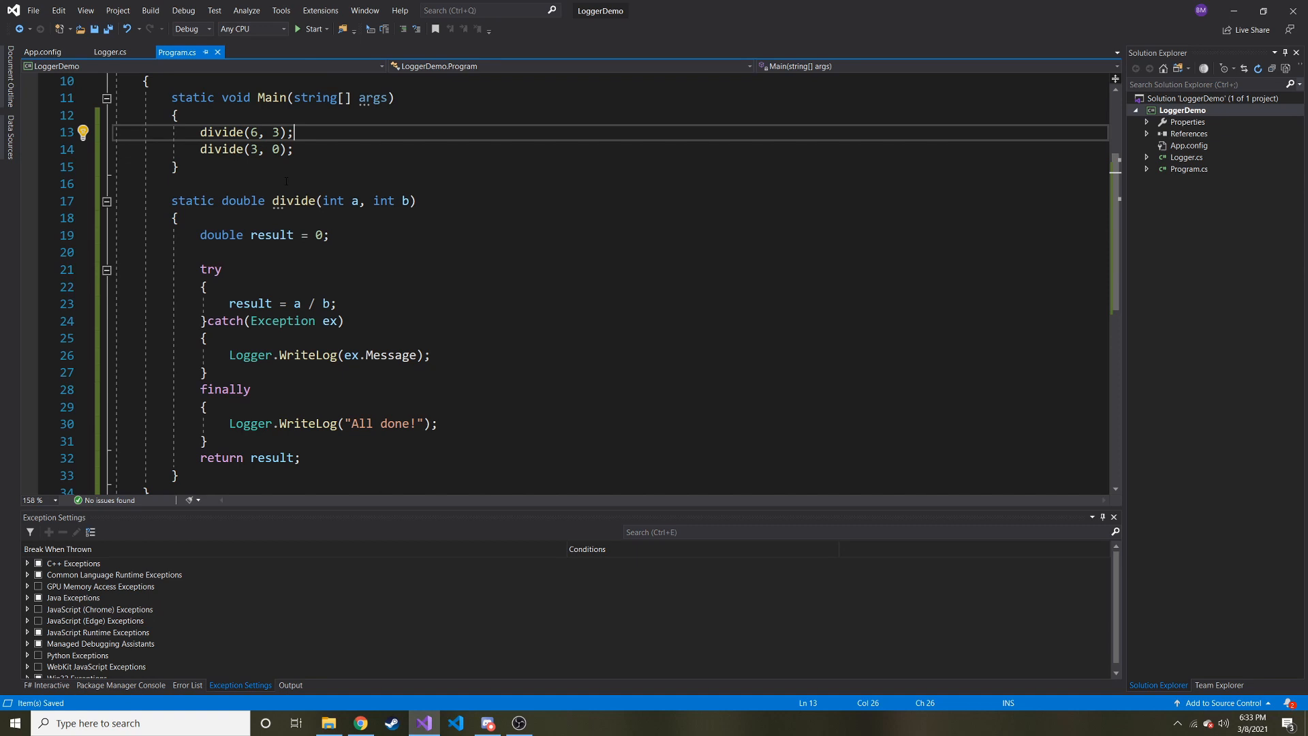
{"action": "mouse_move", "coordinate": [21, 211]}
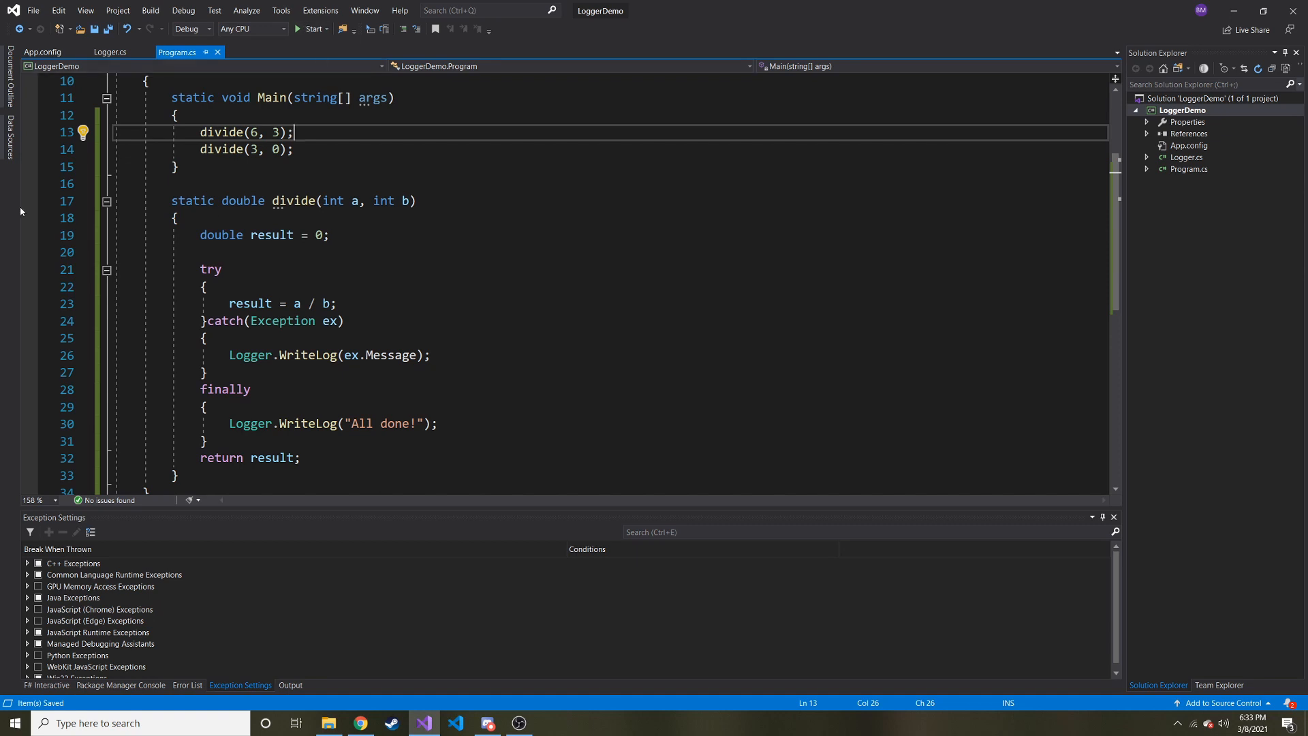
- Set a breakpoint at line 18 in divide, start debugging, and continue past the 6/3 call
{"action": "left_click", "coordinate": [29, 218]}
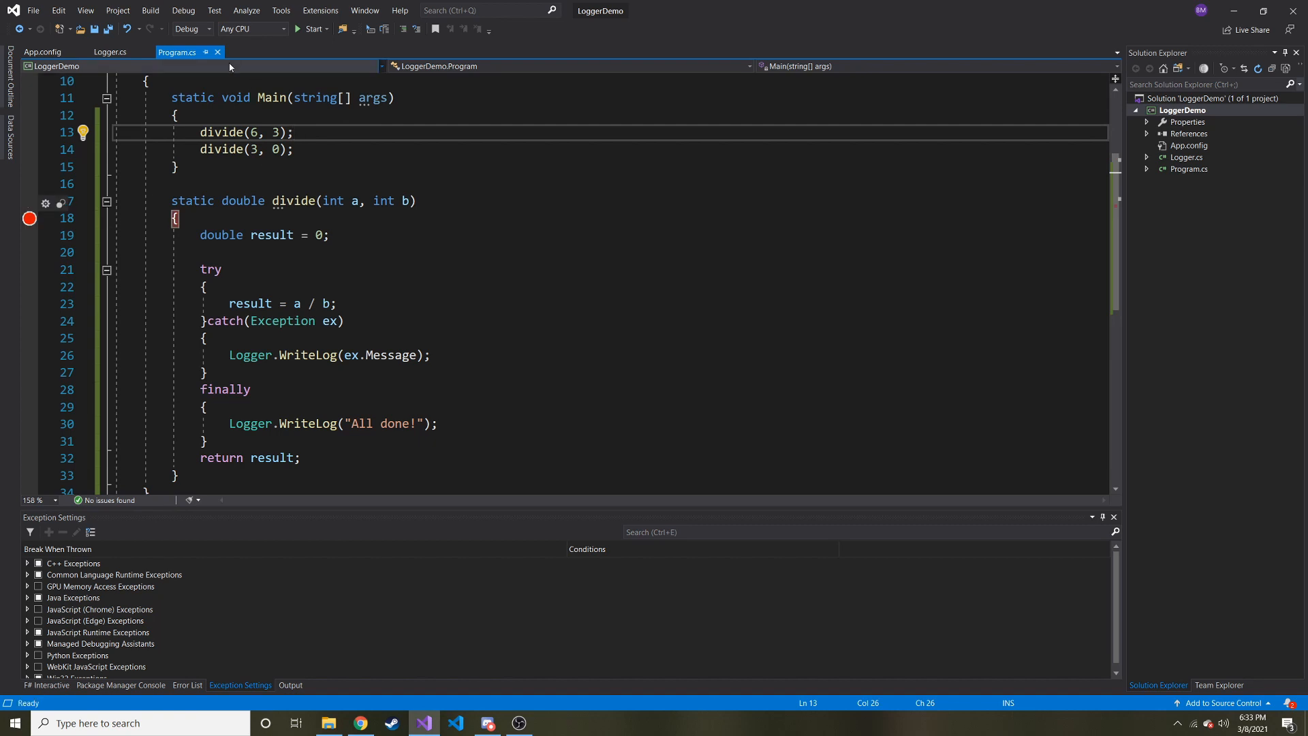
{"action": "mouse_move", "coordinate": [309, 29]}
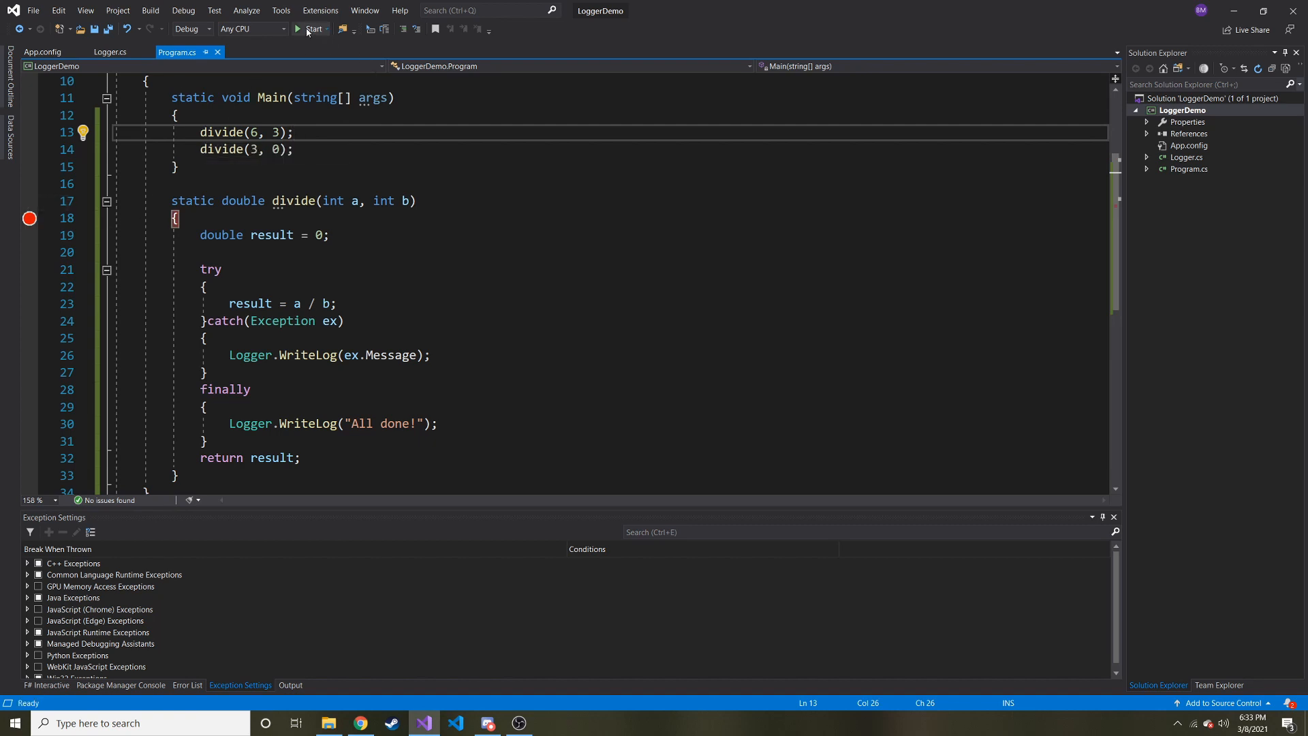
{"action": "left_click", "coordinate": [314, 29]}
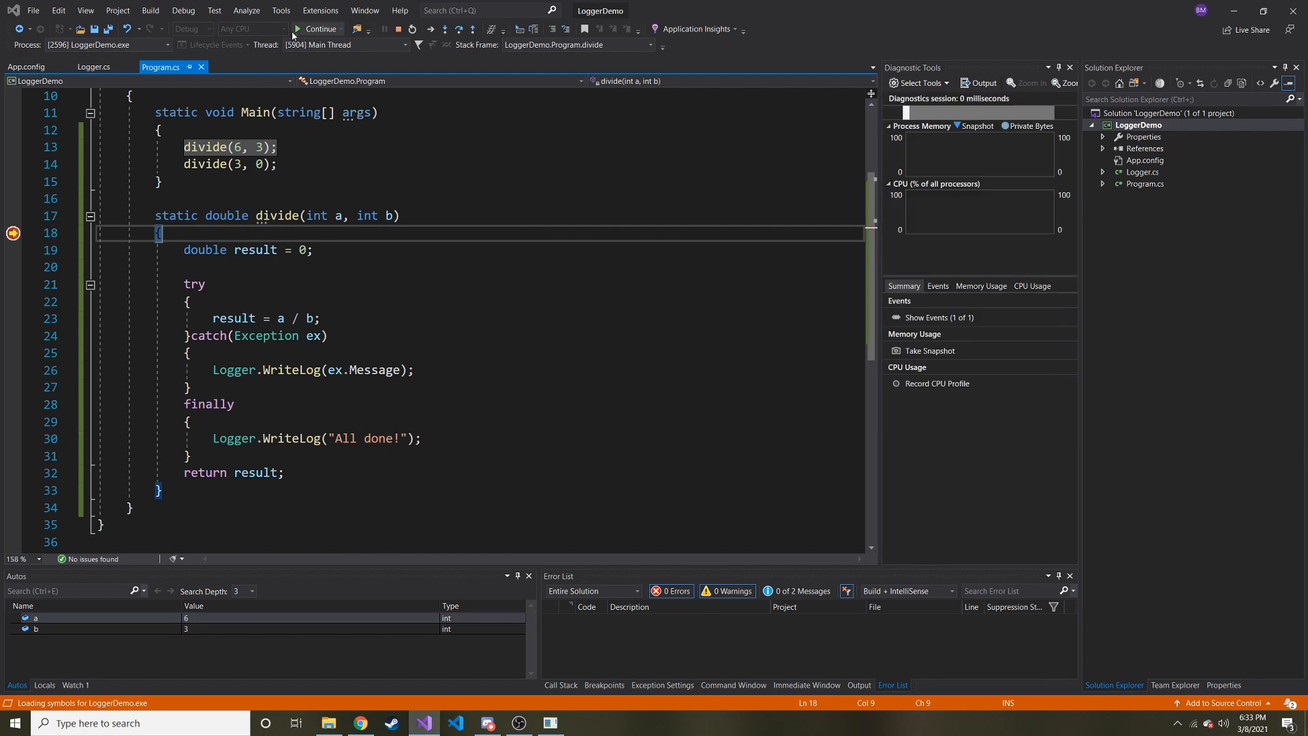
{"action": "left_click", "coordinate": [320, 29]}
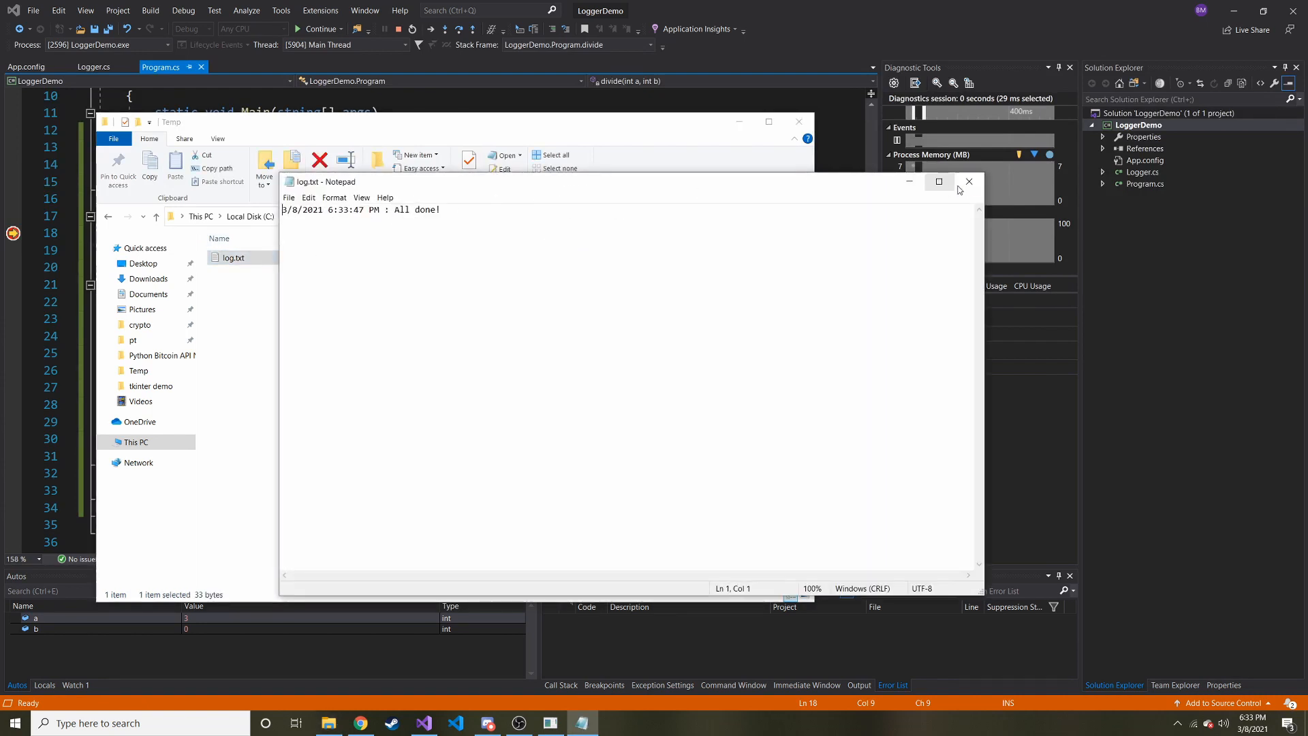
- Reopen log.txt to confirm the 'Attempted to divide by zero.' entry between 'All done!' lines, then close it
{"action": "left_click", "coordinate": [968, 181]}
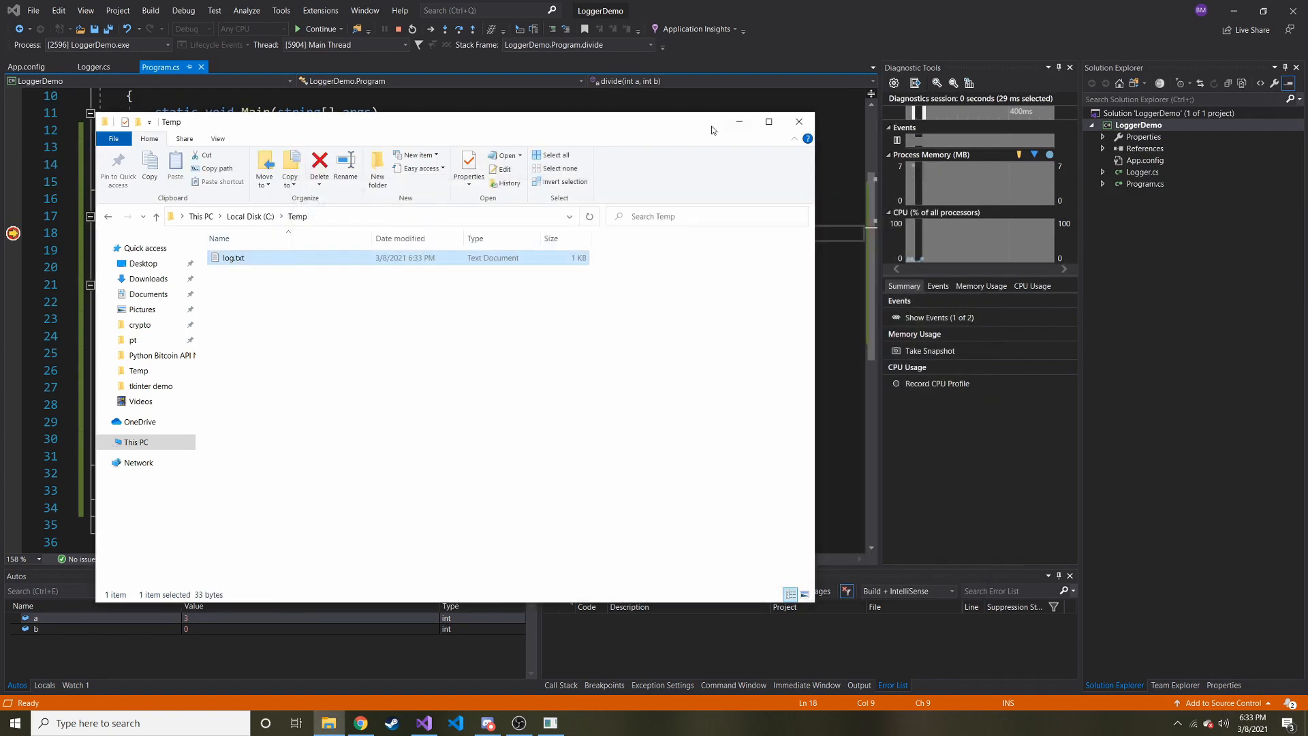
{"action": "left_click", "coordinate": [796, 121]}
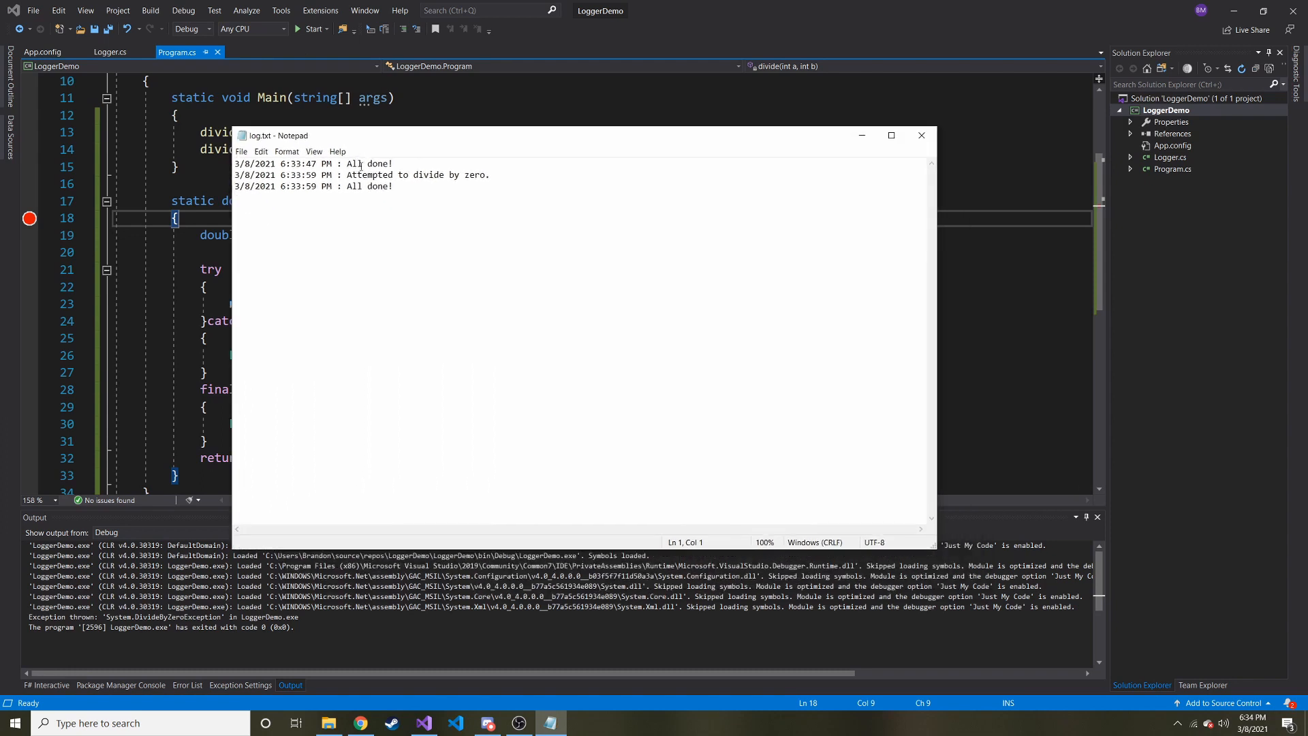
{"action": "left_click", "coordinate": [489, 174]}
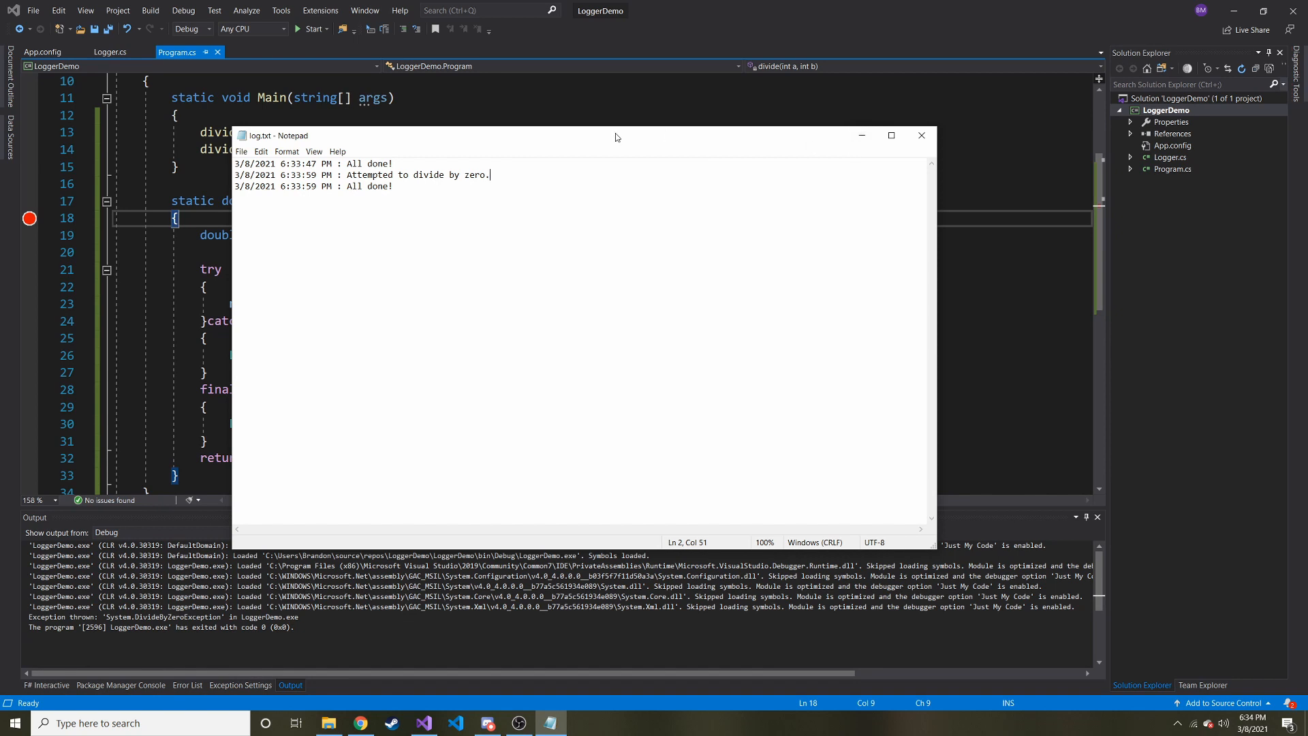
{"action": "left_click", "coordinate": [921, 135]}
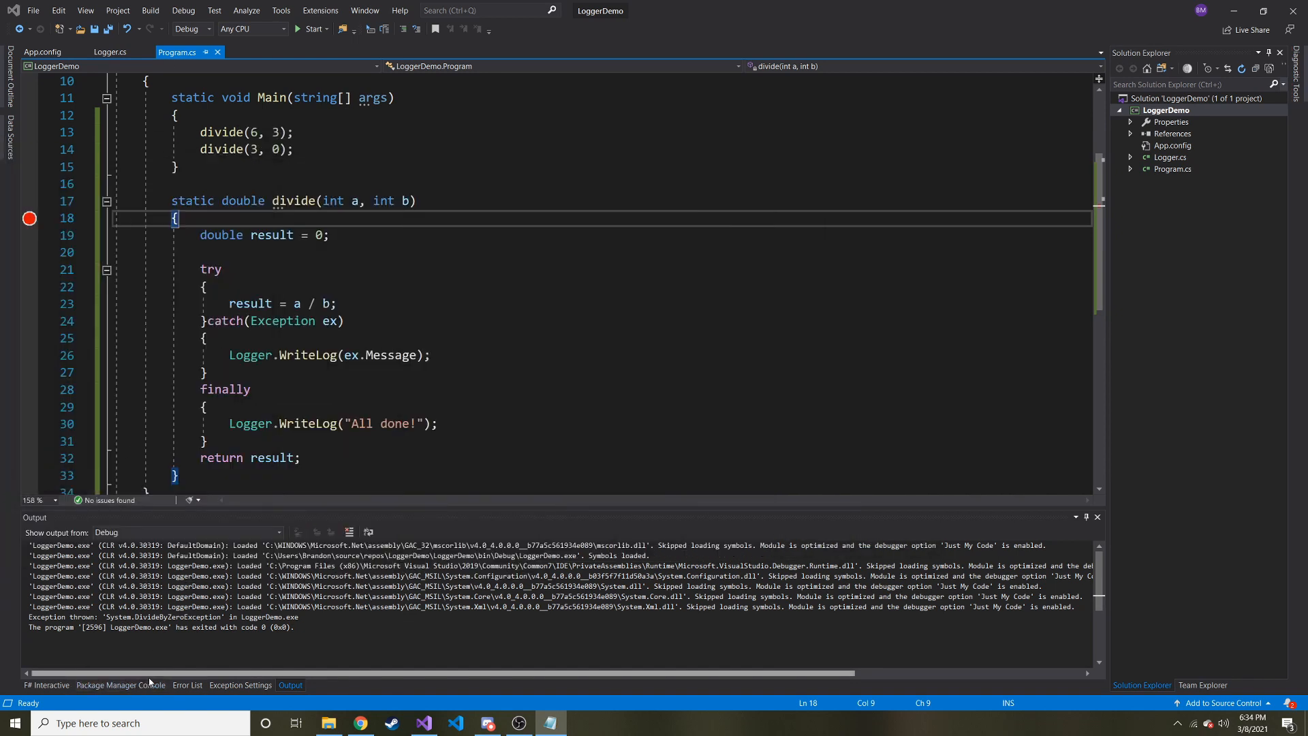
- Show the exception settings, restart debugging and continue into the division by zero
{"action": "left_click", "coordinate": [239, 685]}
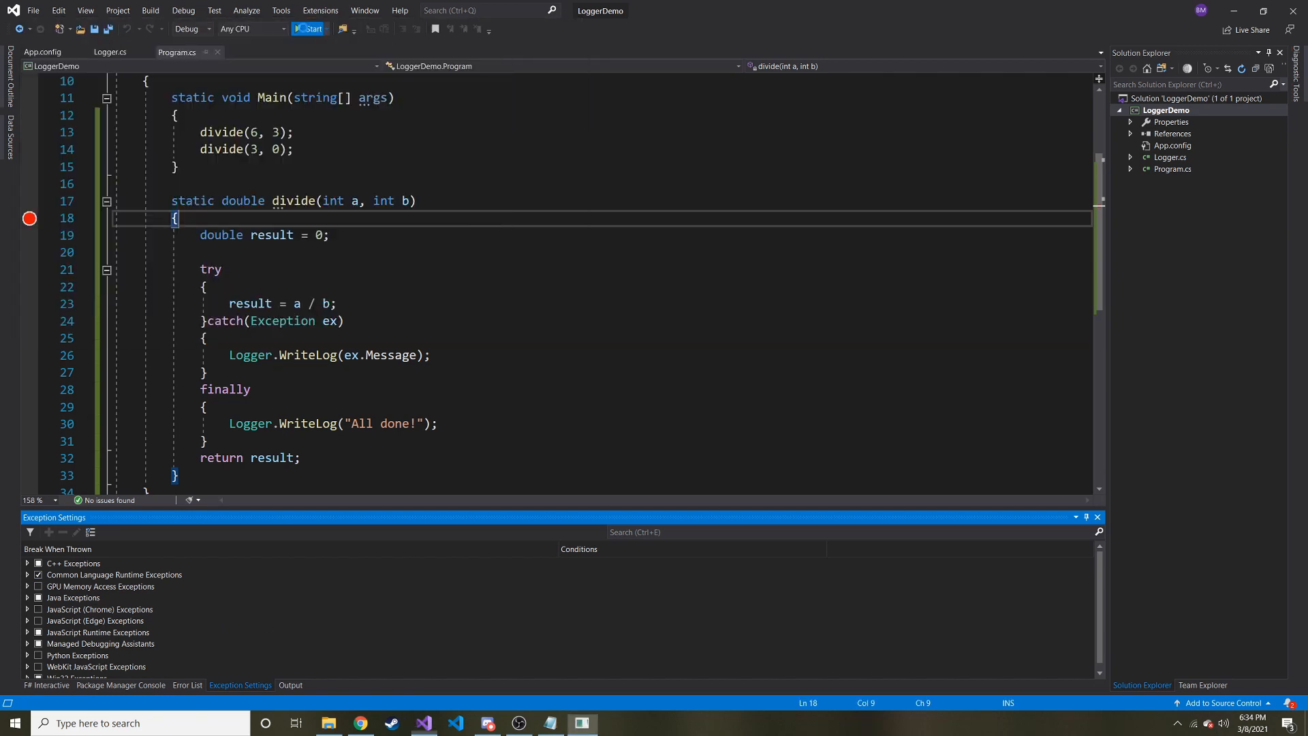
{"action": "left_click", "coordinate": [308, 28]}
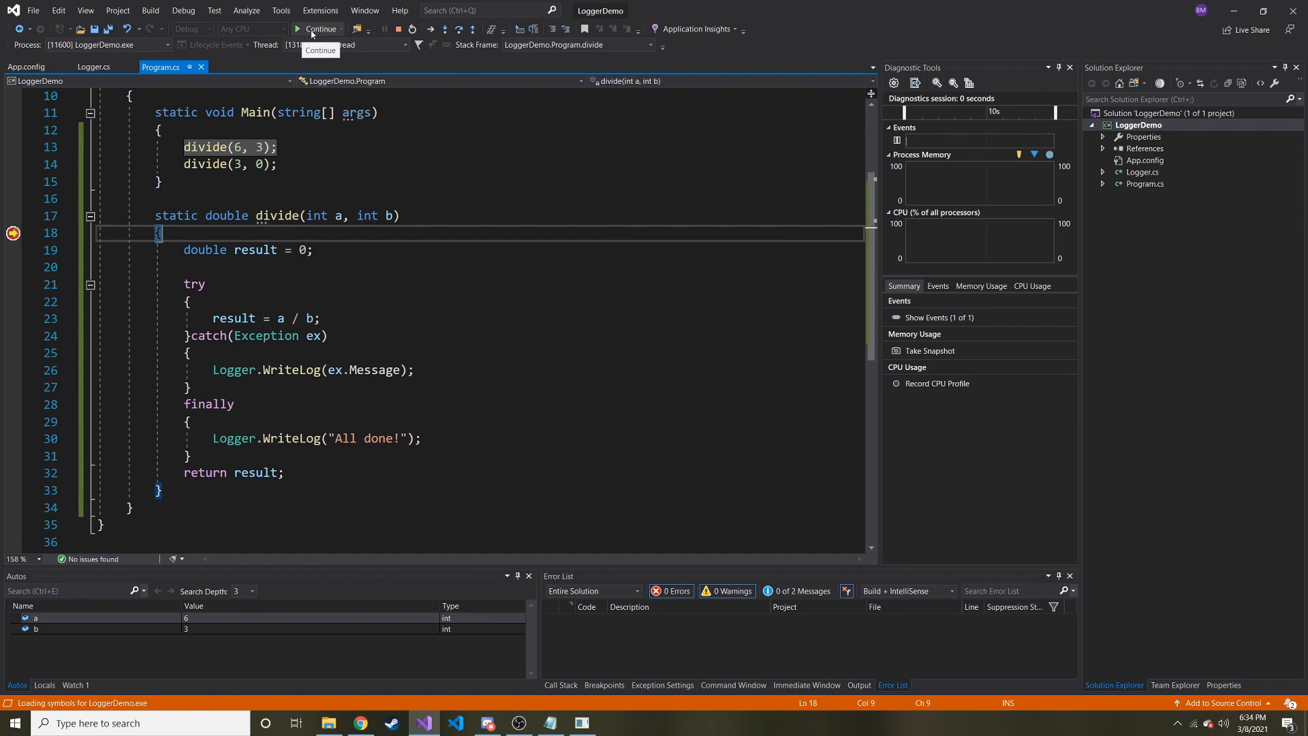
{"action": "left_click", "coordinate": [319, 29]}
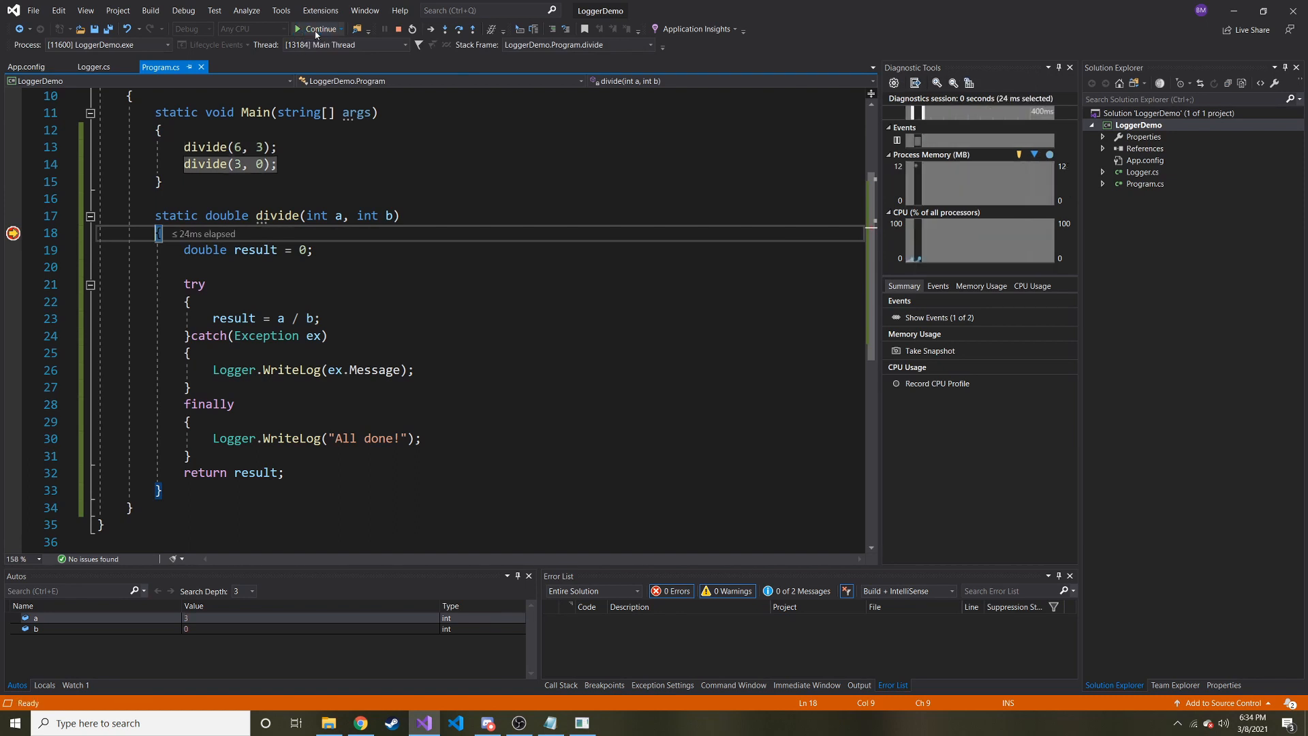
{"action": "left_click", "coordinate": [322, 29]}
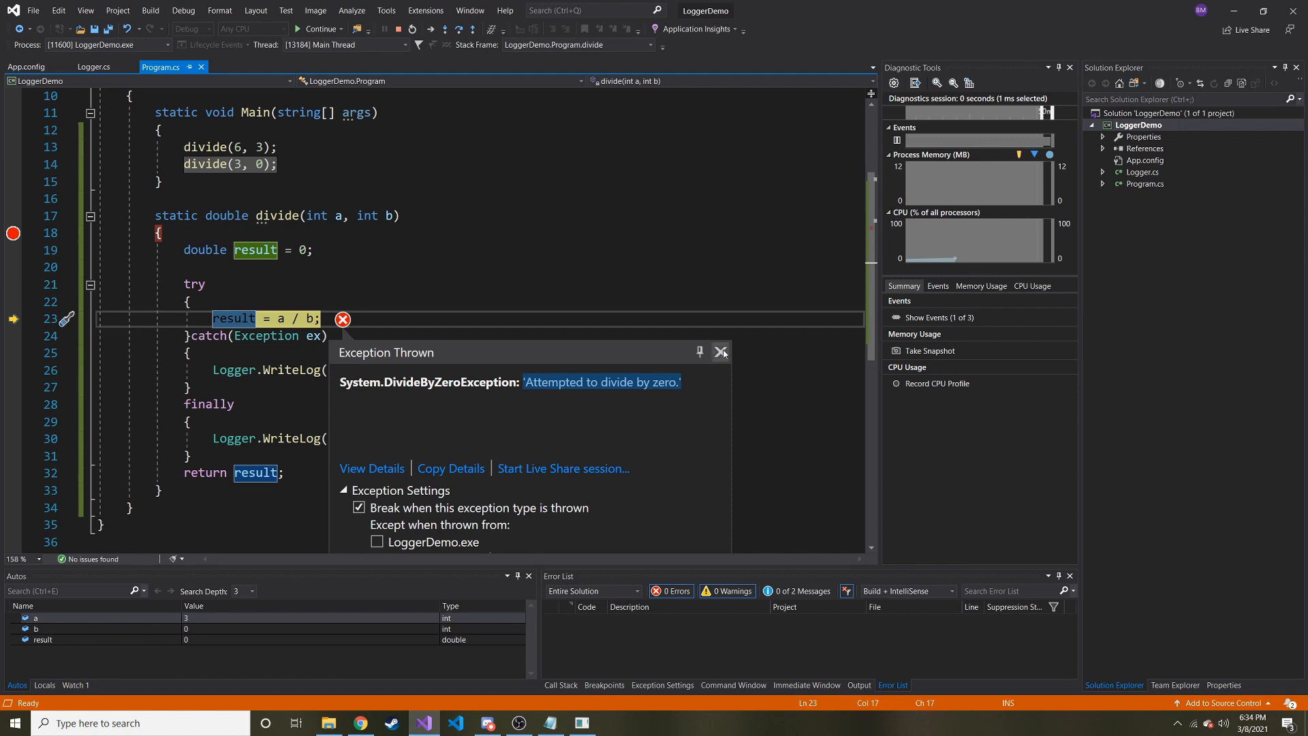
- Dismiss the Exception Thrown popup and let the program run to completion
{"action": "left_click", "coordinate": [719, 351]}
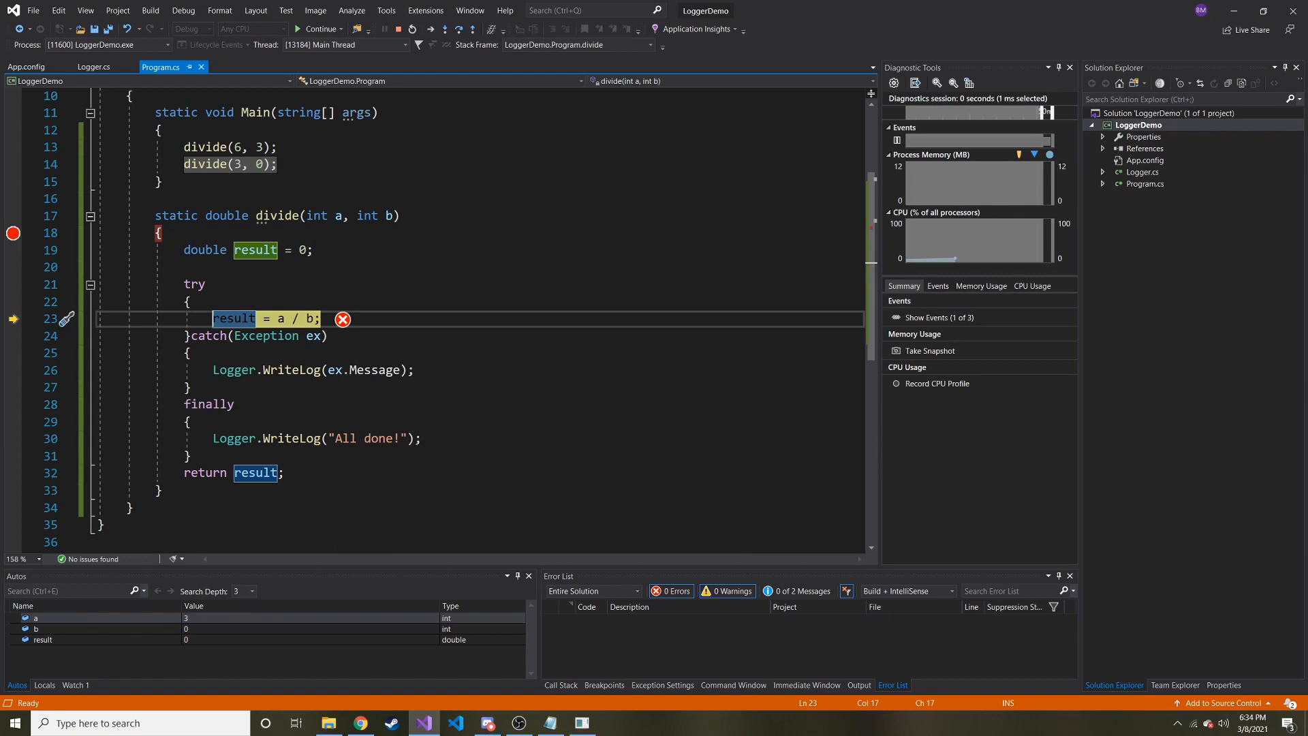
{"action": "left_click", "coordinate": [321, 28]}
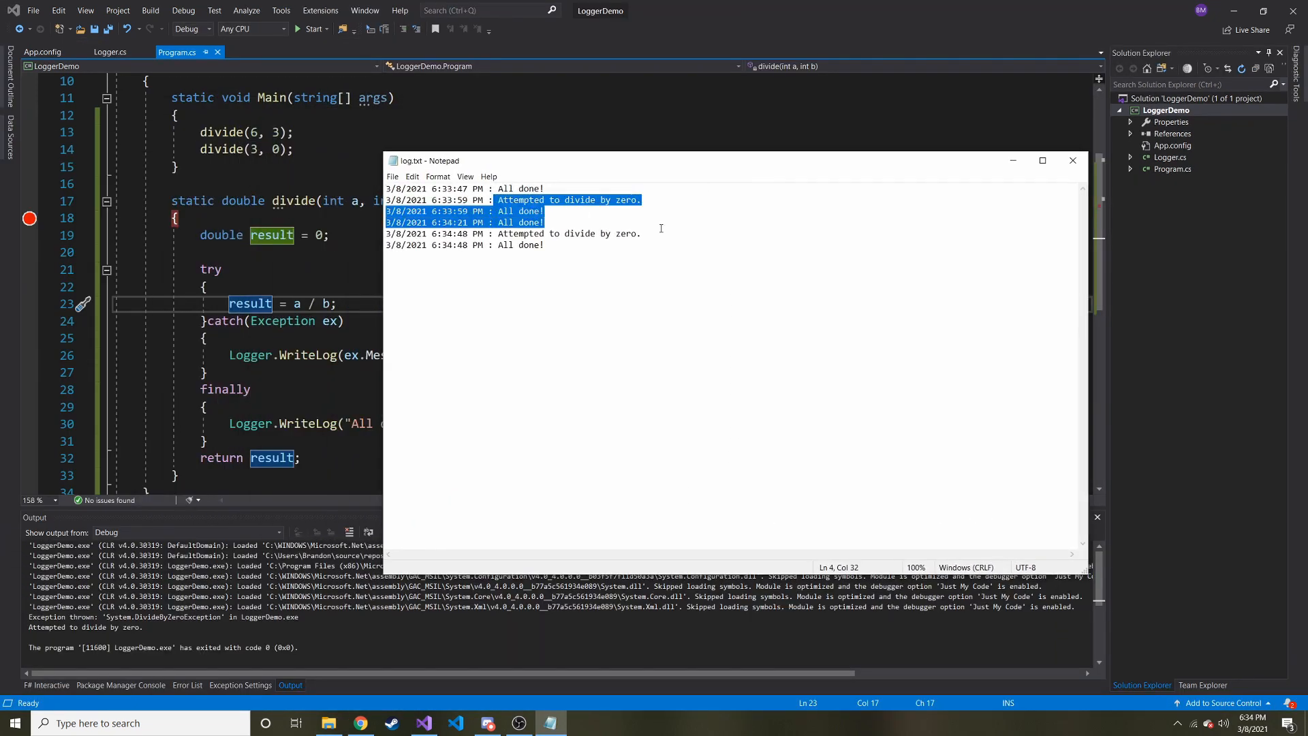
- Deselect the log.txt text showing the six logged entries
{"action": "left_click", "coordinate": [707, 289]}
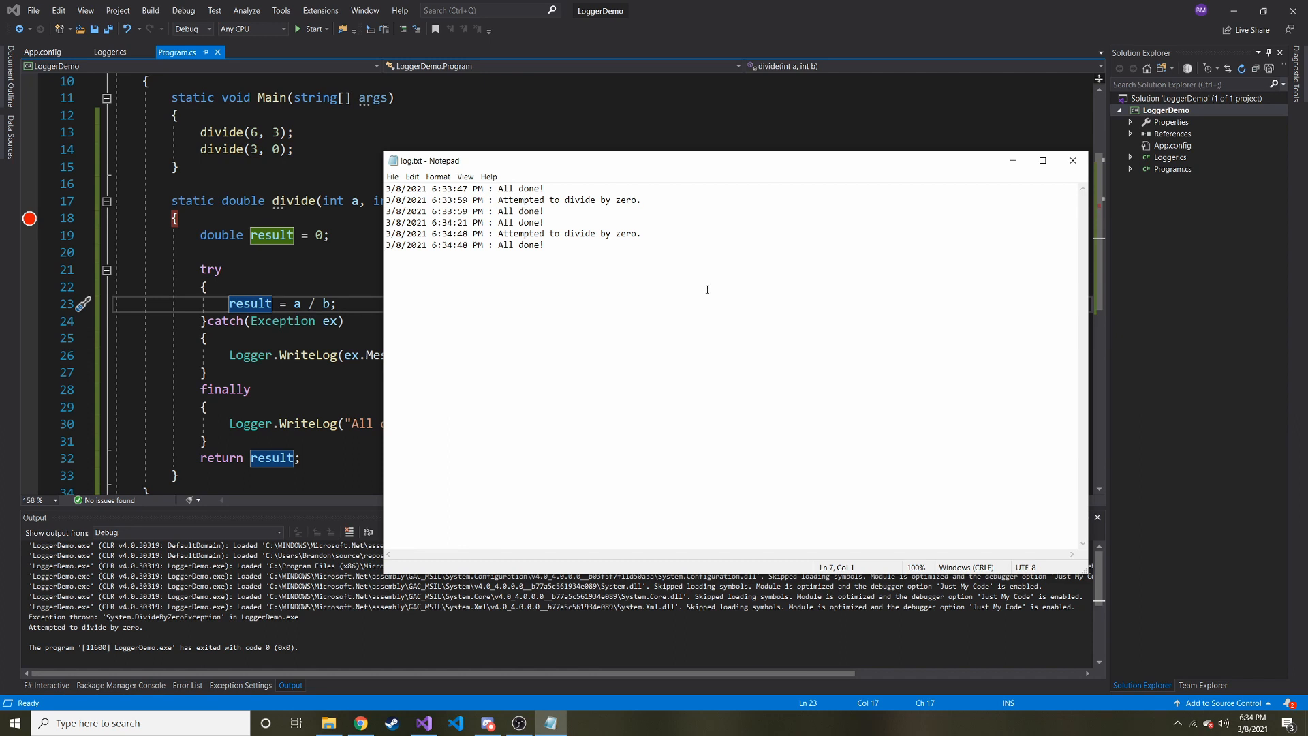
{"action": "mouse_move", "coordinate": [657, 283]}
{"action": "type", "text": "System.DivideByZero"}
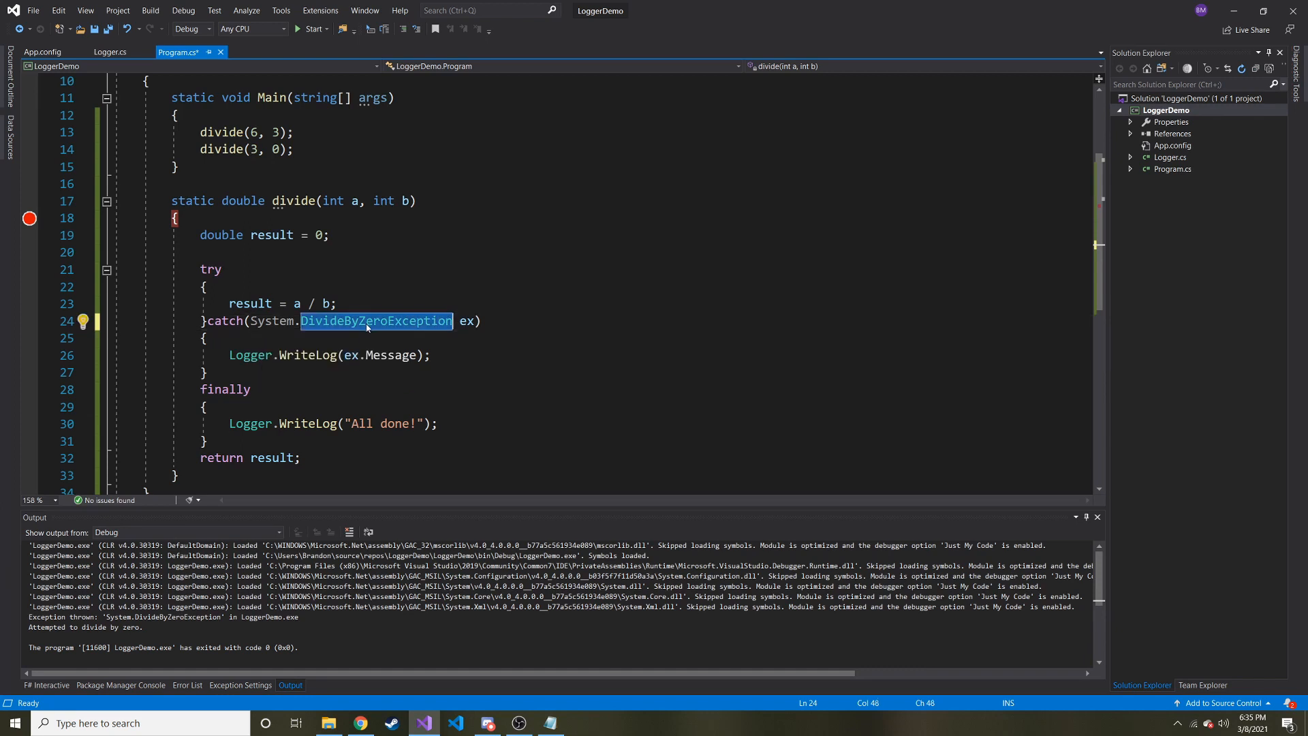
- Add a catch(Exception ex) block below the DivideByZeroException catch, before finally
{"action": "left_click", "coordinate": [207, 372]}
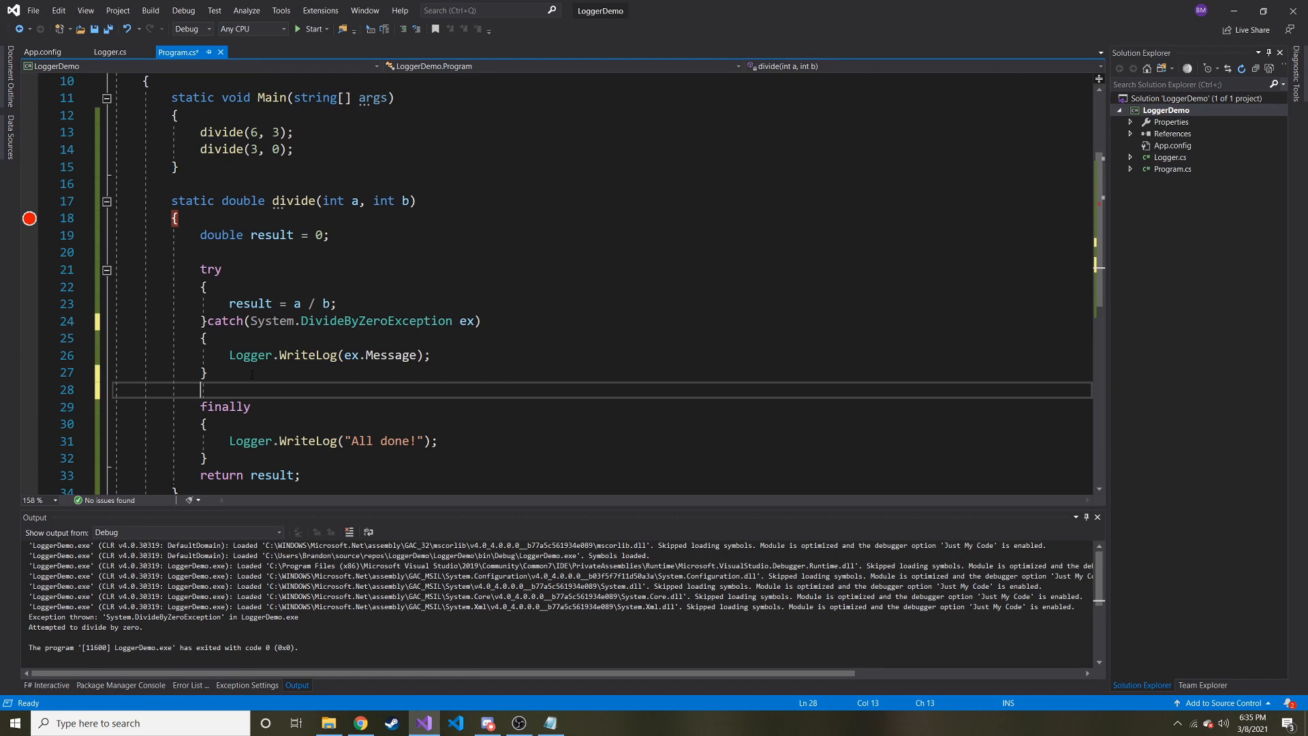
{"action": "type", "text": "catch"}
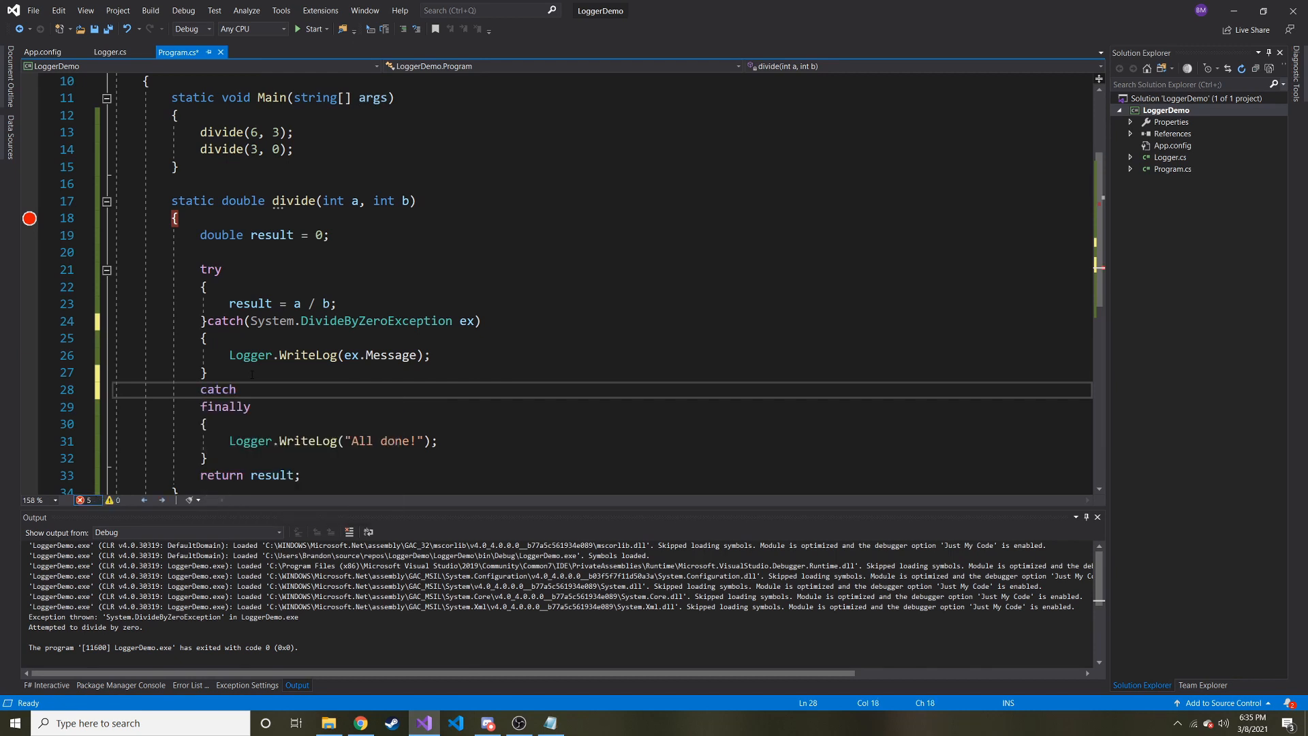
{"action": "type", "text": "(exec)"}
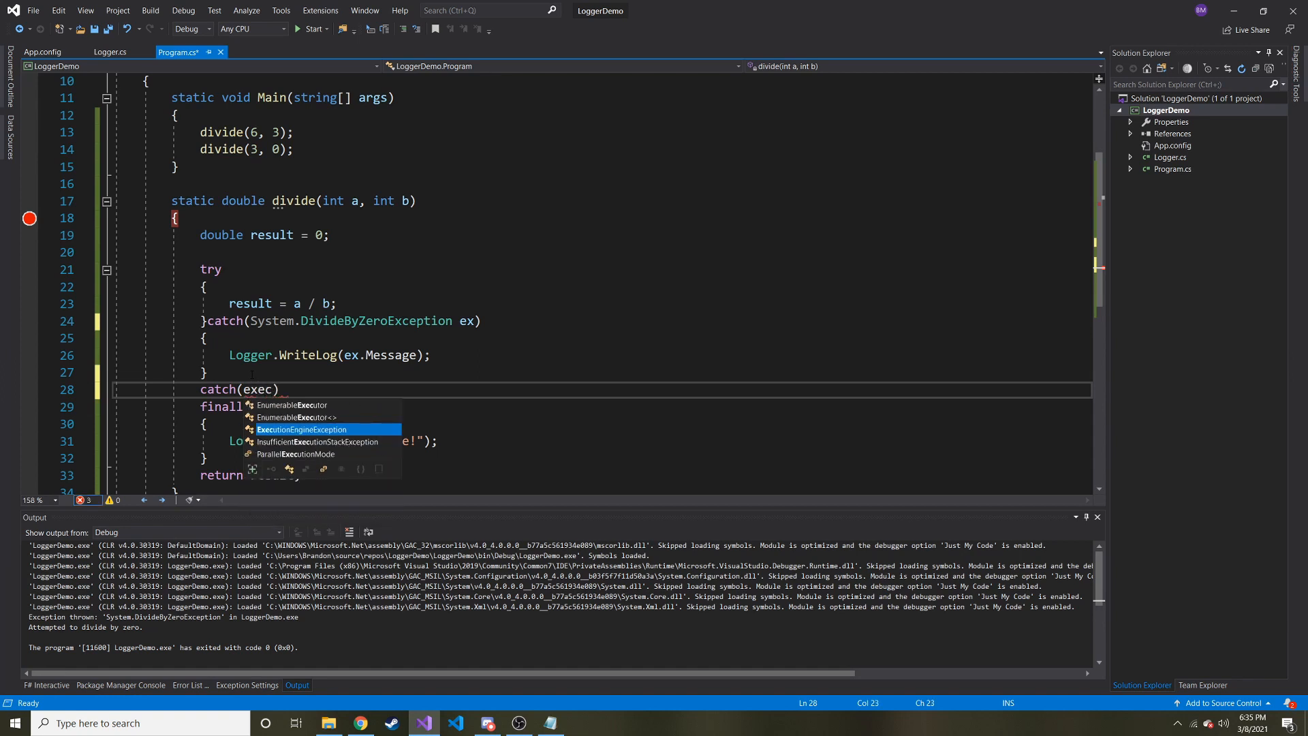
{"action": "key", "text": "BackSpace"}
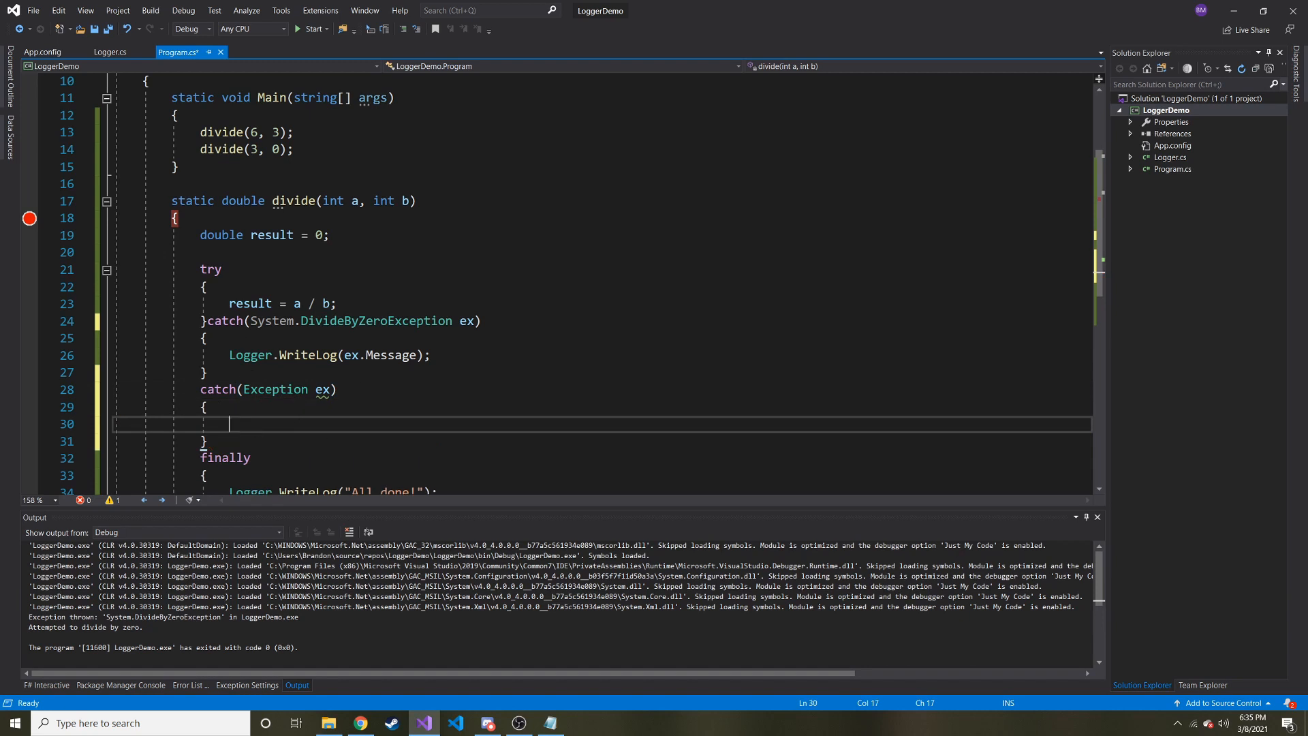
{"action": "scroll", "scroll_direction": "down", "scroll_amount": 3}
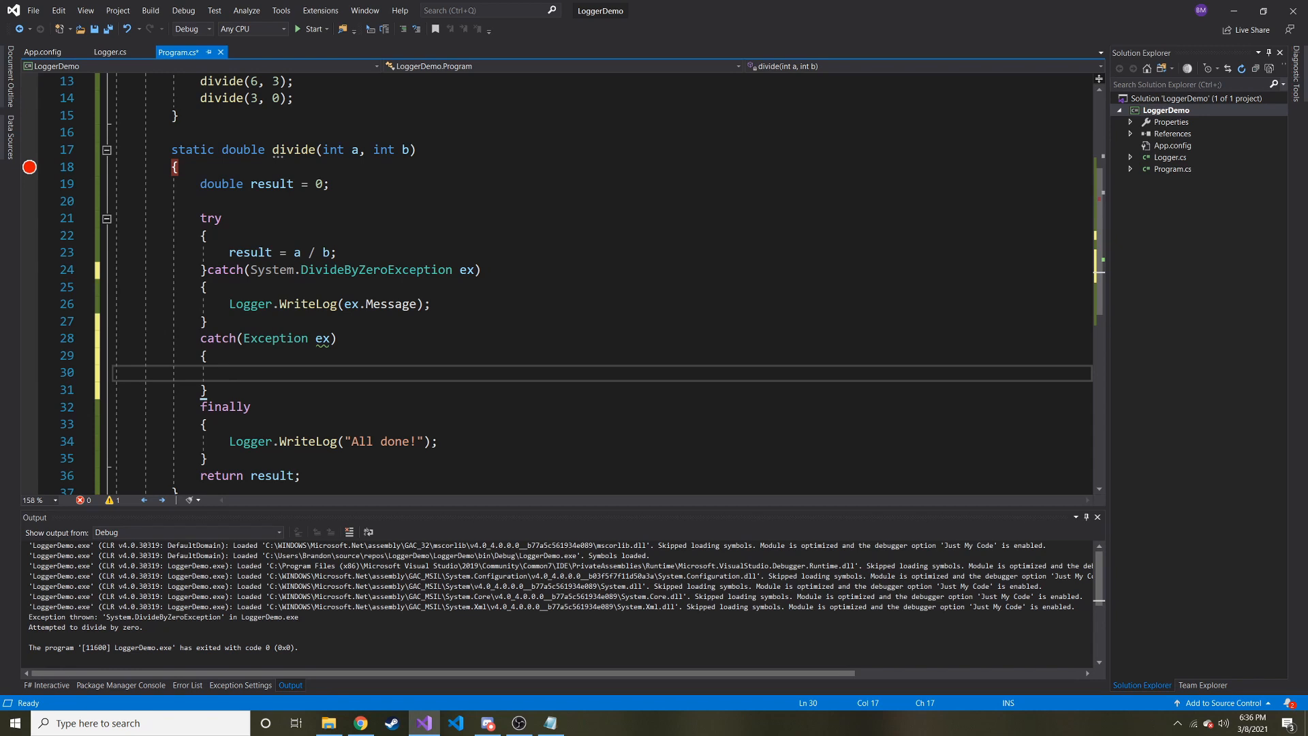
- Show the C:\Temp folder containing log.txt in File Explorer
{"action": "left_click", "coordinate": [329, 722]}
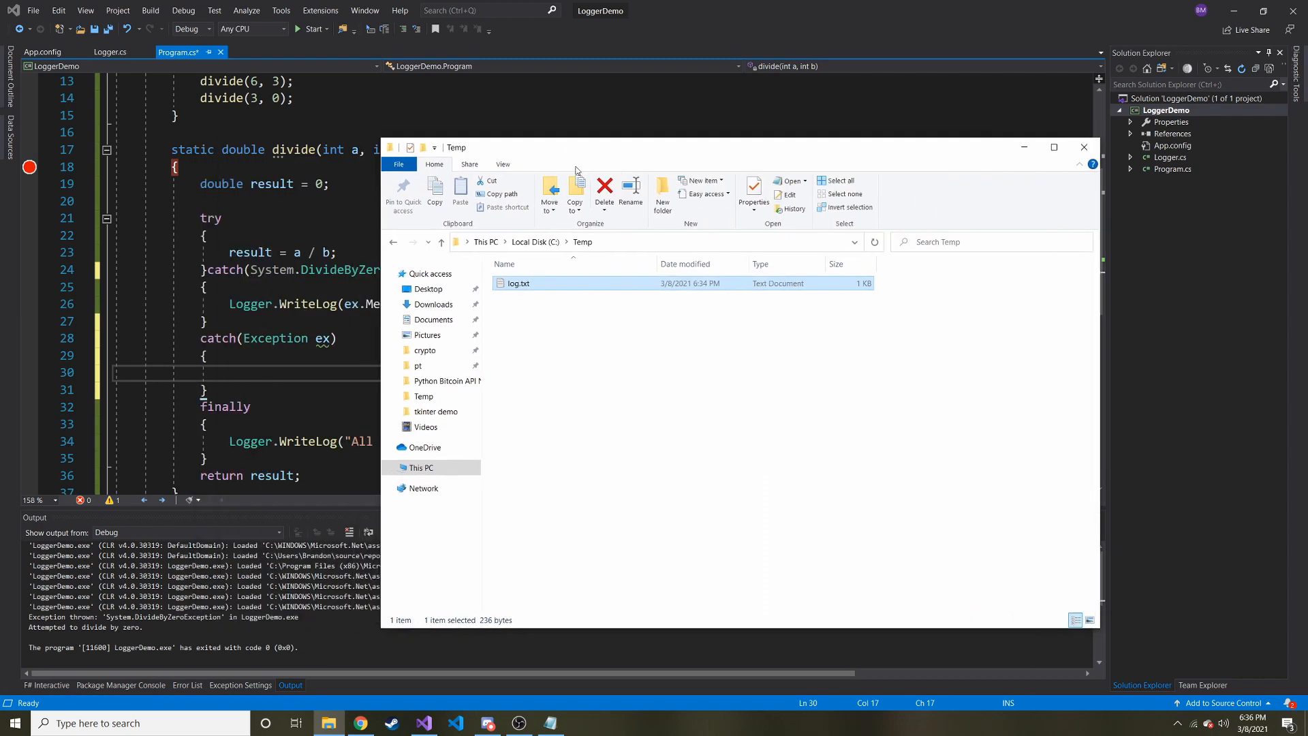
{"action": "mouse_move", "coordinate": [545, 286]}
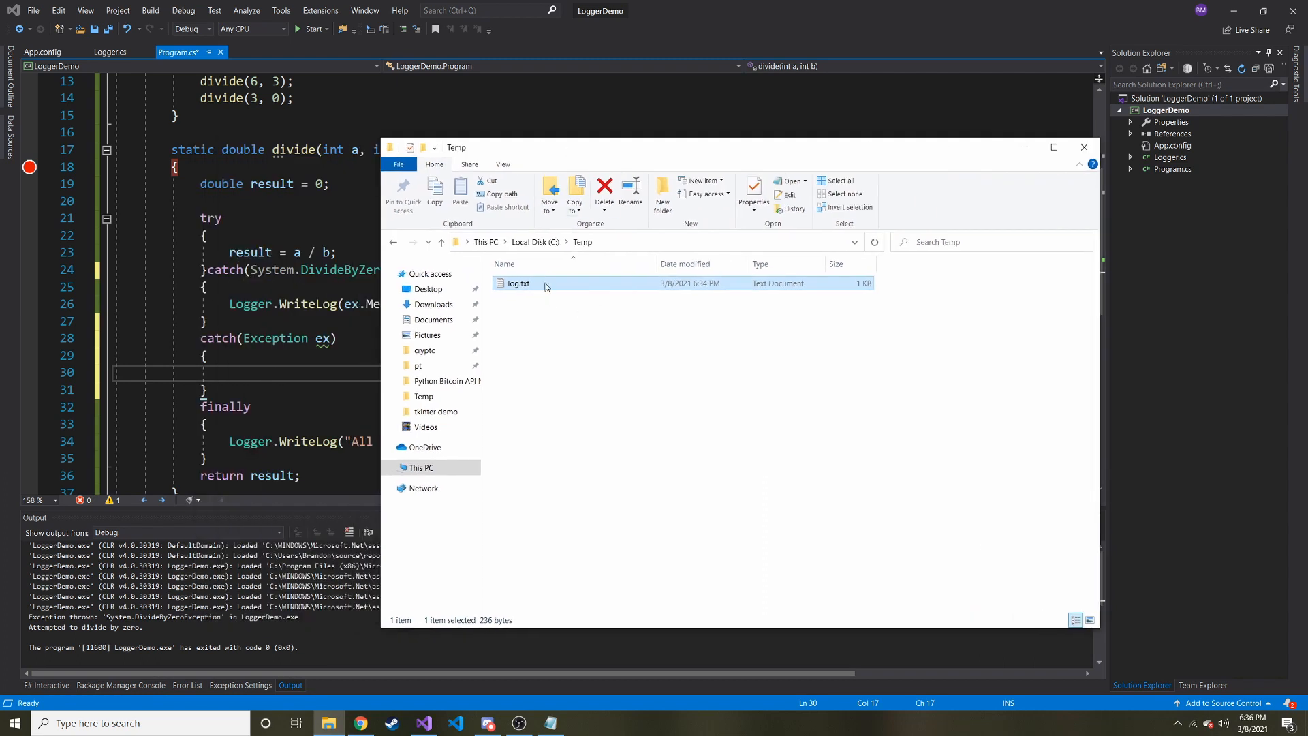
{"action": "mouse_move", "coordinate": [553, 284]}
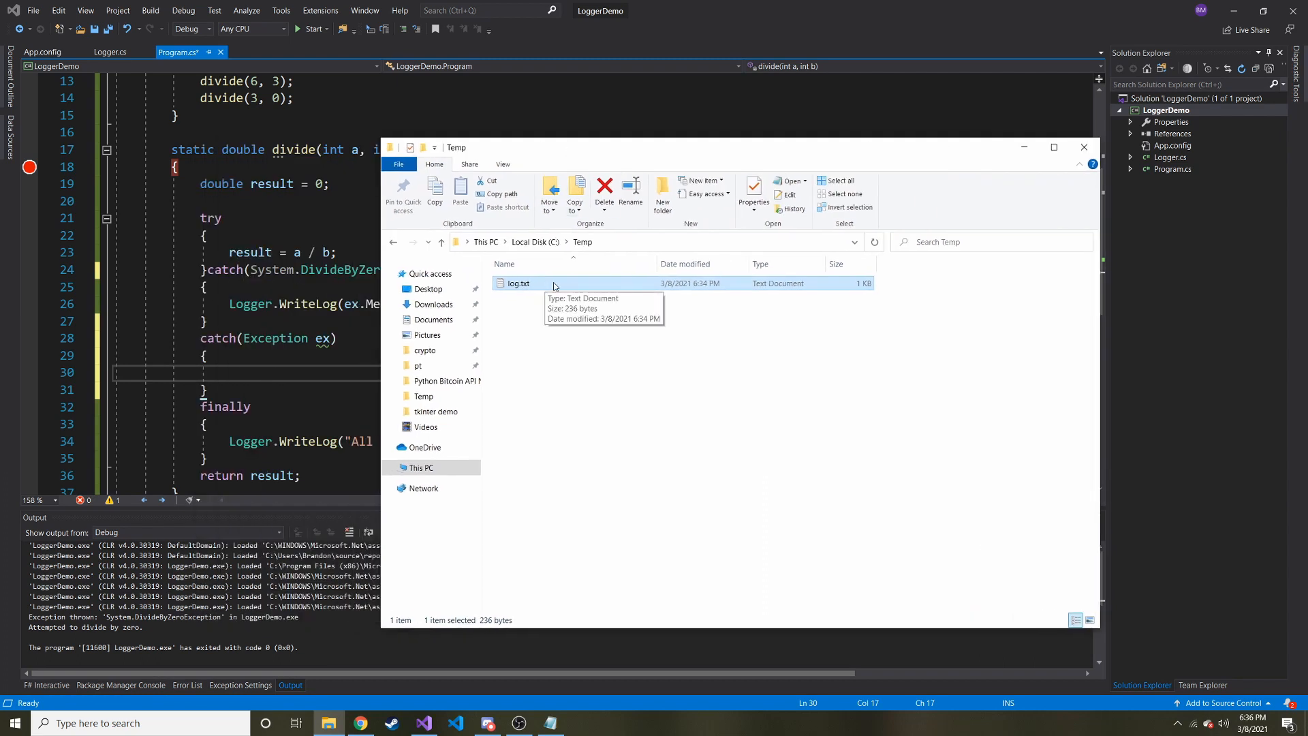